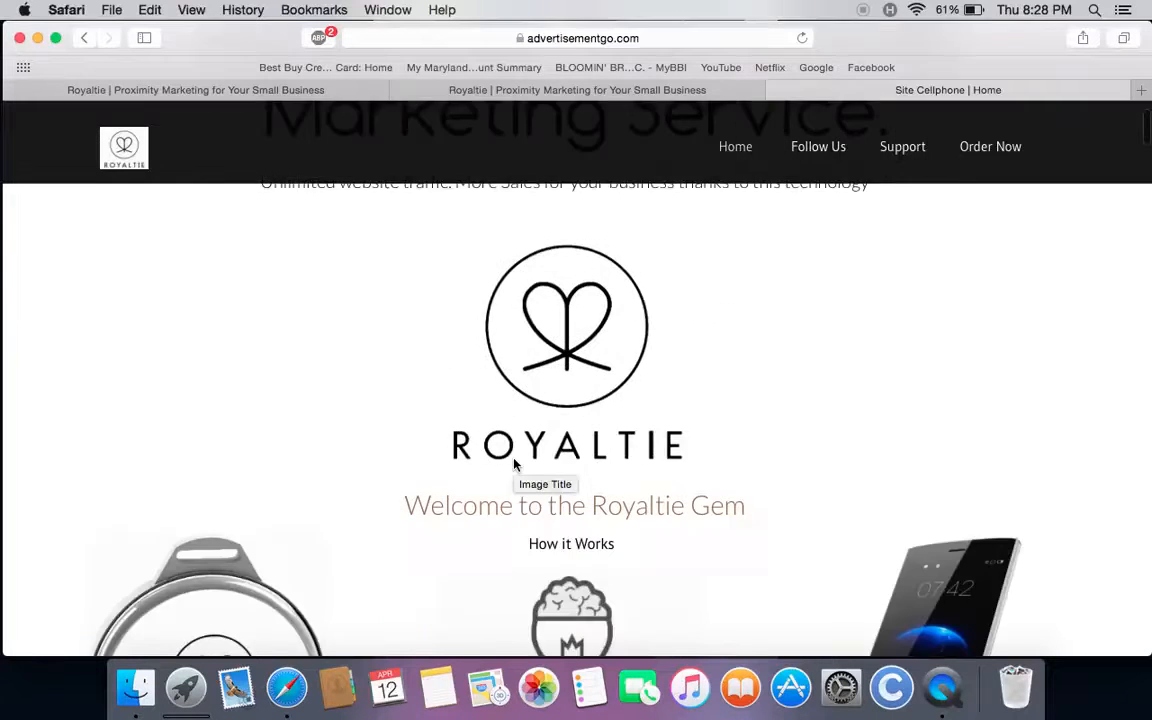
Step: Scroll through the advertisementgo.com page before switching to the royaltie.com tab
scroll("up", 3)
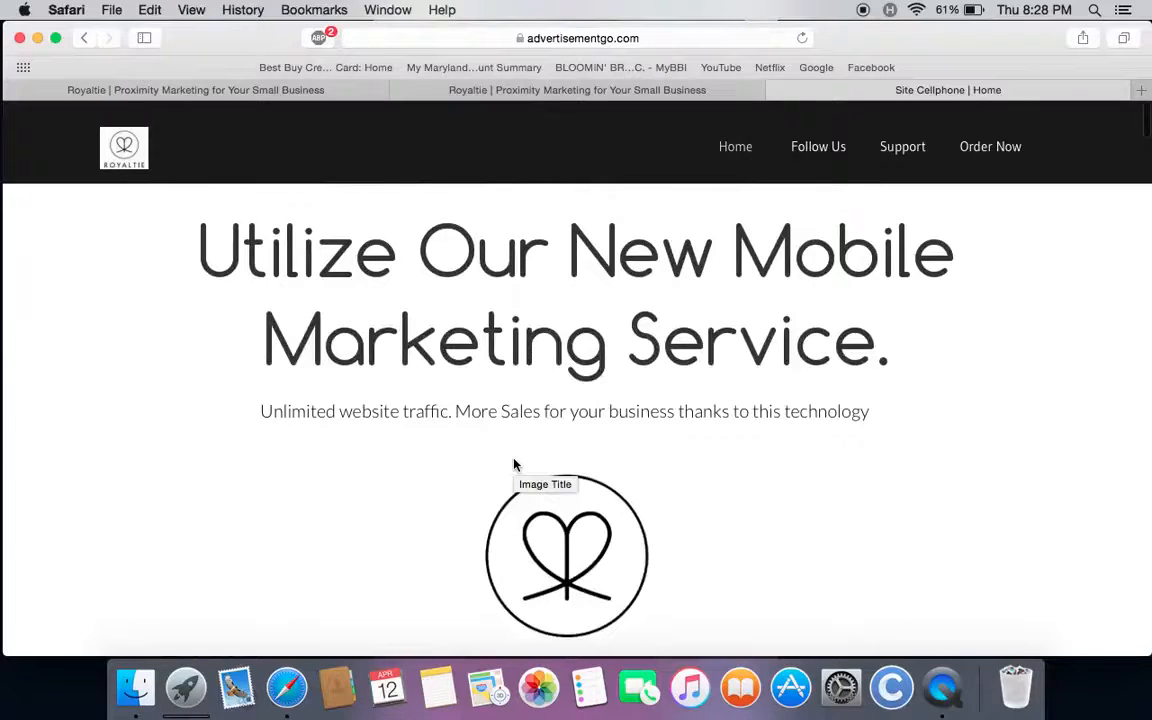
scroll("down", 3)
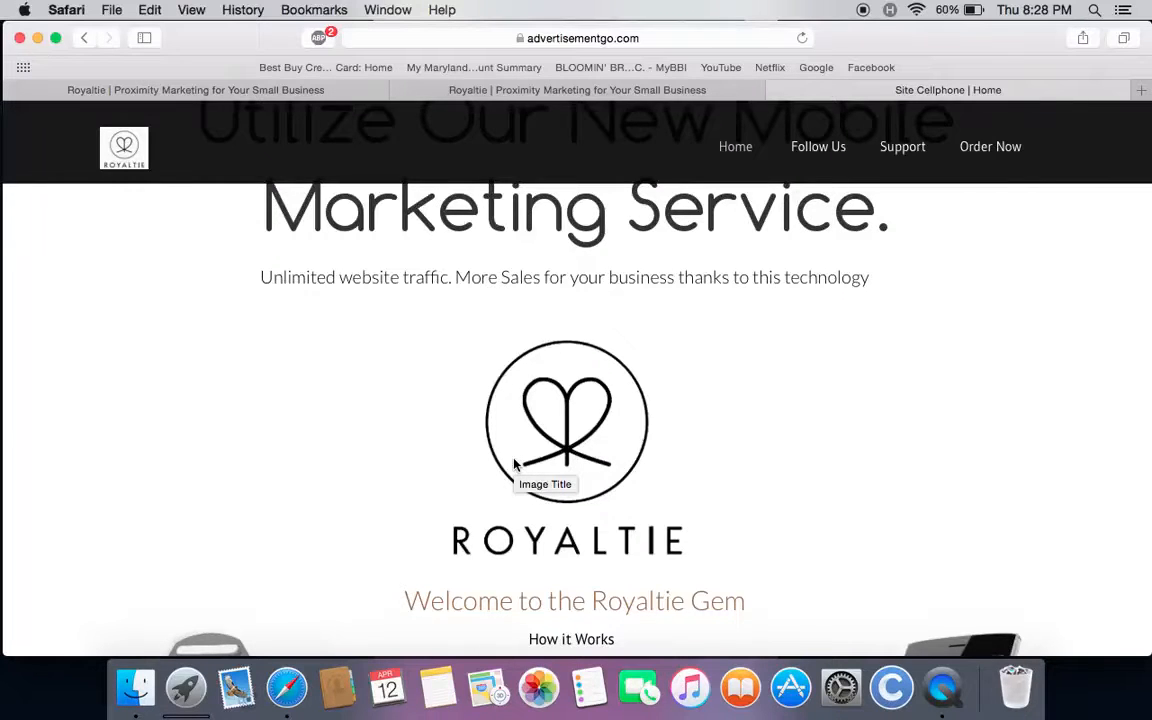
scroll("up", 3)
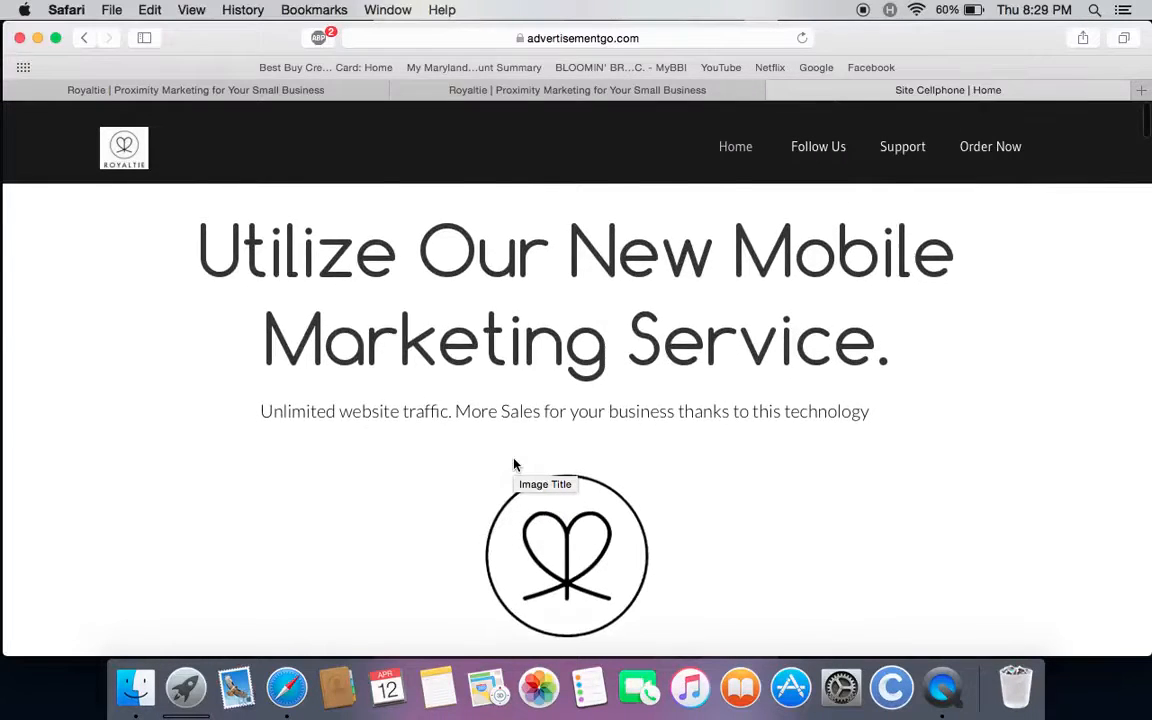
scroll("down", 3)
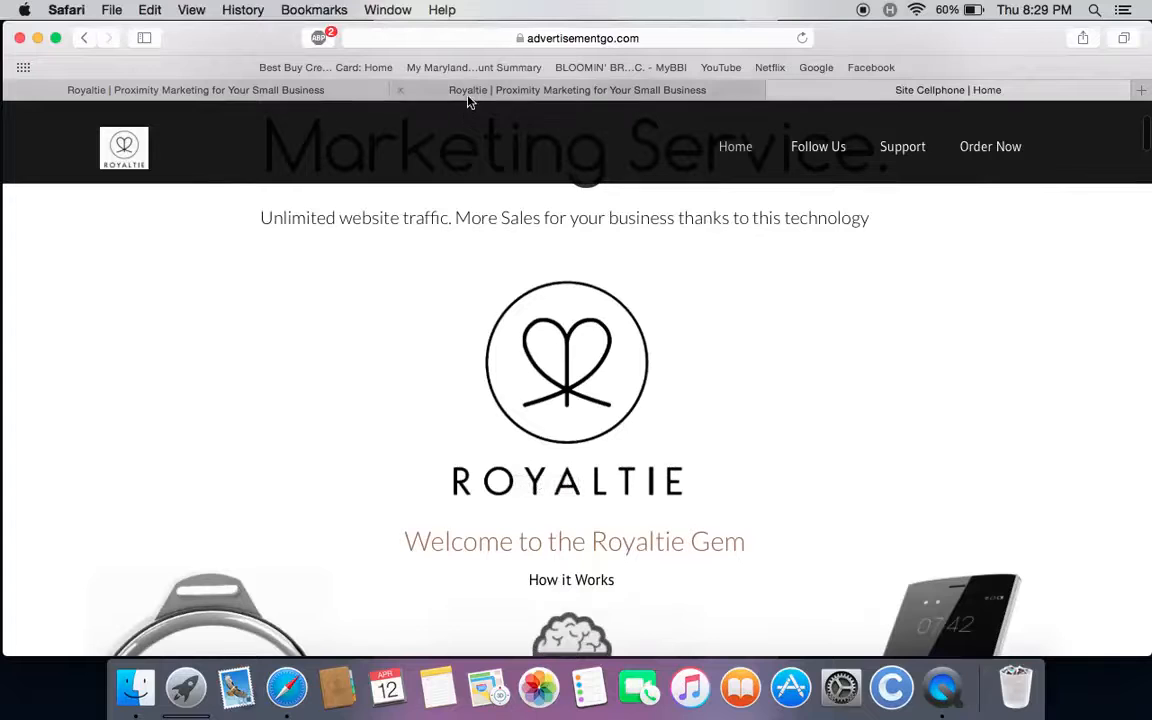
scroll("down", 3)
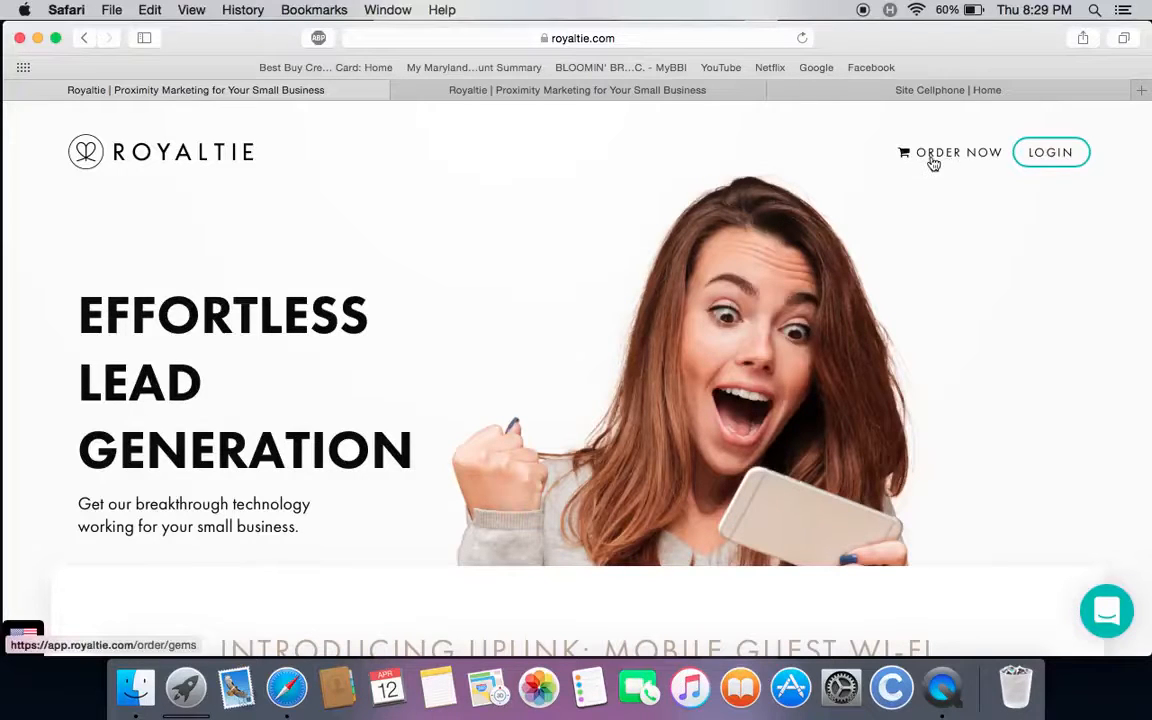
Step: Go to LOGIN on royaltie.com and submit the pre-filled sign-in credentials
left_click(1050, 152)
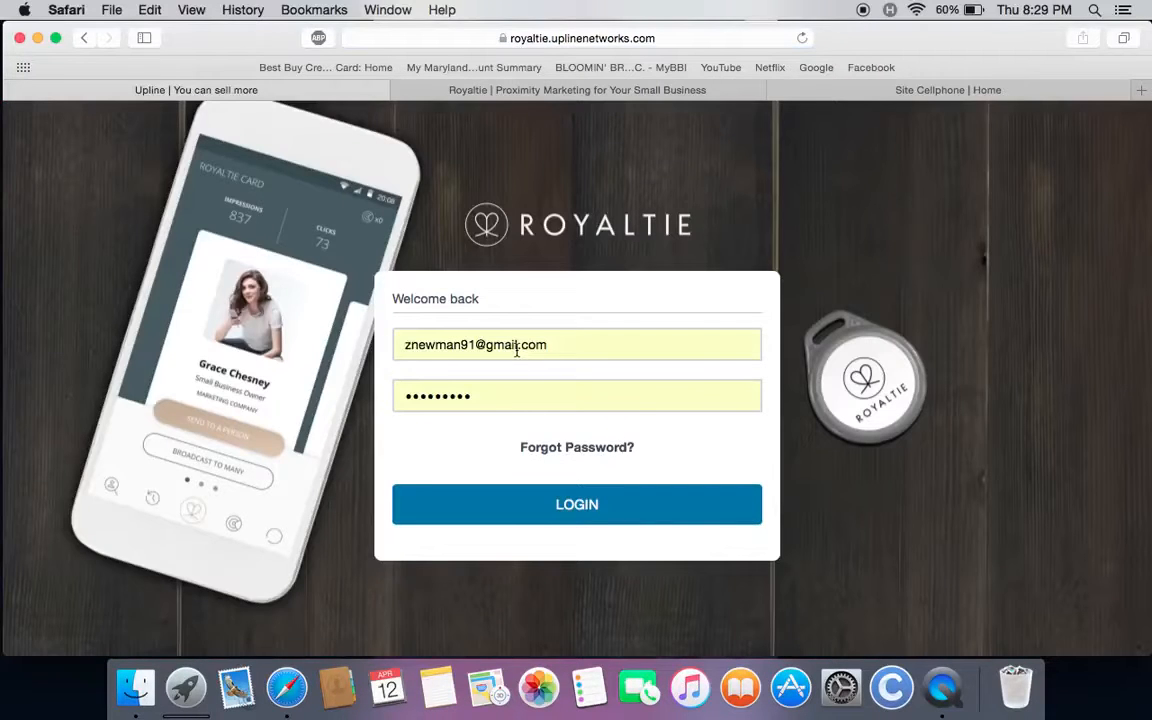
left_click(576, 504)
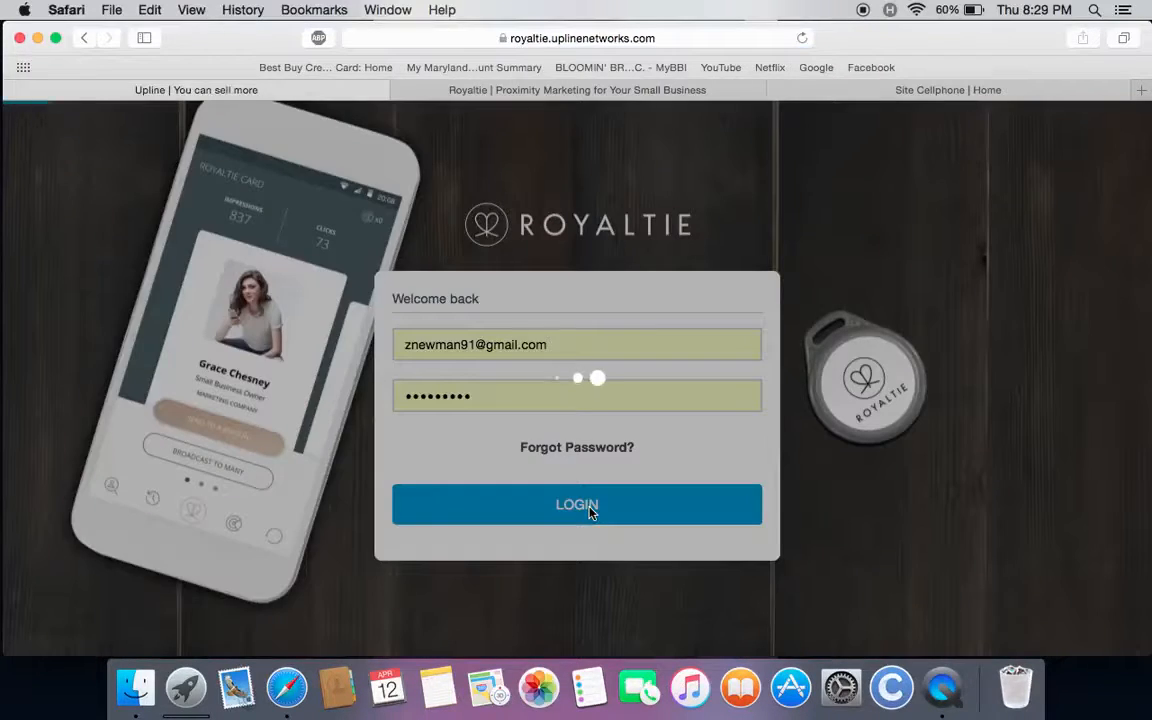
Step: Finish signing in and land on the Leads page showing no leads
left_click(576, 504)
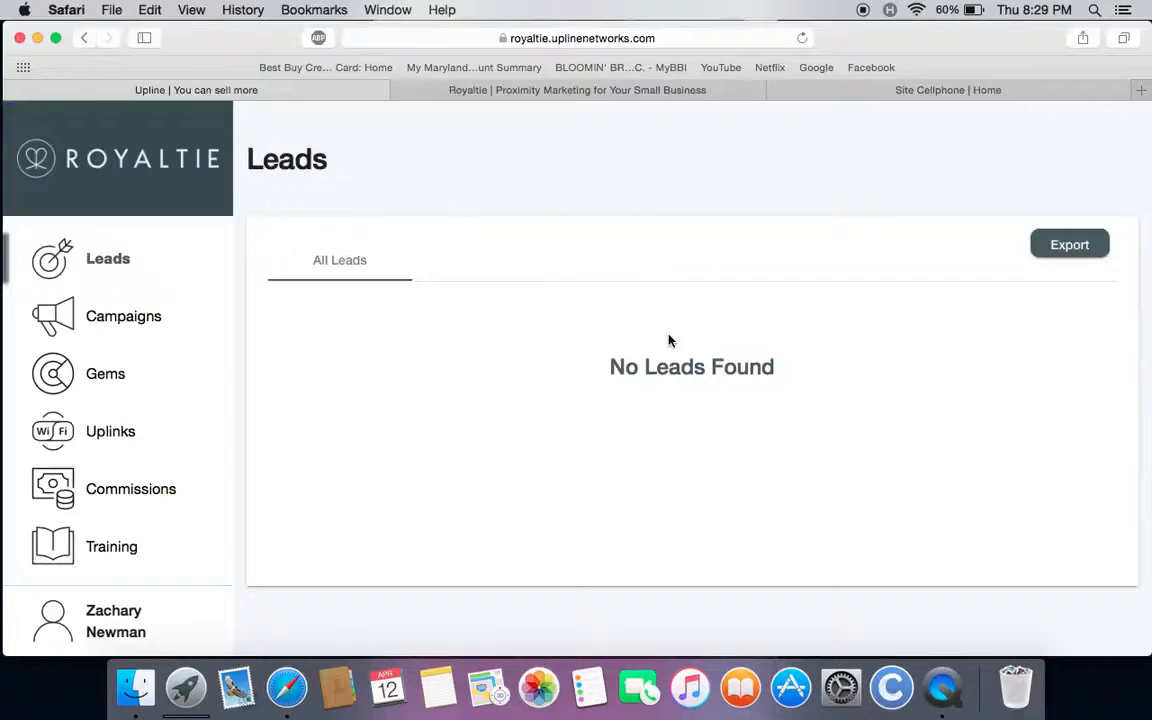
mouse_move(186, 244)
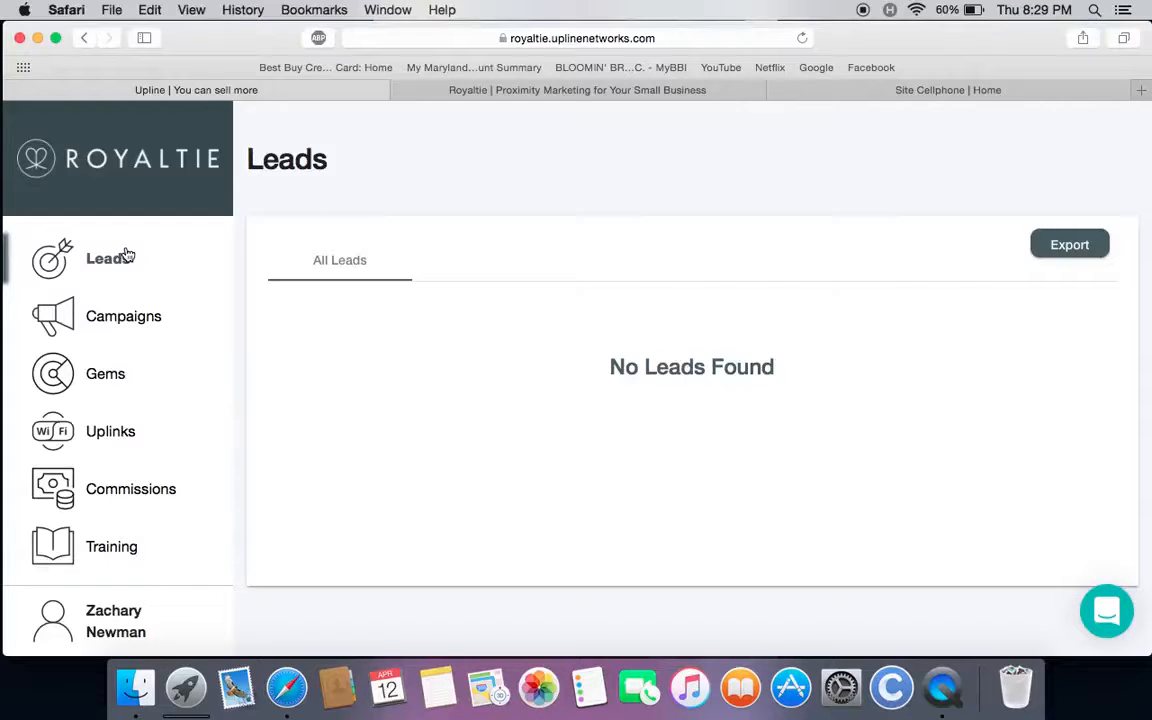
mouse_move(464, 370)
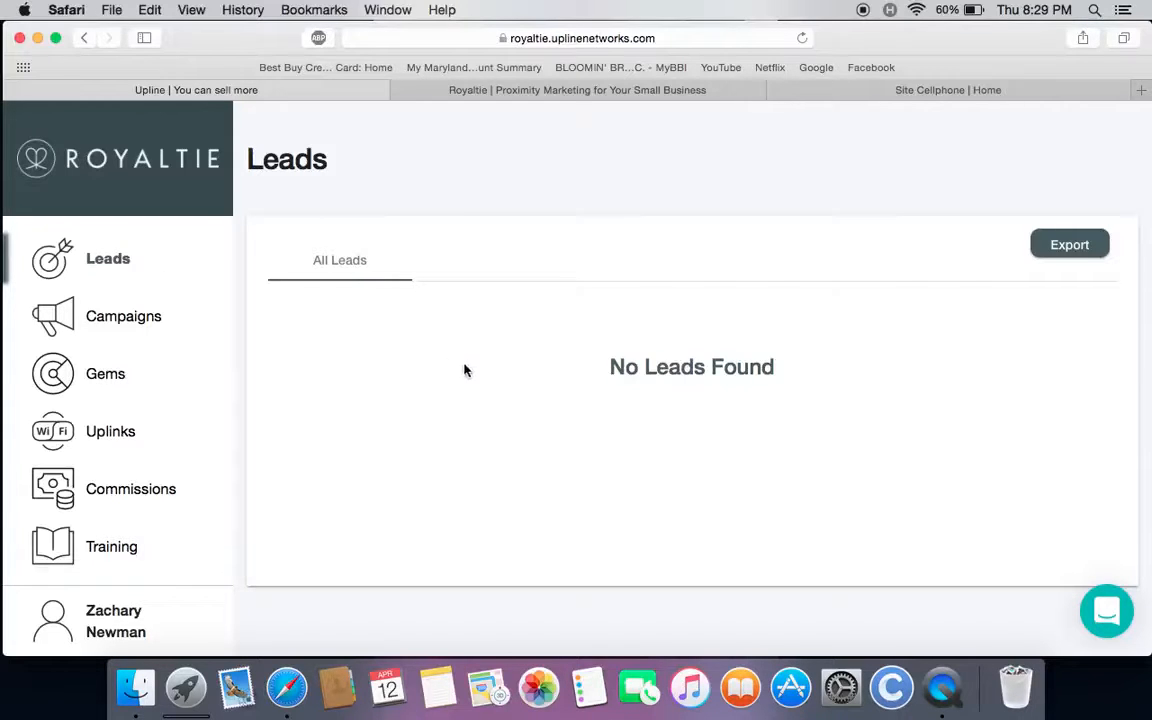
mouse_move(500, 340)
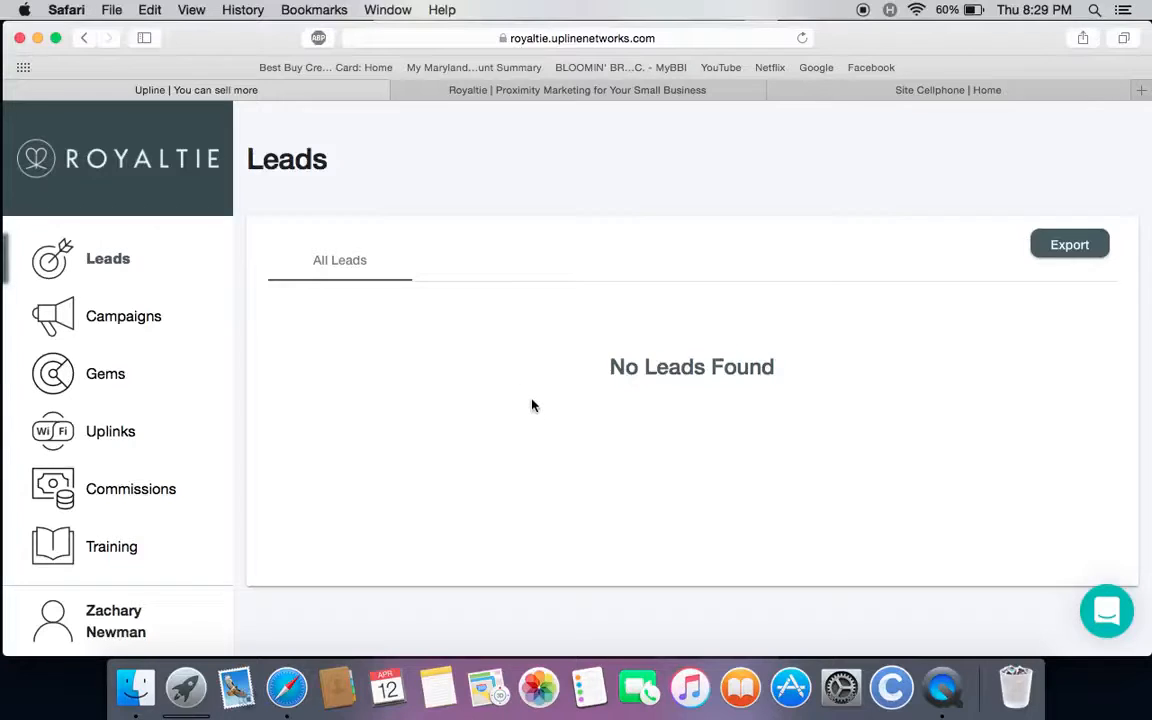
mouse_move(976, 324)
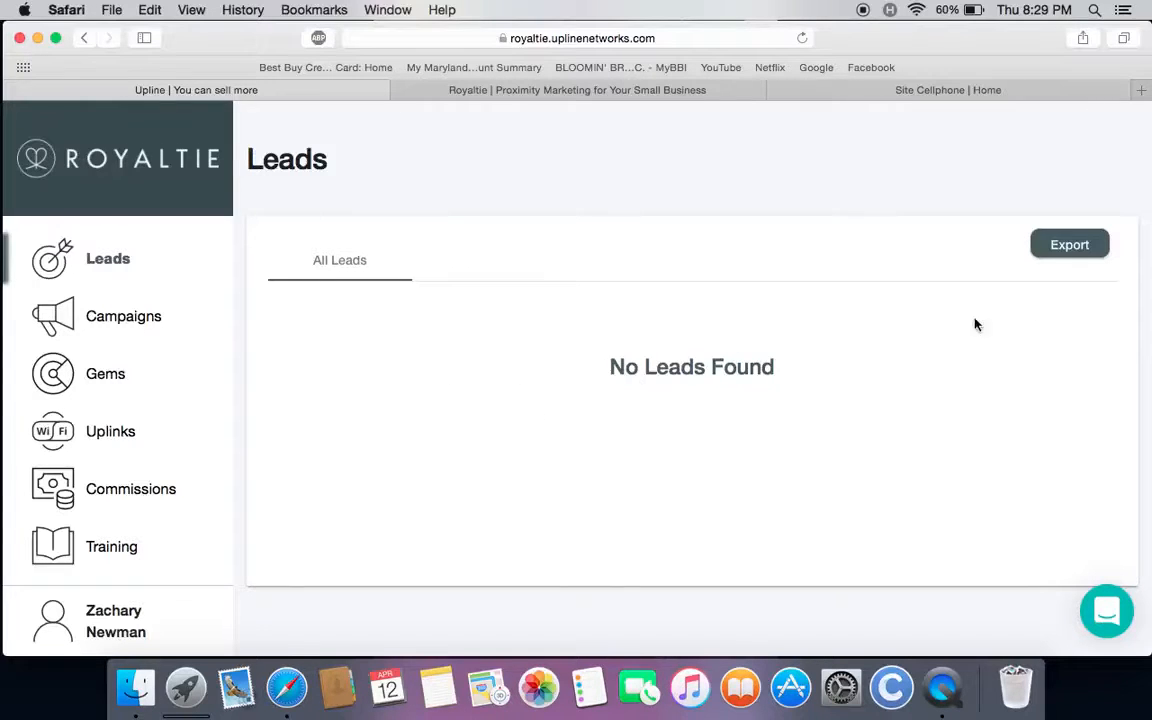
mouse_move(304, 378)
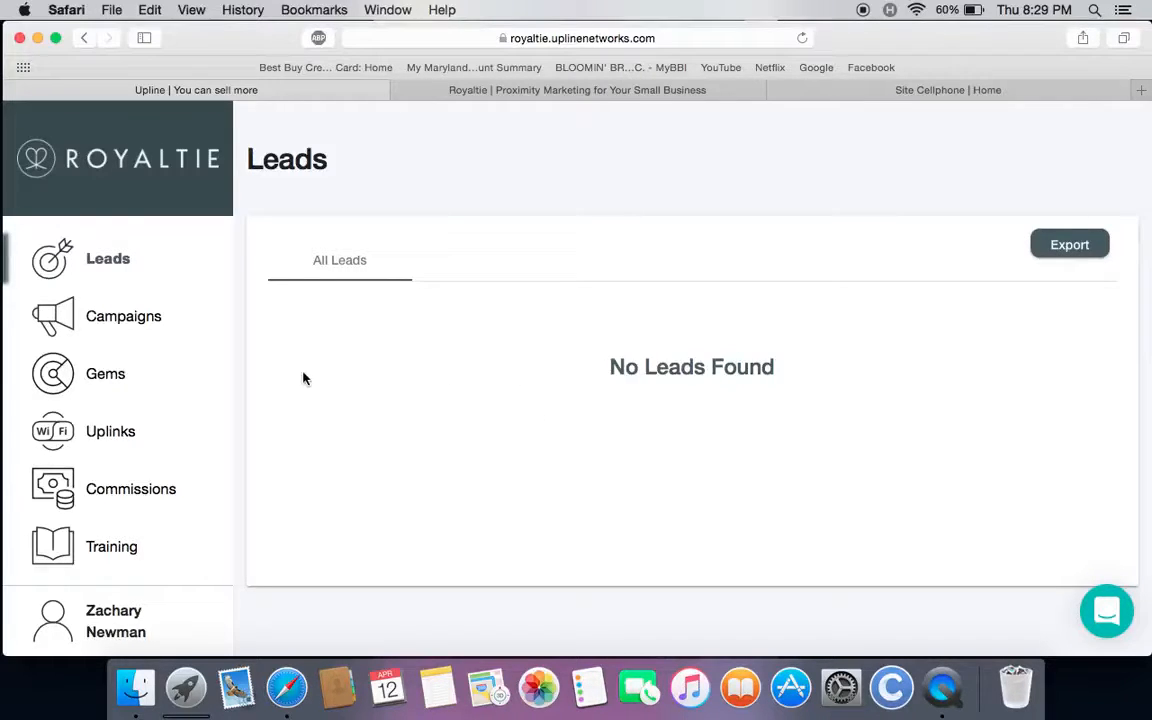
Step: Start a new campaign at its Campaign Name step, then move to the Gems list
left_click(128, 316)
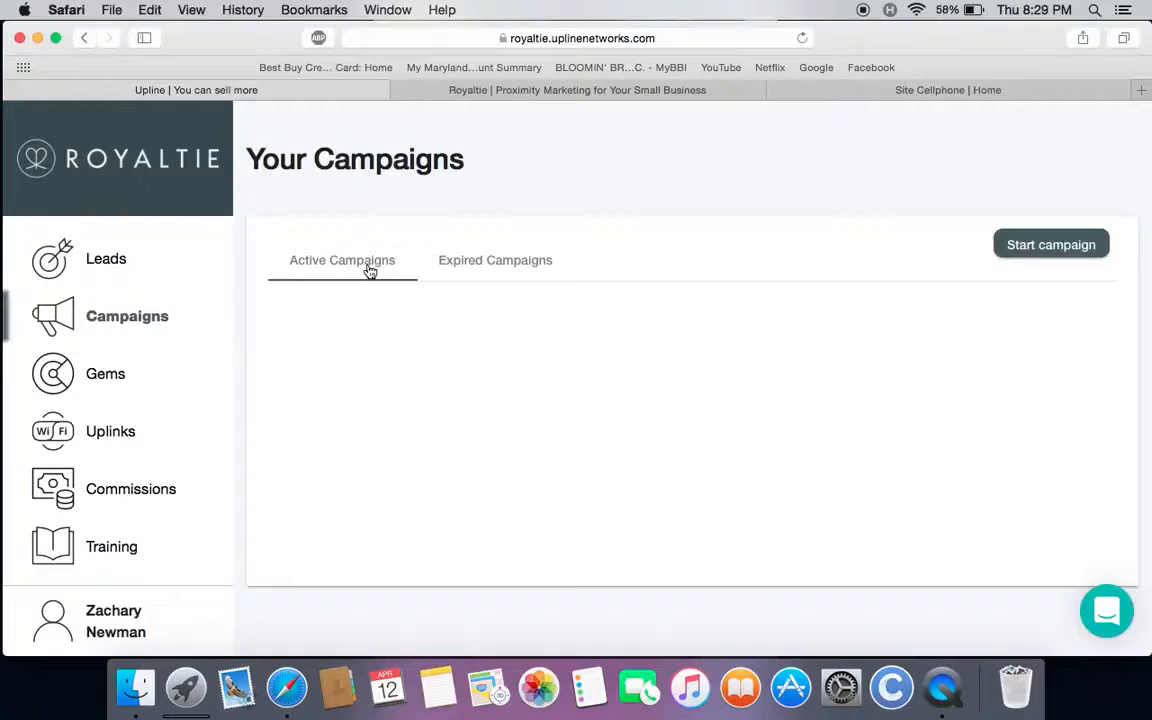
mouse_move(784, 362)
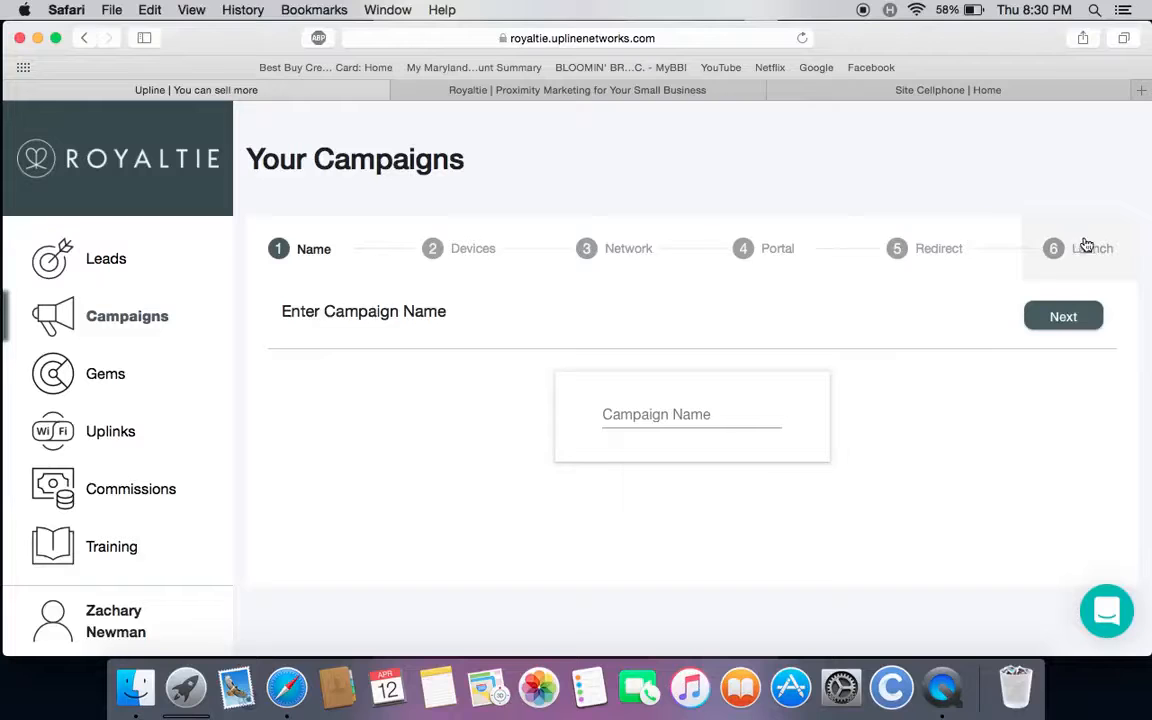
left_click(692, 414)
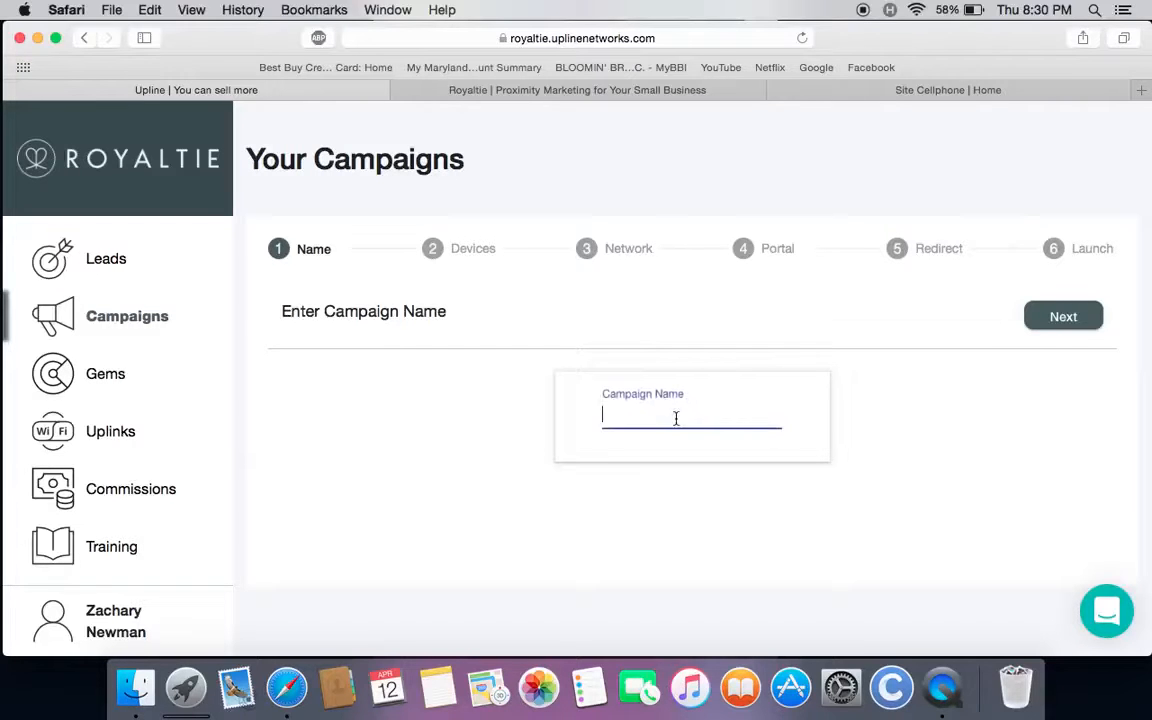
mouse_move(516, 424)
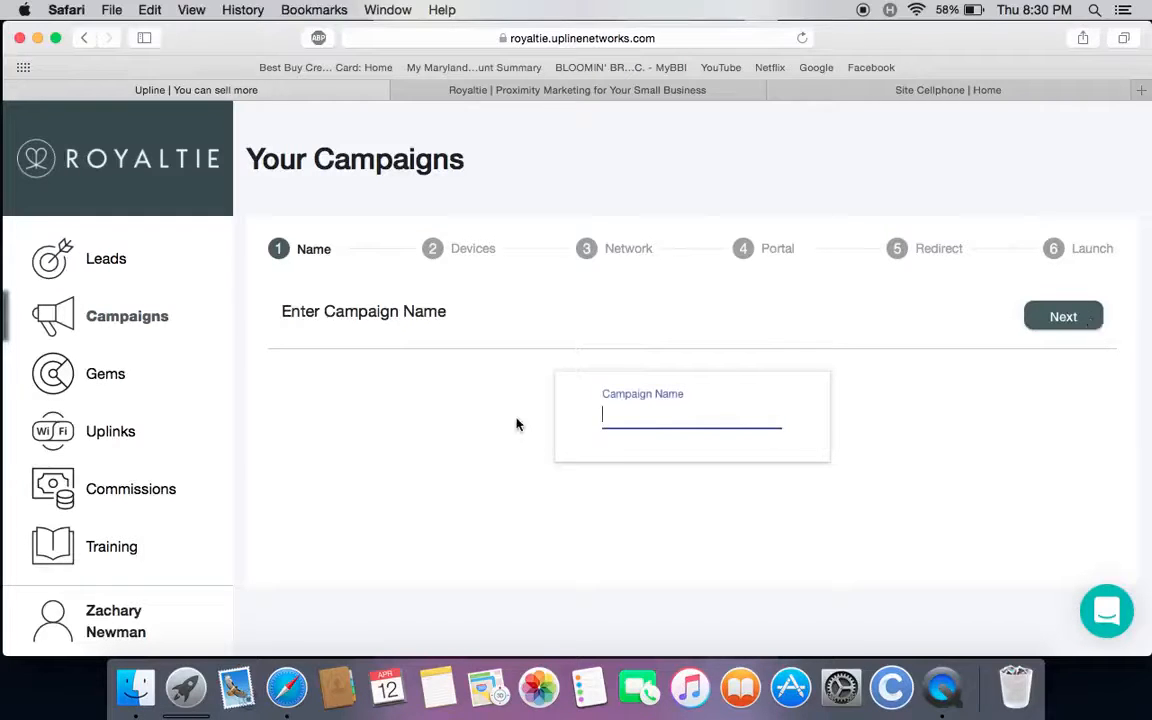
left_click(106, 374)
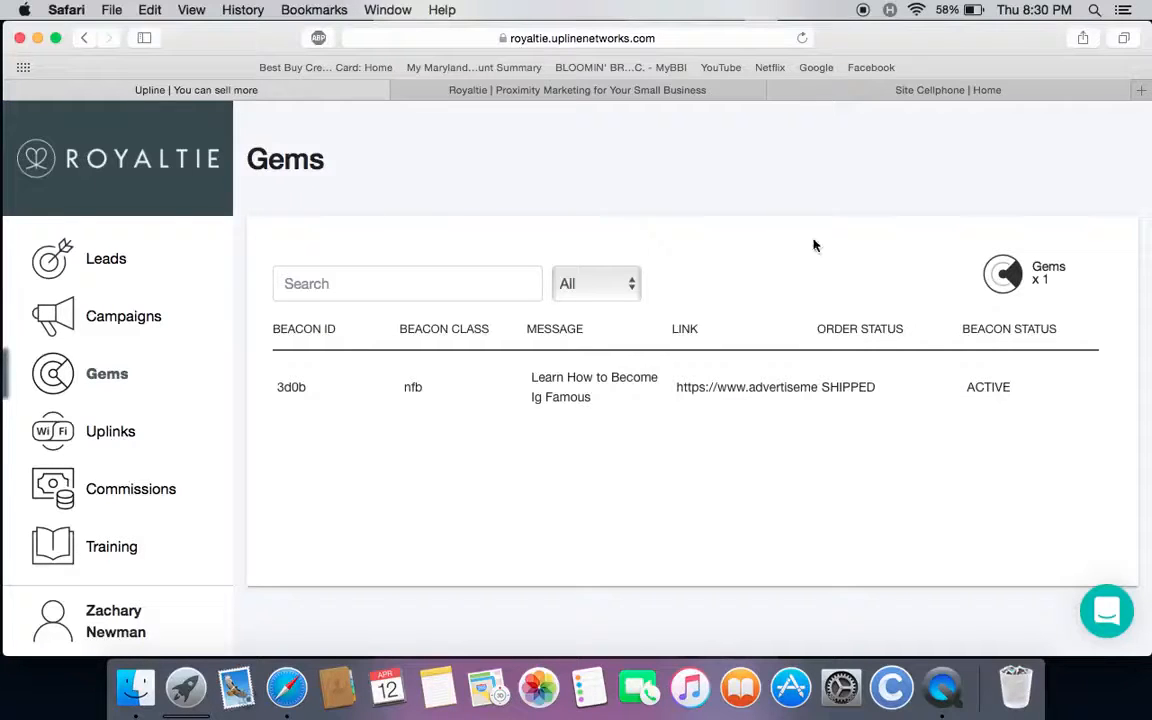
mouse_move(784, 288)
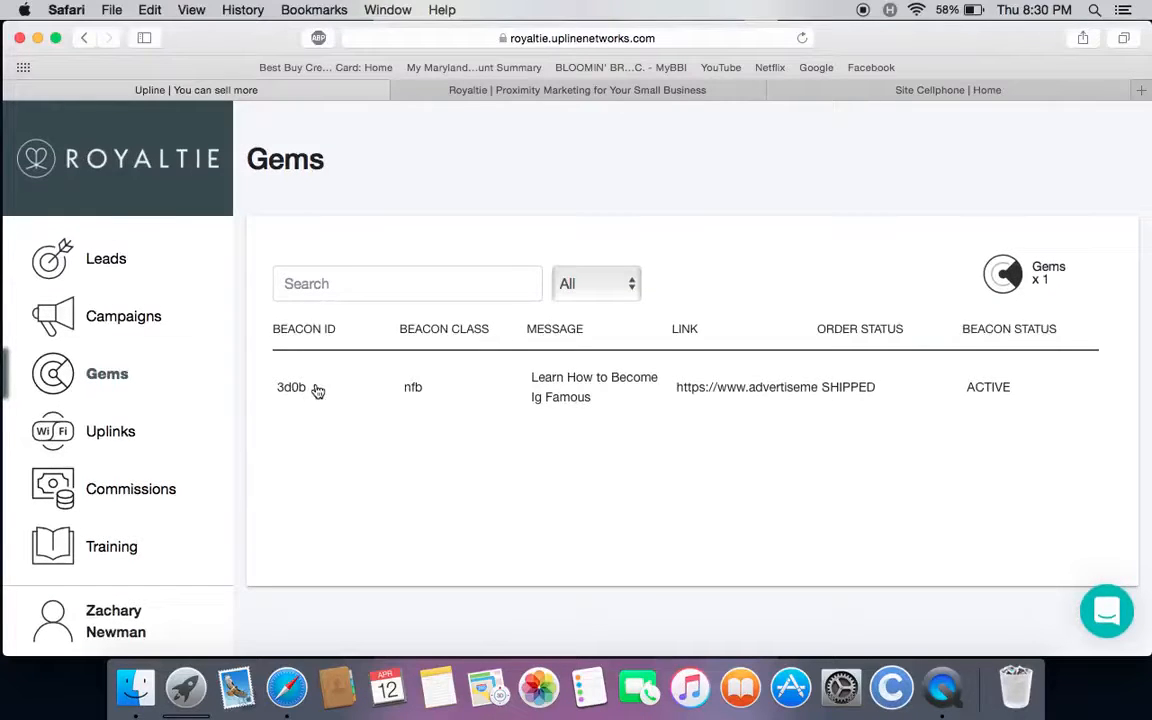
mouse_move(294, 398)
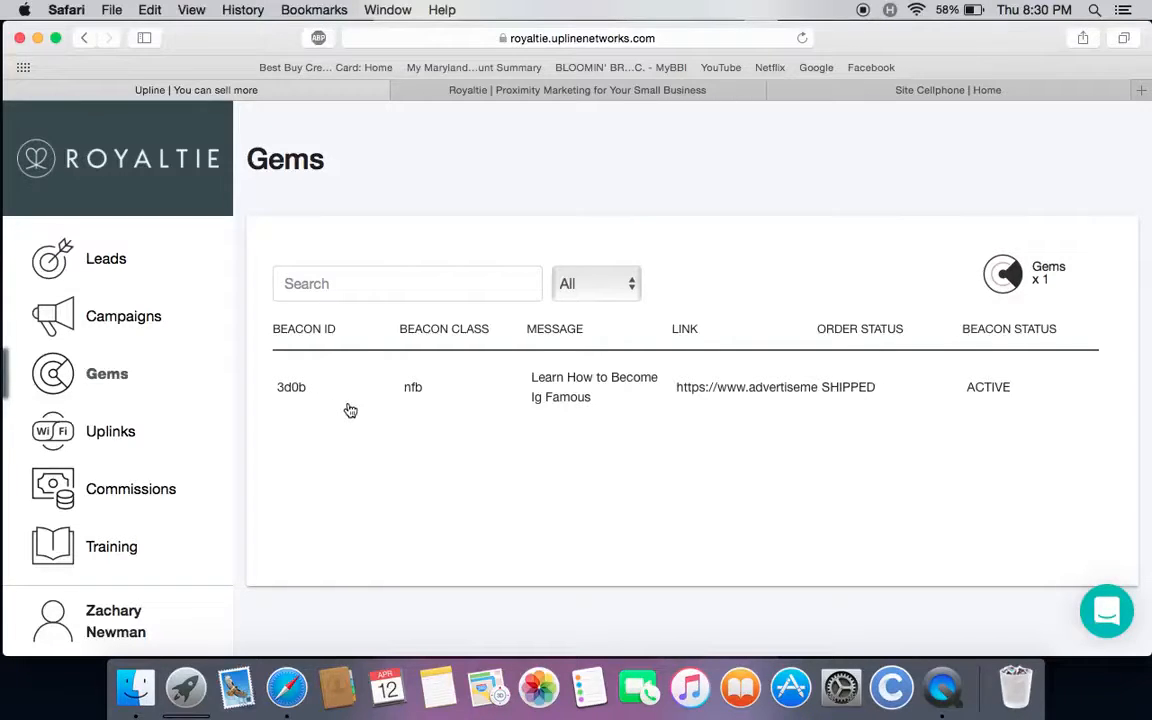
mouse_move(424, 344)
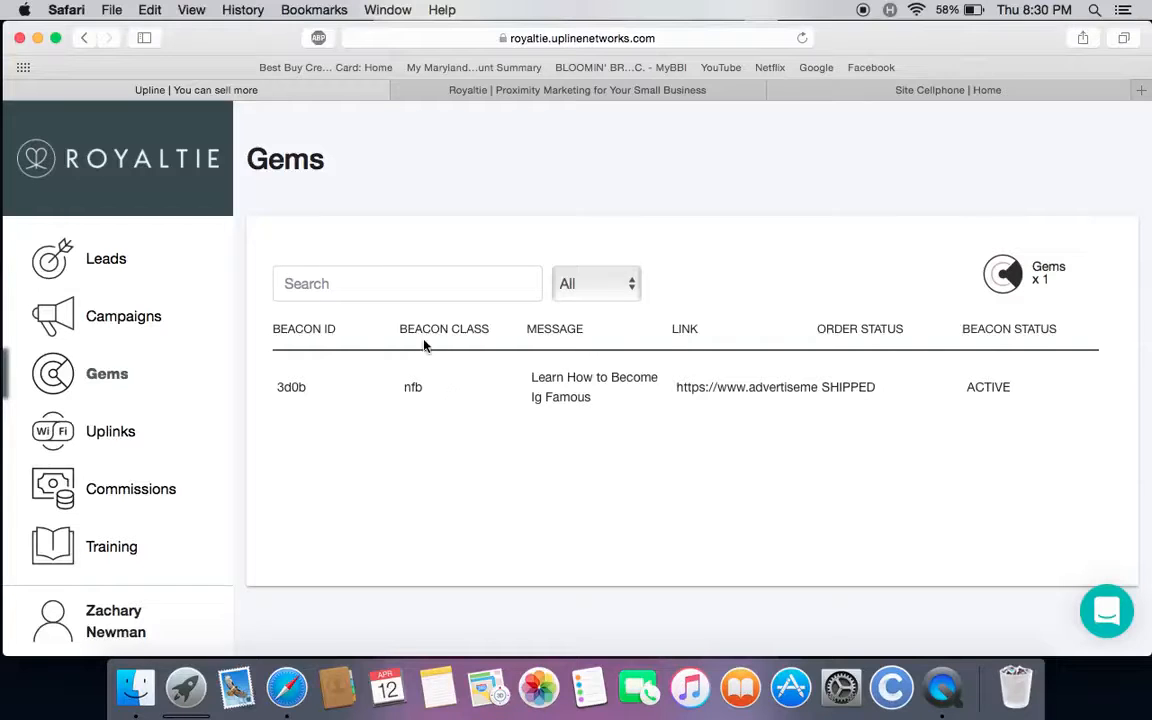
mouse_move(412, 400)
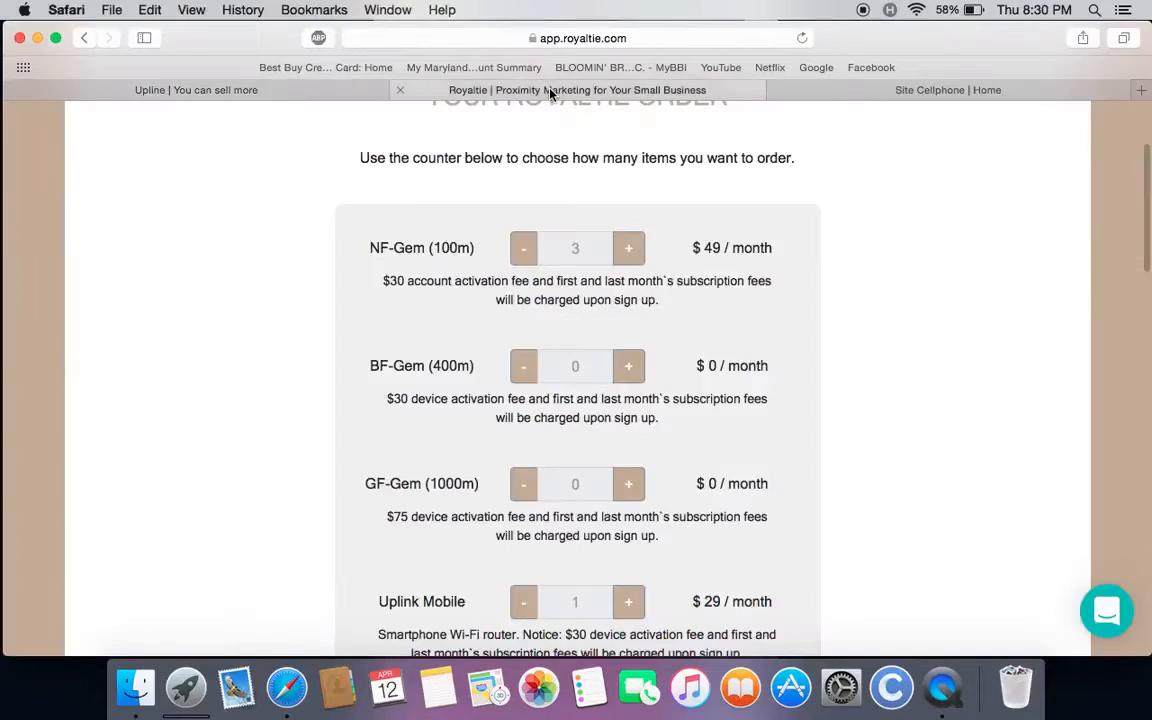
Step: Scroll the Gems table to the 3d0b beacon row
scroll("down", 3)
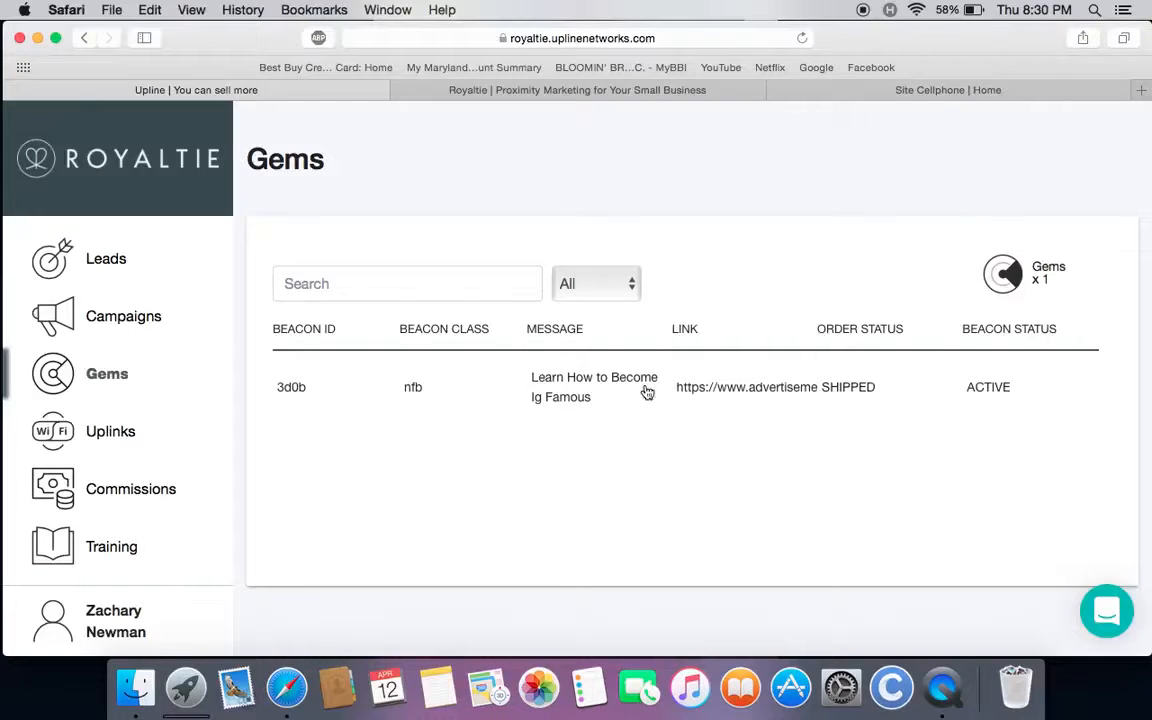
mouse_move(622, 384)
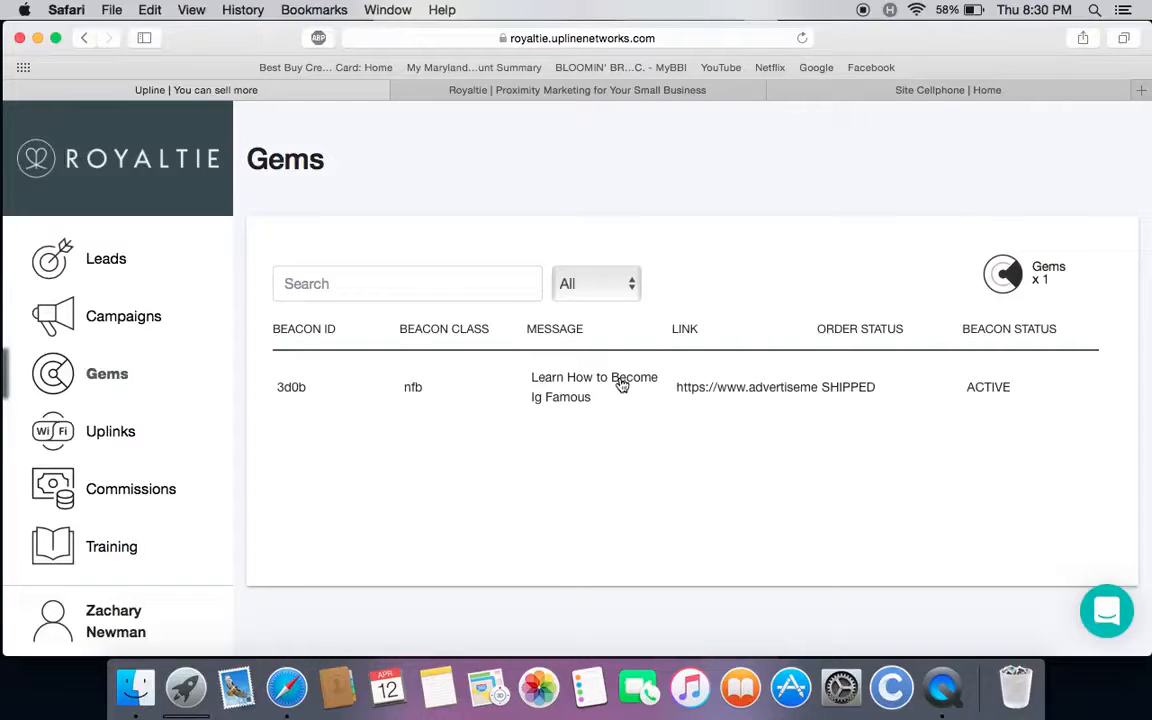
mouse_move(542, 396)
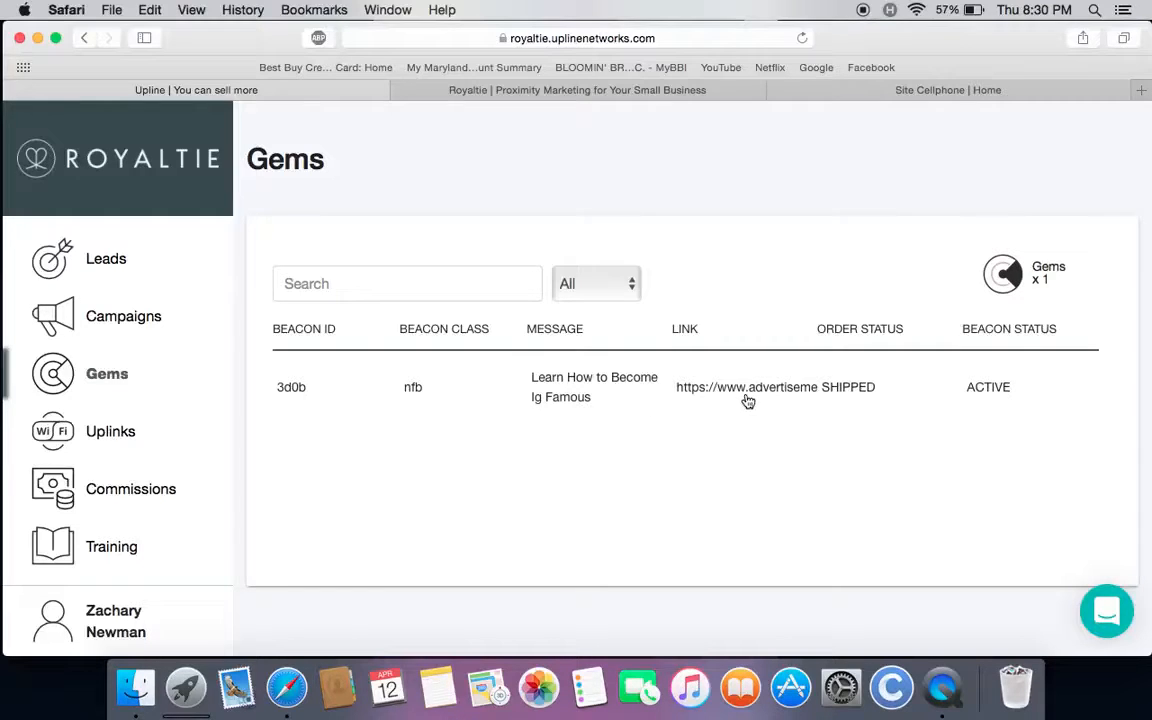
mouse_move(864, 398)
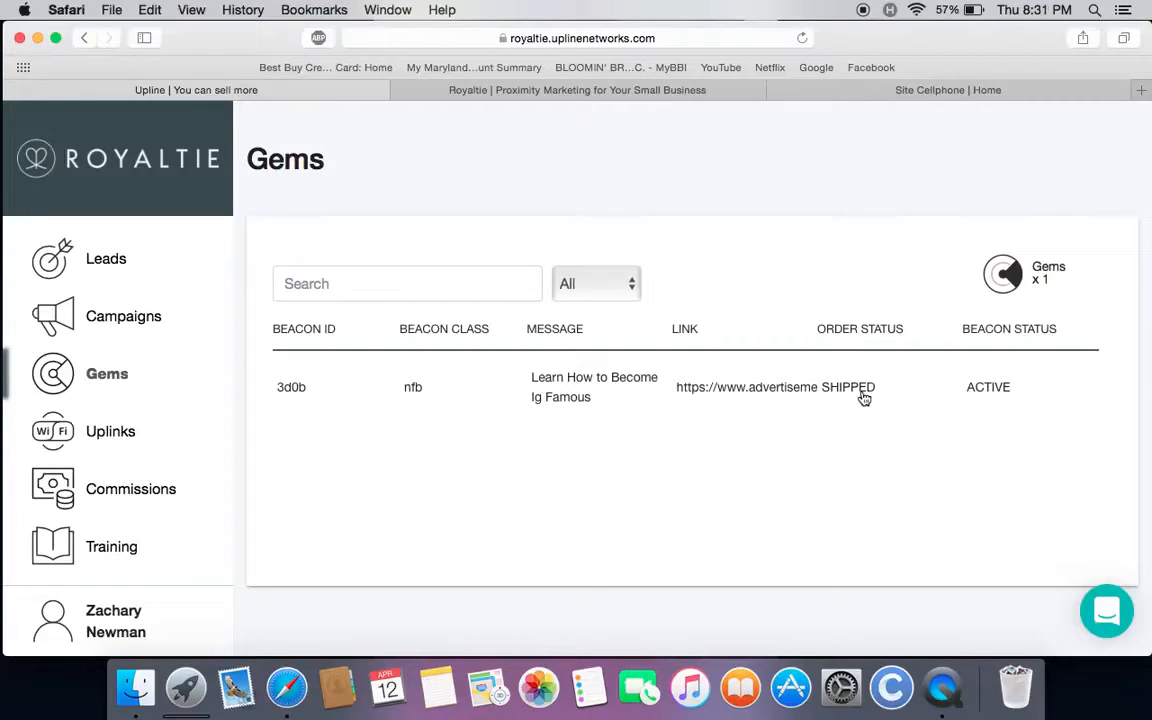
mouse_move(838, 368)
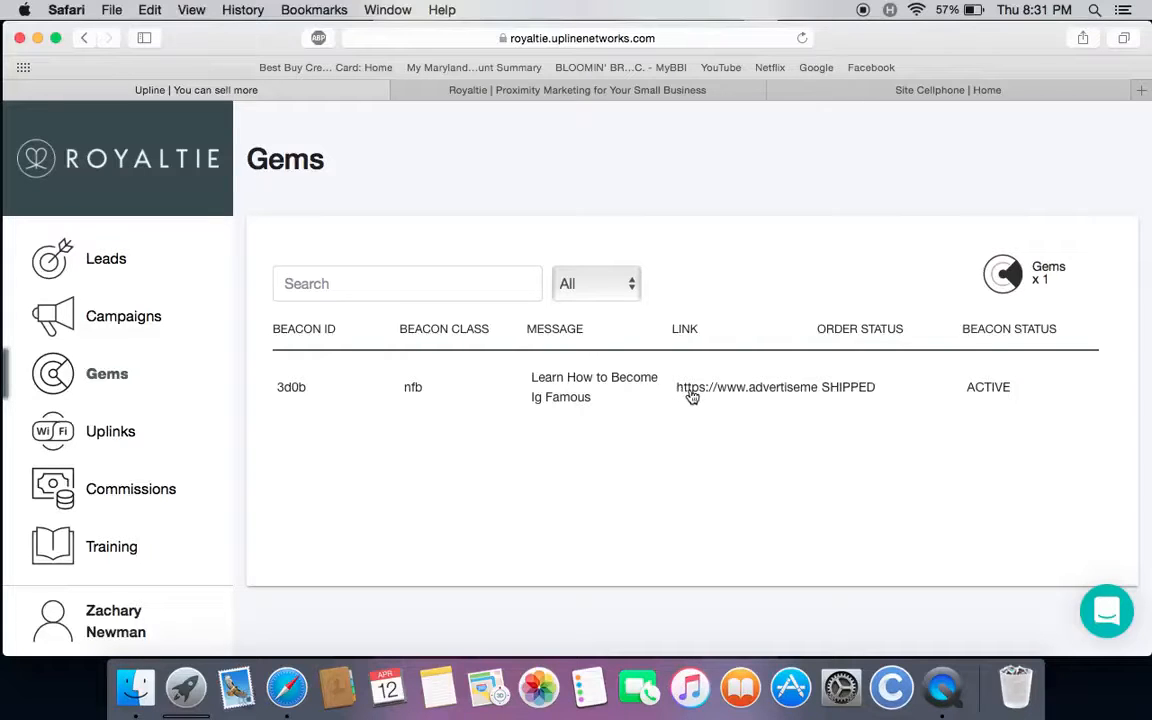
mouse_move(756, 390)
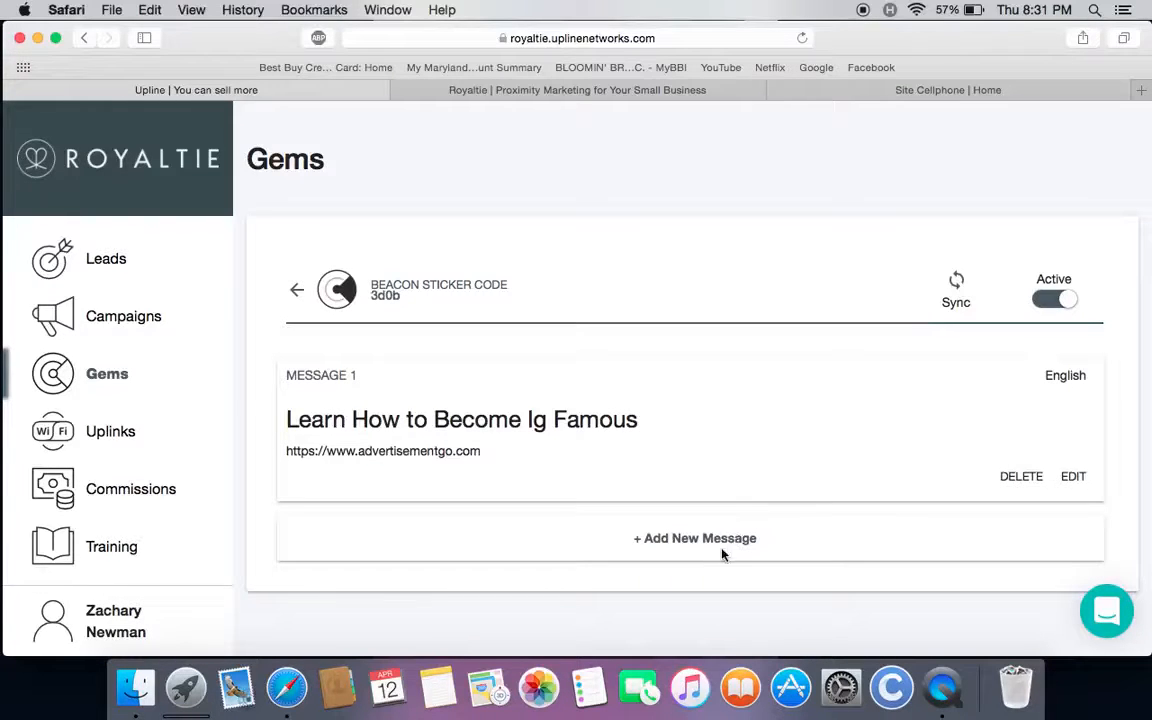
Step: Edit gem 3d0b's first message with advanced options enabled and save it
left_click(1072, 476)
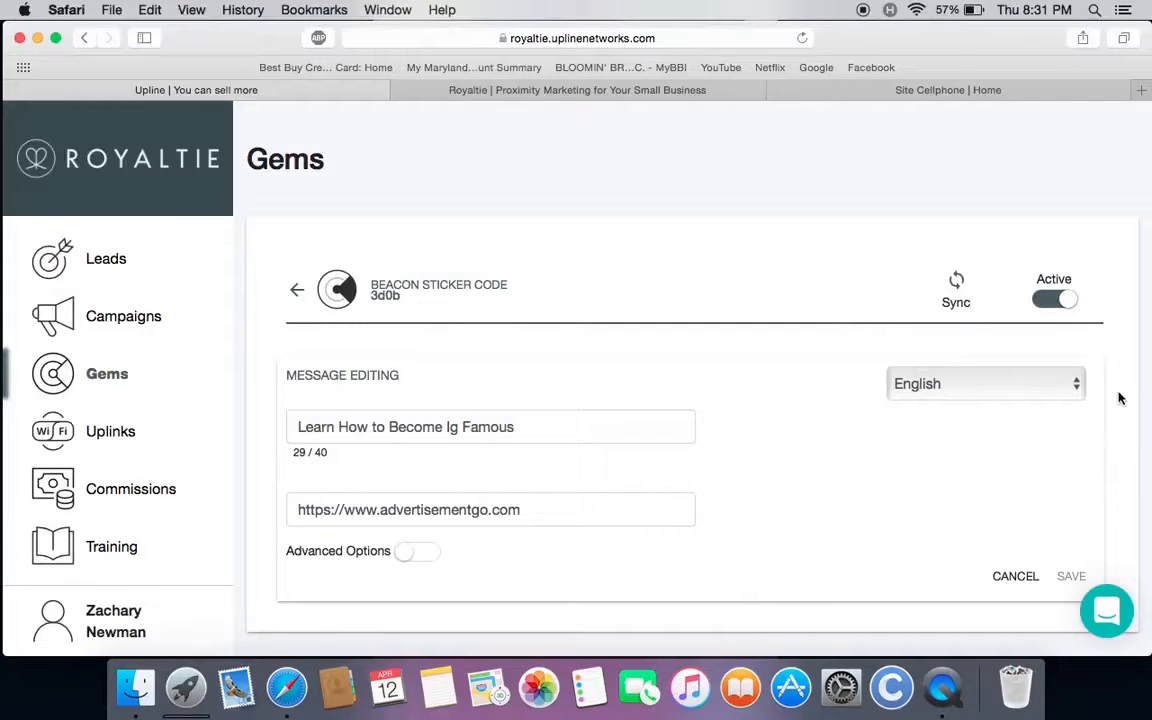
mouse_move(324, 460)
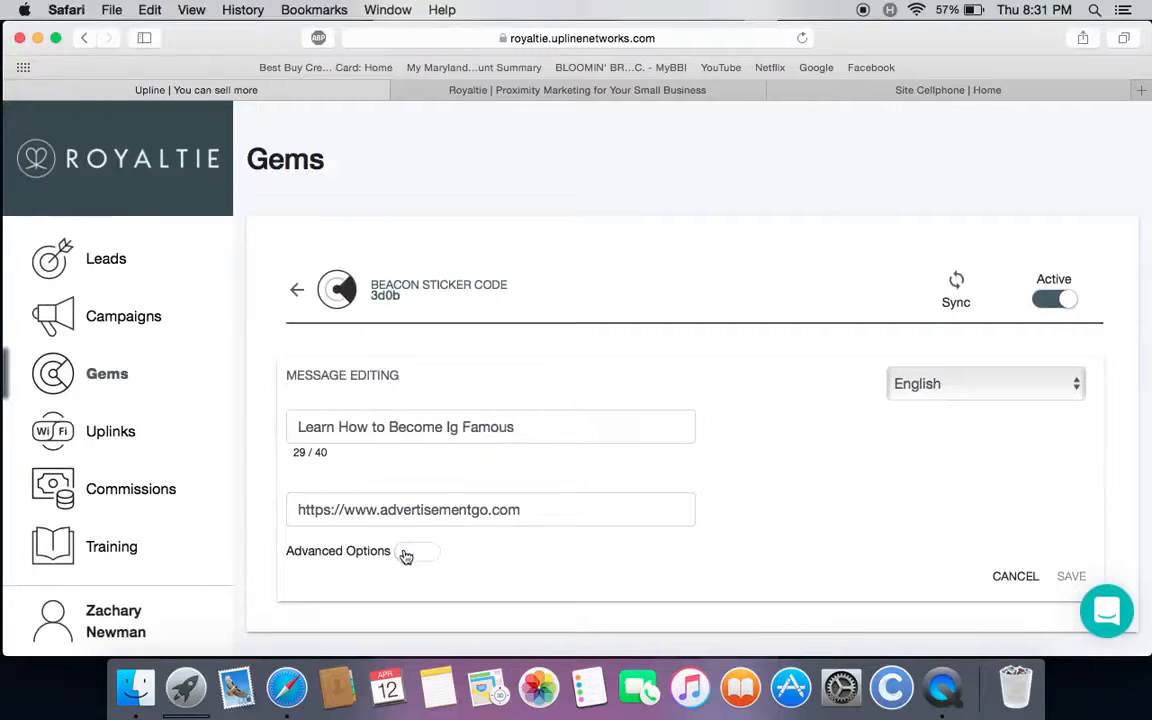
left_click(416, 552)
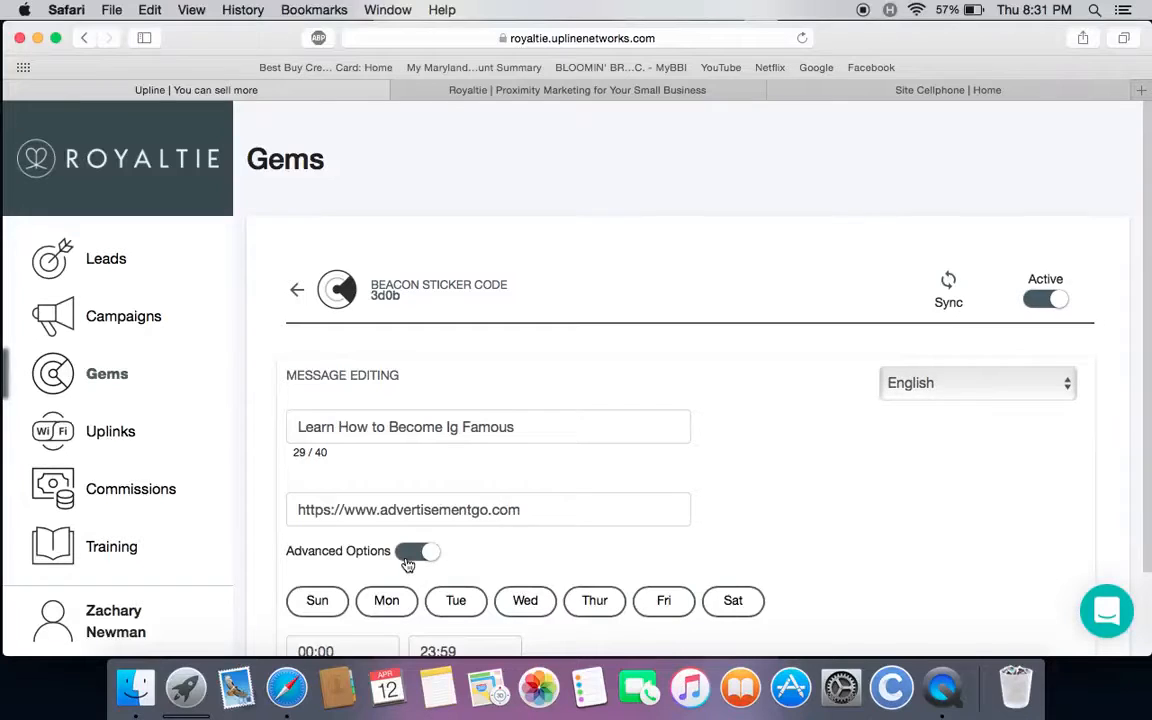
scroll("down", 3)
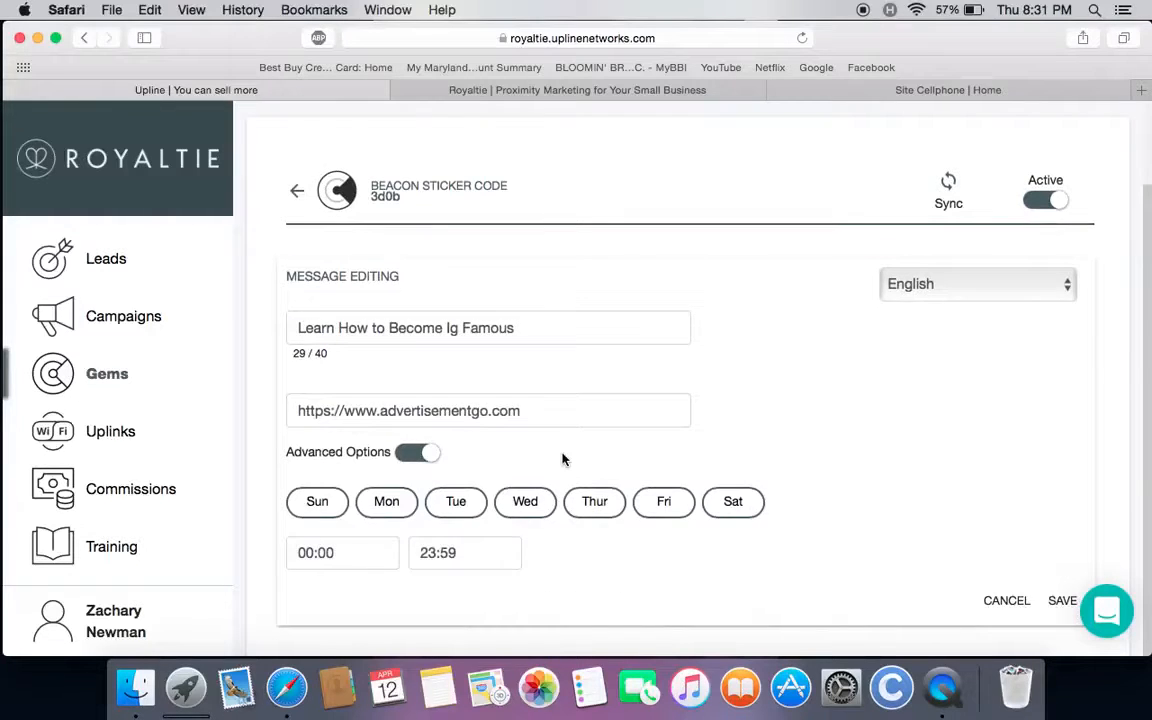
mouse_move(356, 528)
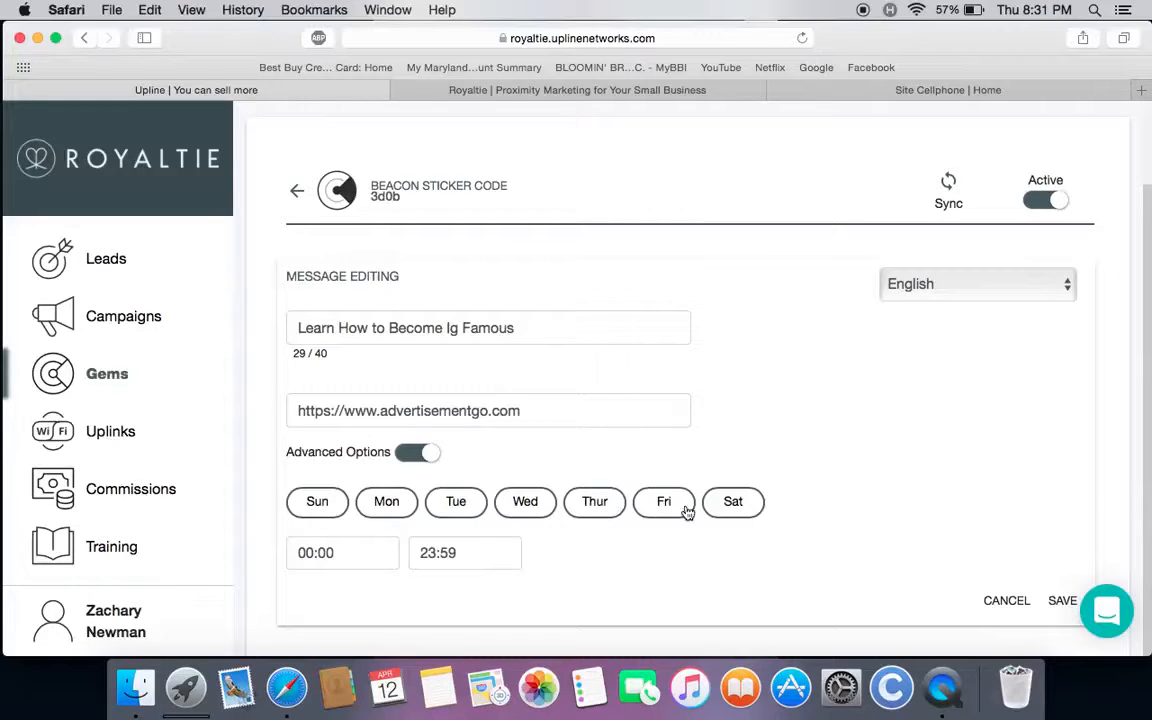
mouse_move(732, 504)
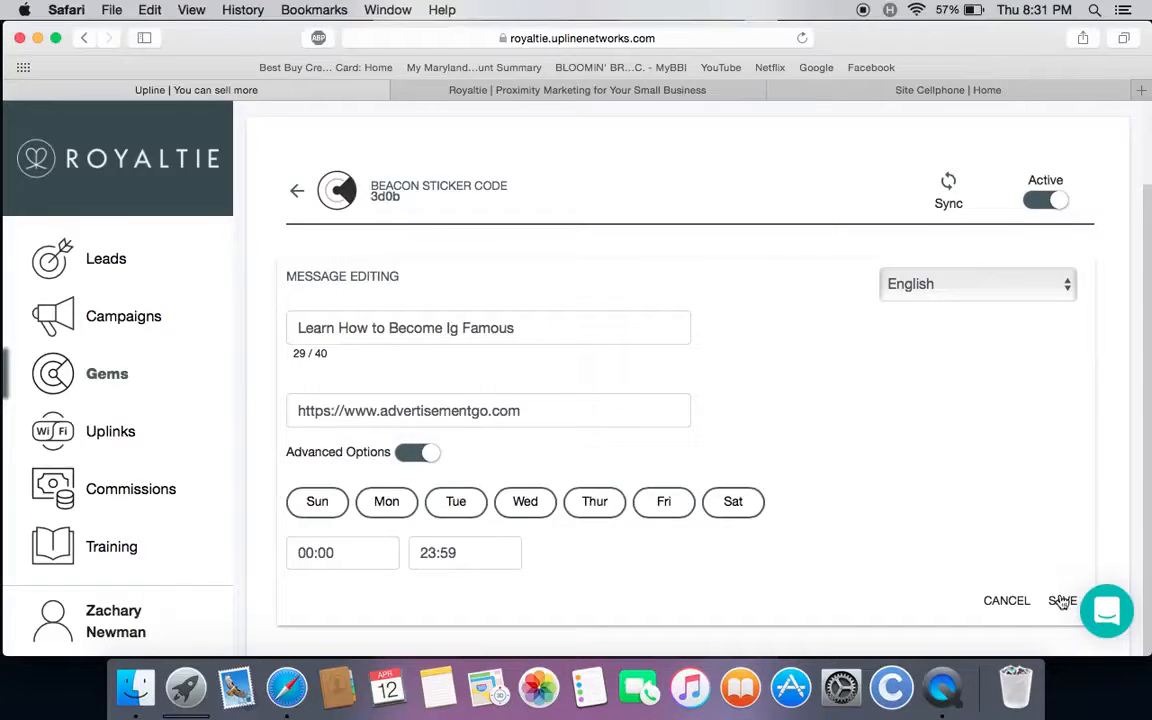
left_click(1062, 600)
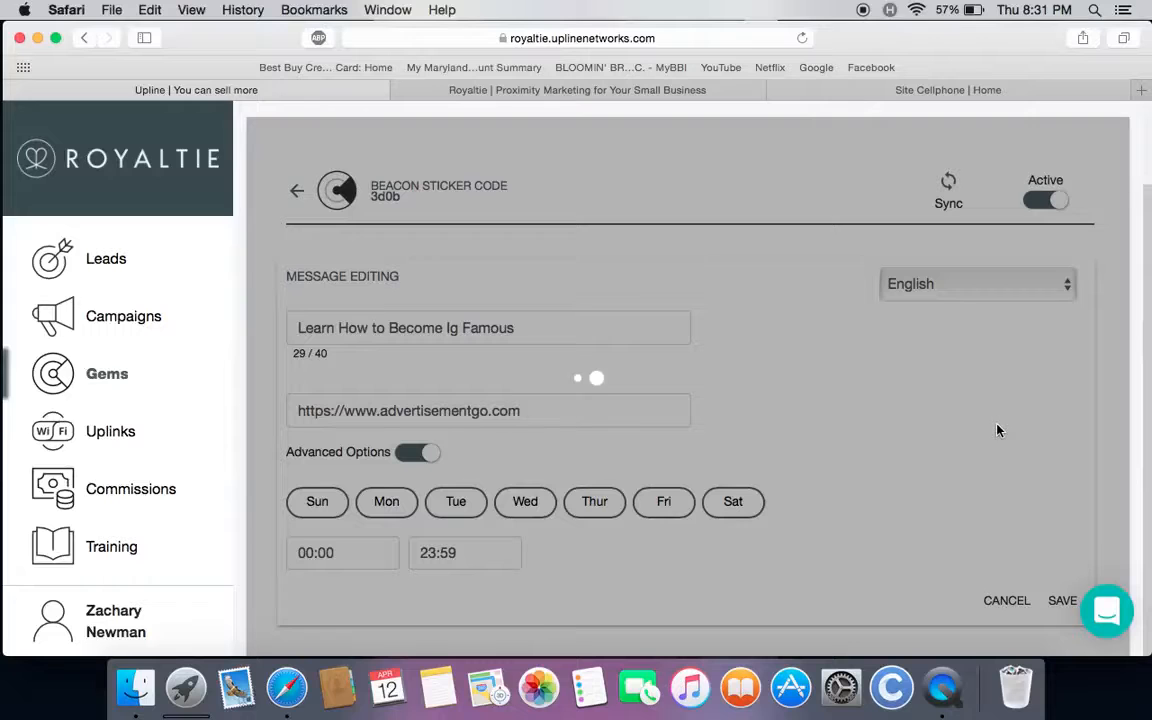
left_click(1062, 600)
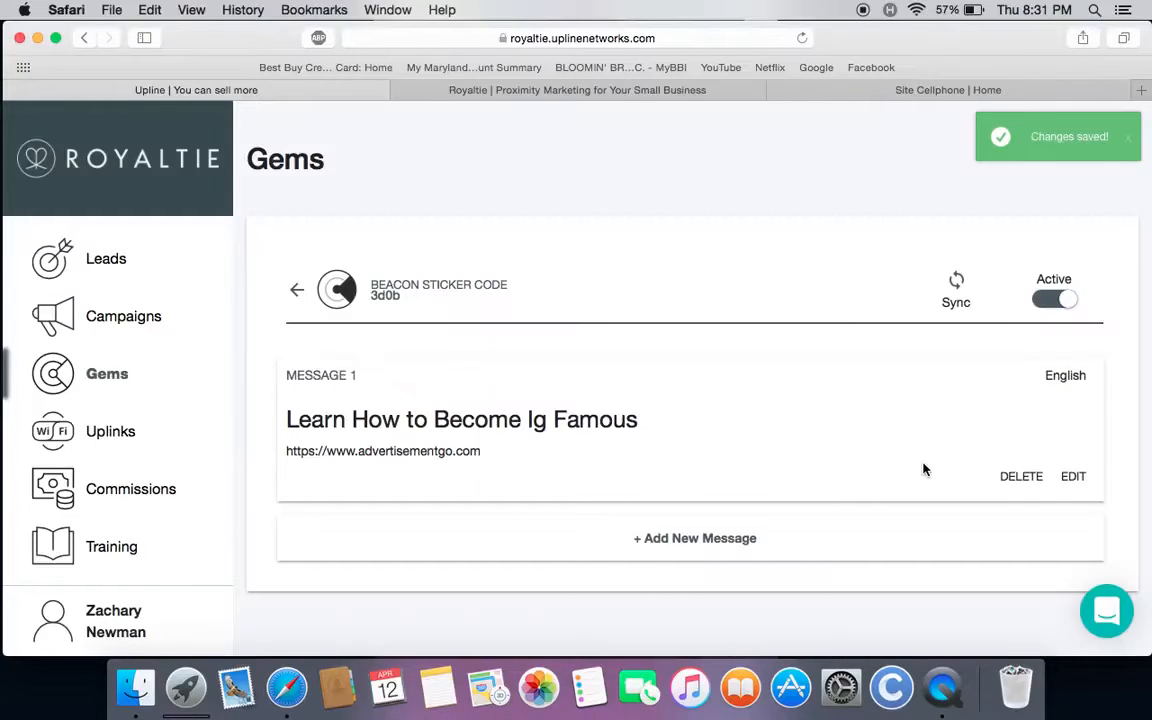
mouse_move(514, 428)
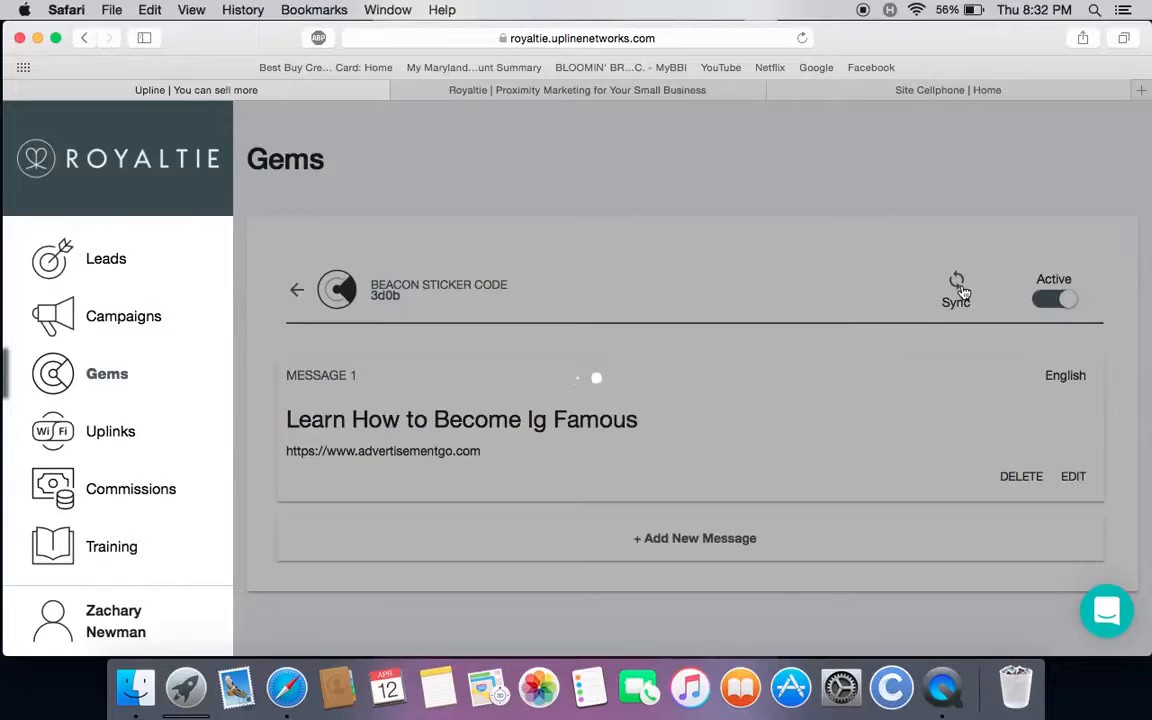
left_click(956, 284)
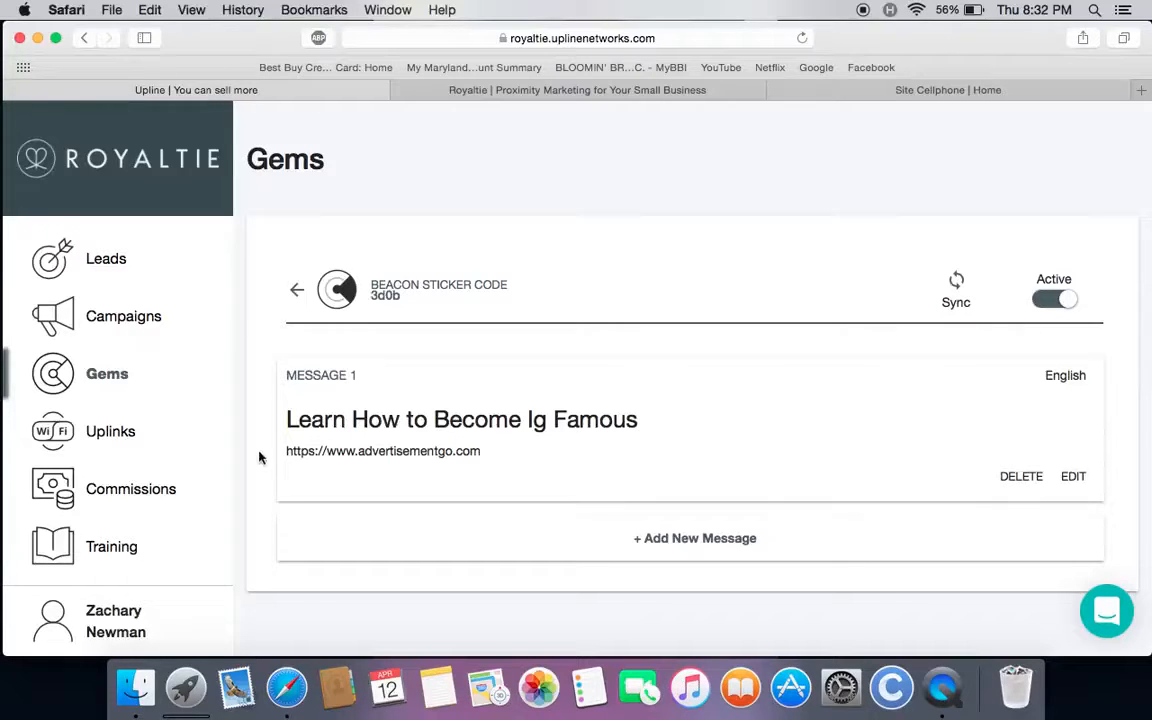
Step: Check the Uplinks Active and Order in Progress tabs, both empty
left_click(110, 432)
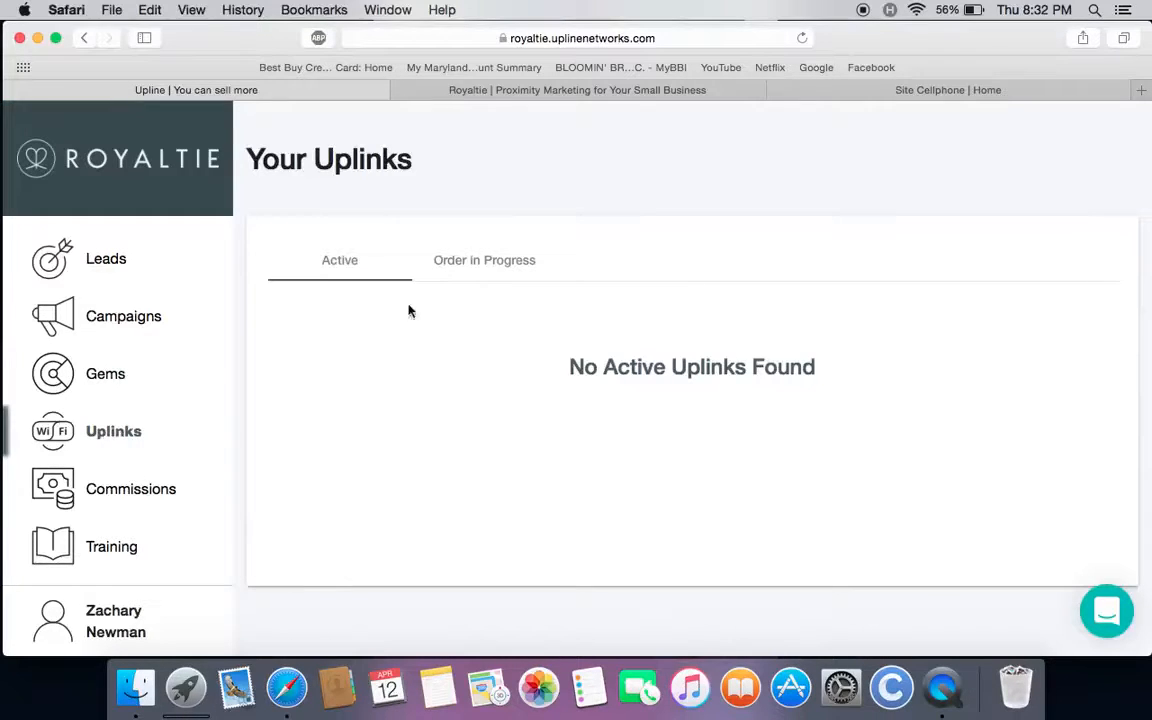
mouse_move(430, 316)
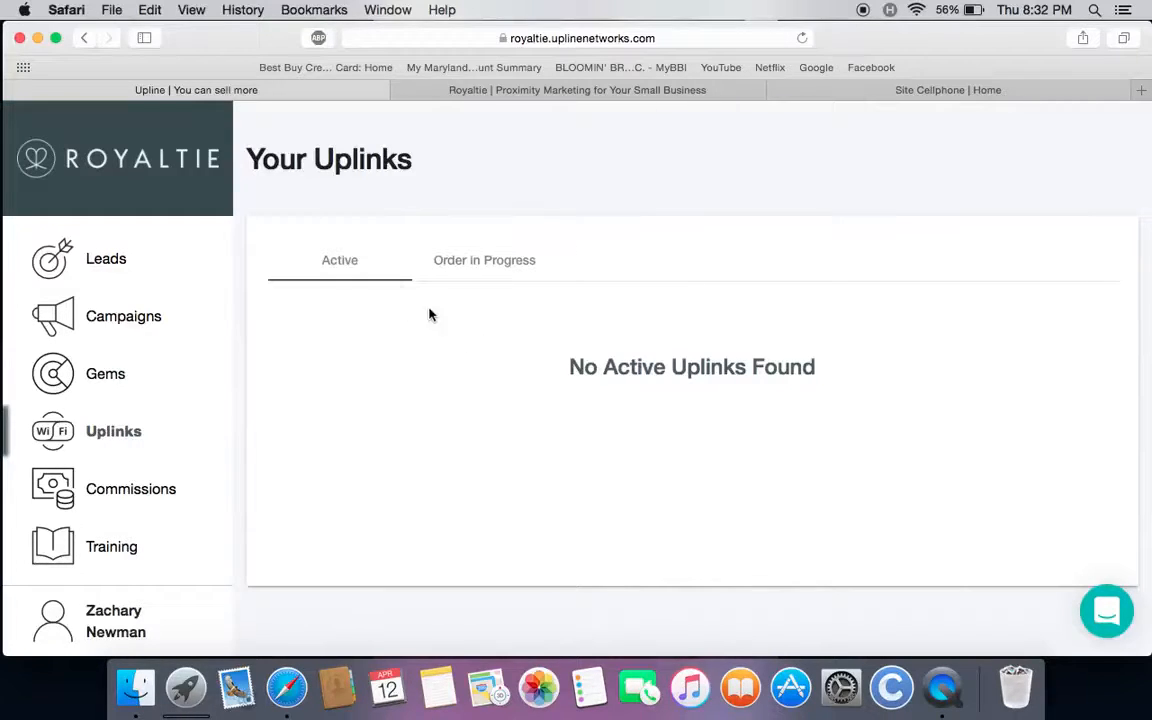
mouse_move(424, 318)
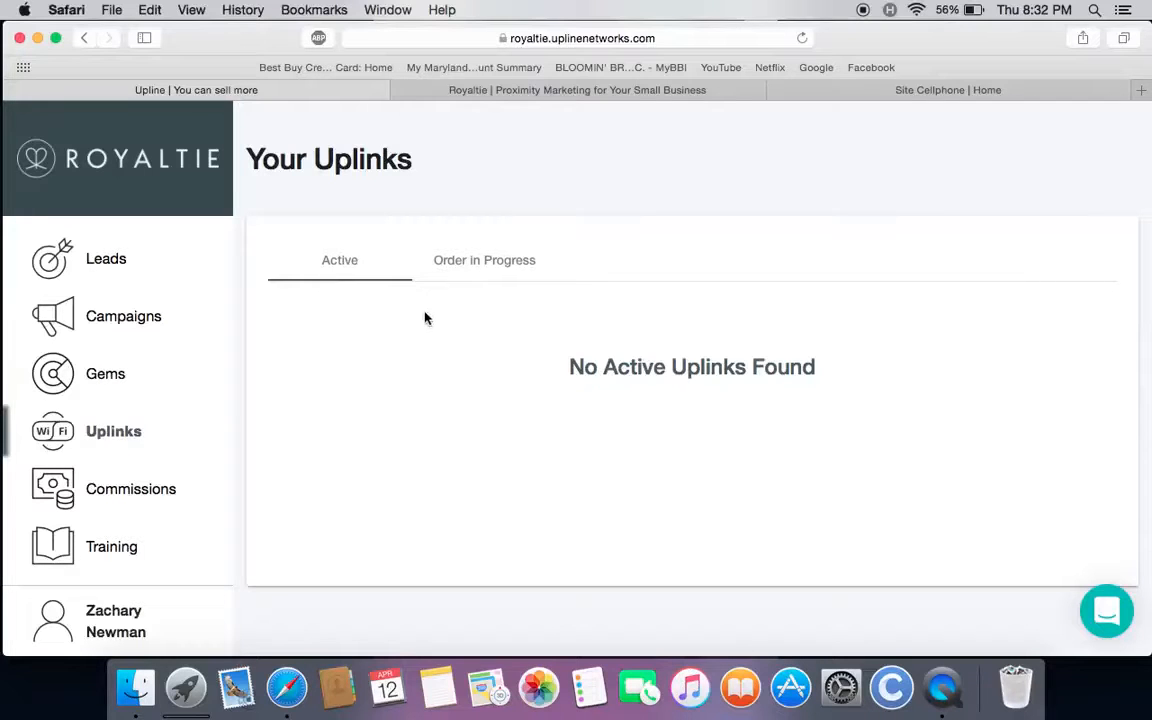
left_click(484, 260)
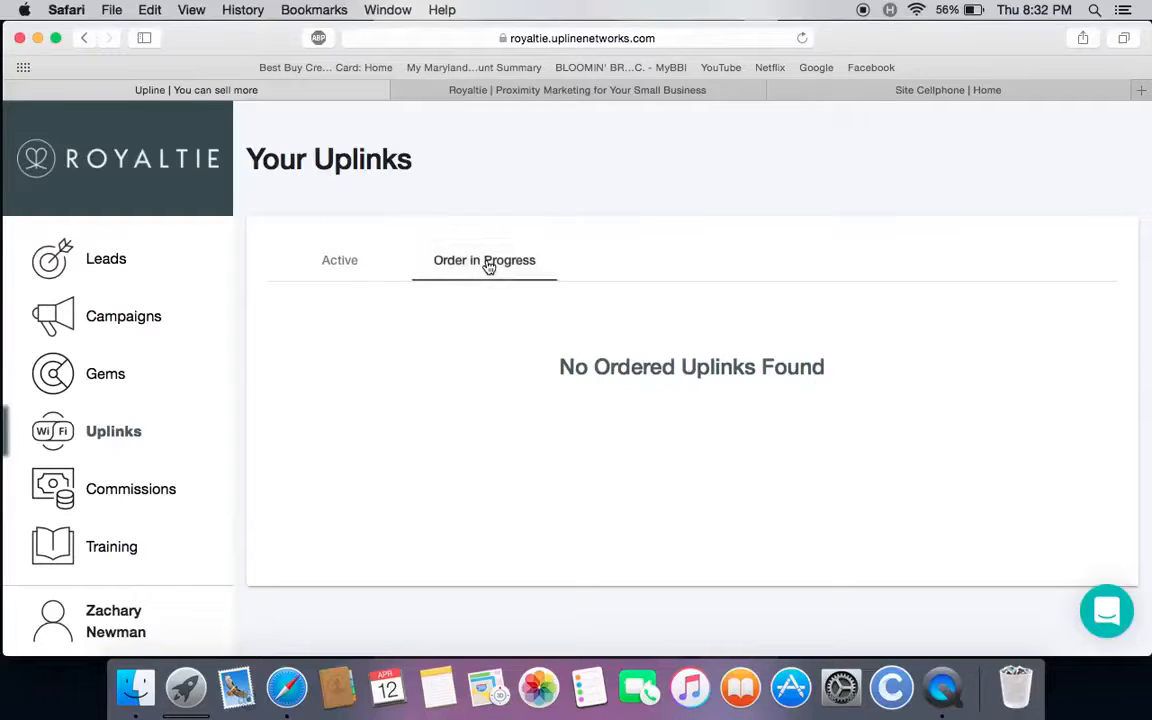
left_click(340, 260)
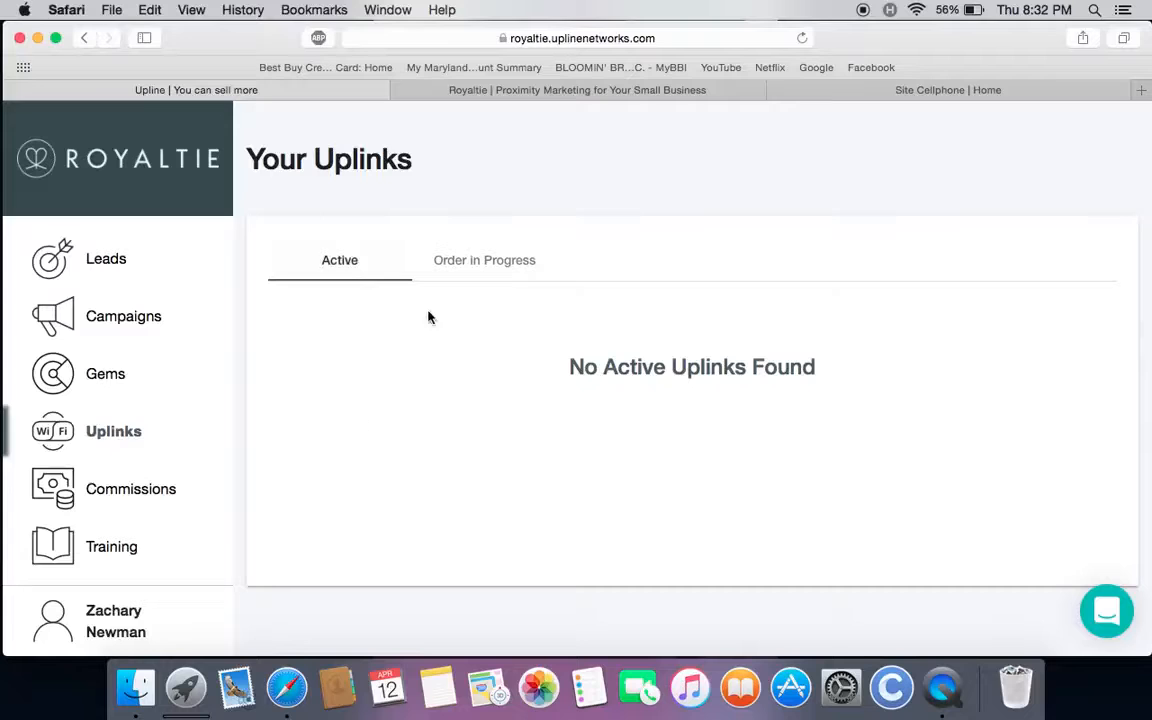
mouse_move(356, 348)
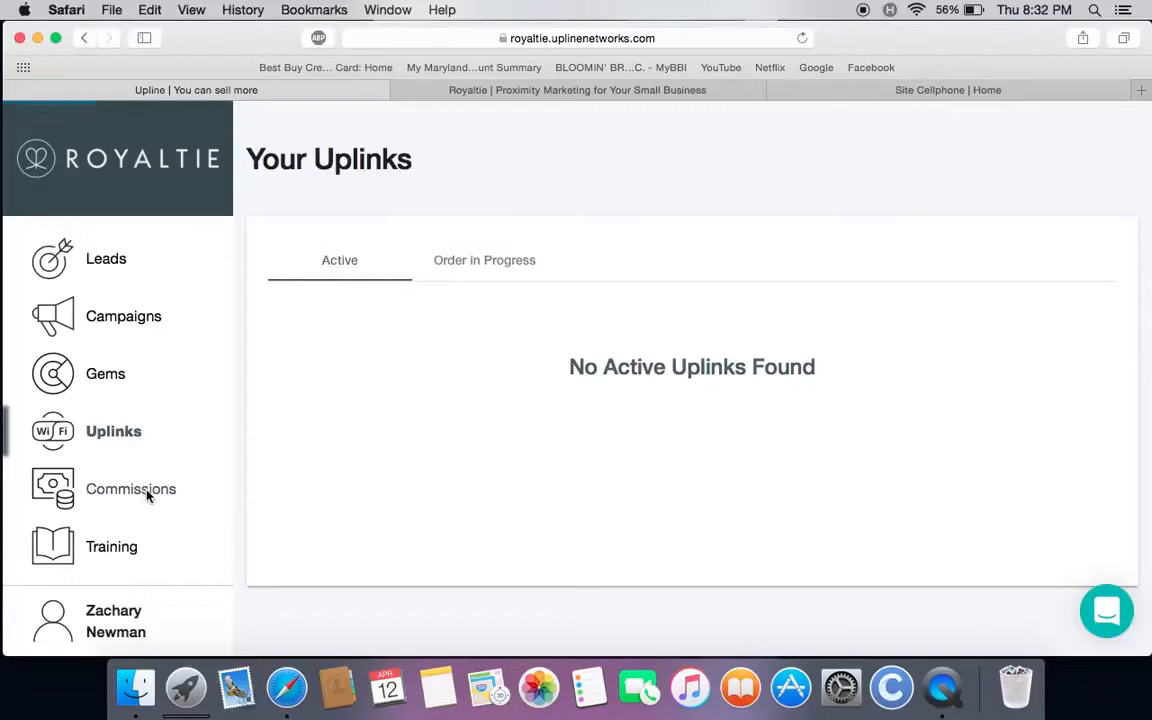
Step: Review April 2018 rank, earnings and the commissions table on the Commissions page
left_click(132, 488)
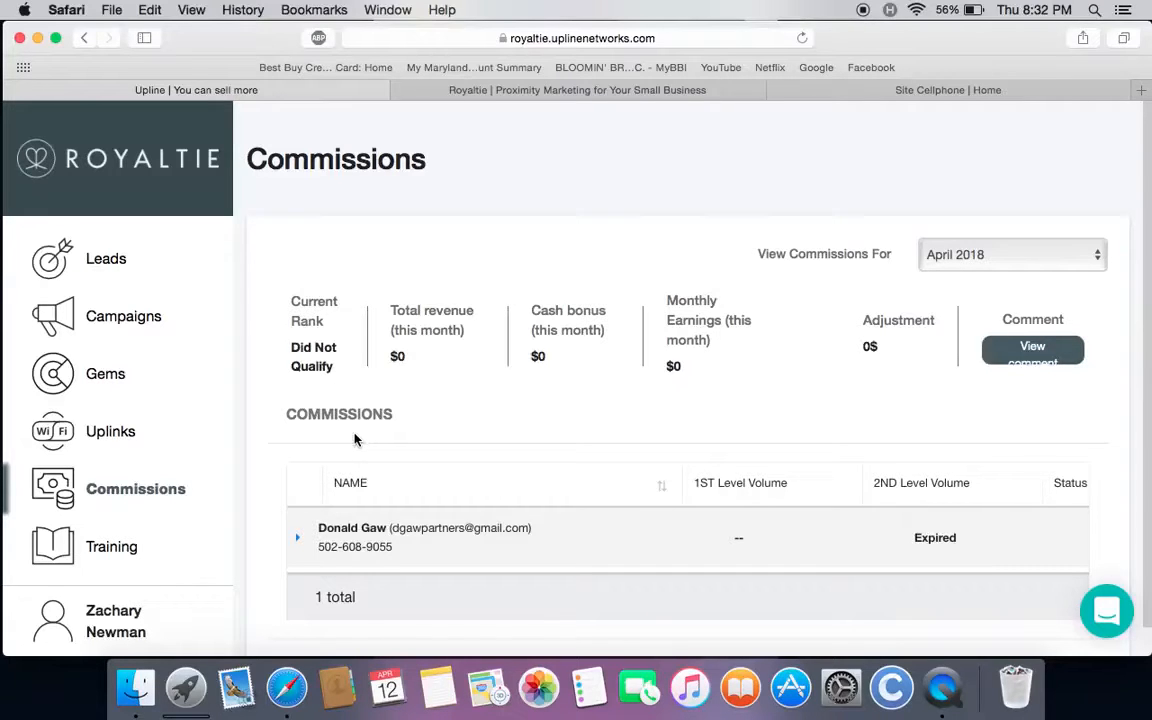
scroll("down", 3)
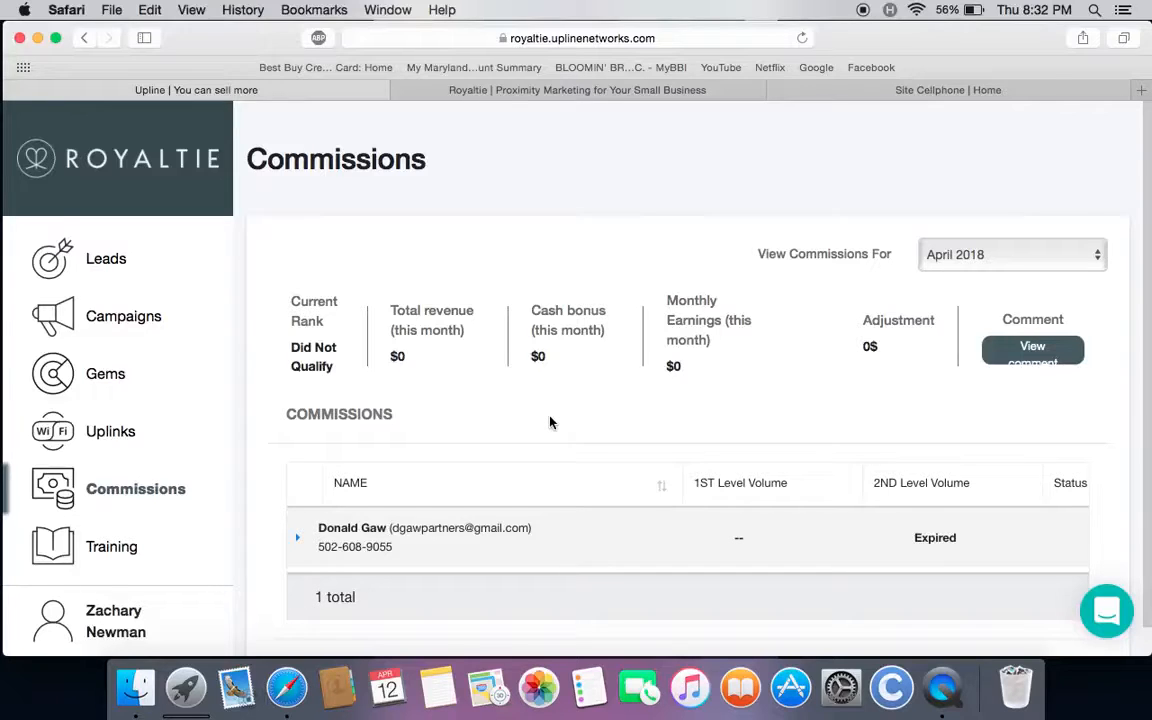
mouse_move(508, 312)
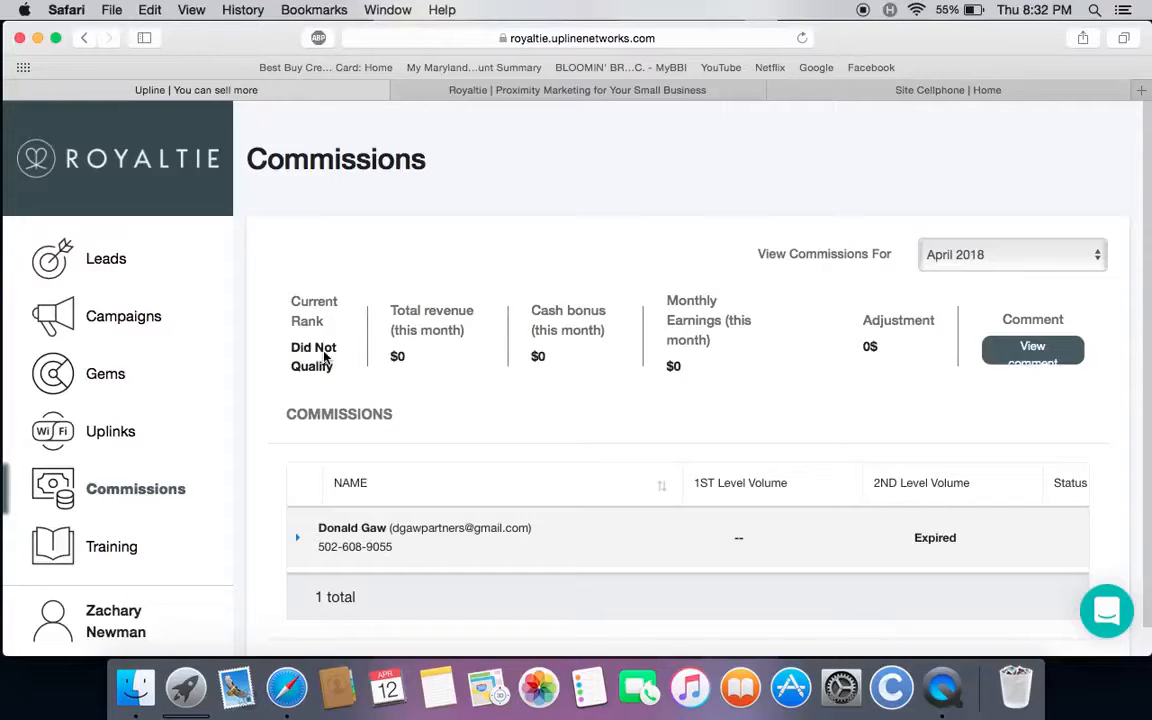
mouse_move(504, 308)
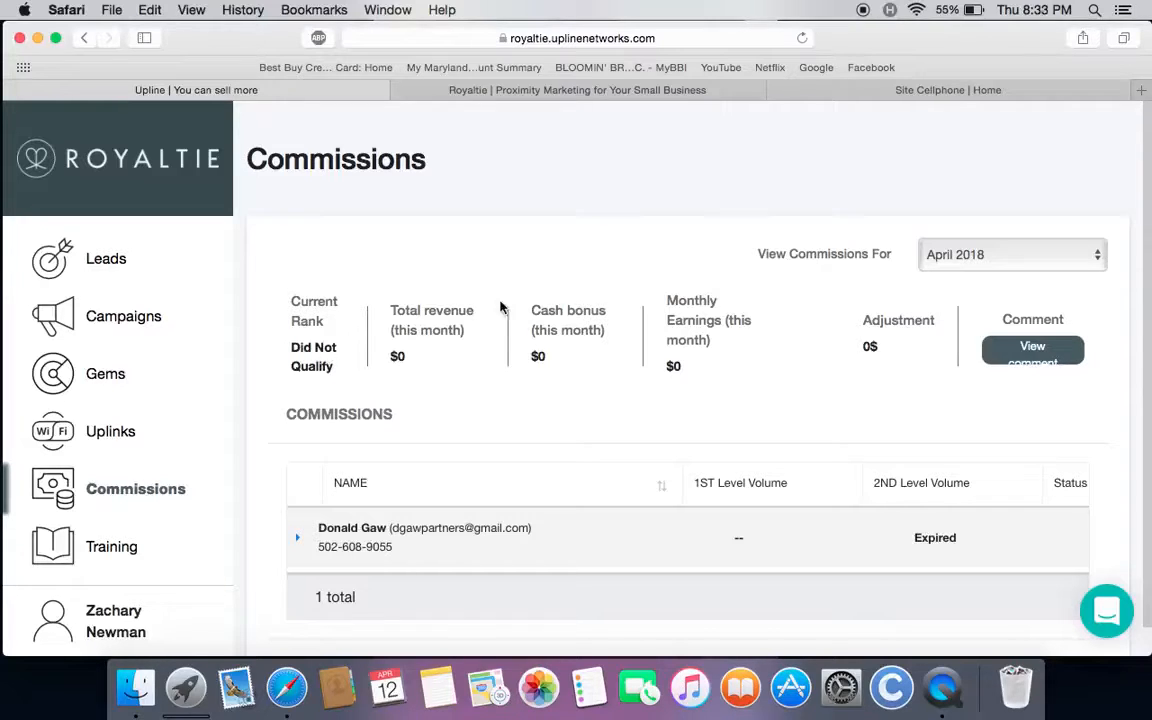
mouse_move(340, 364)
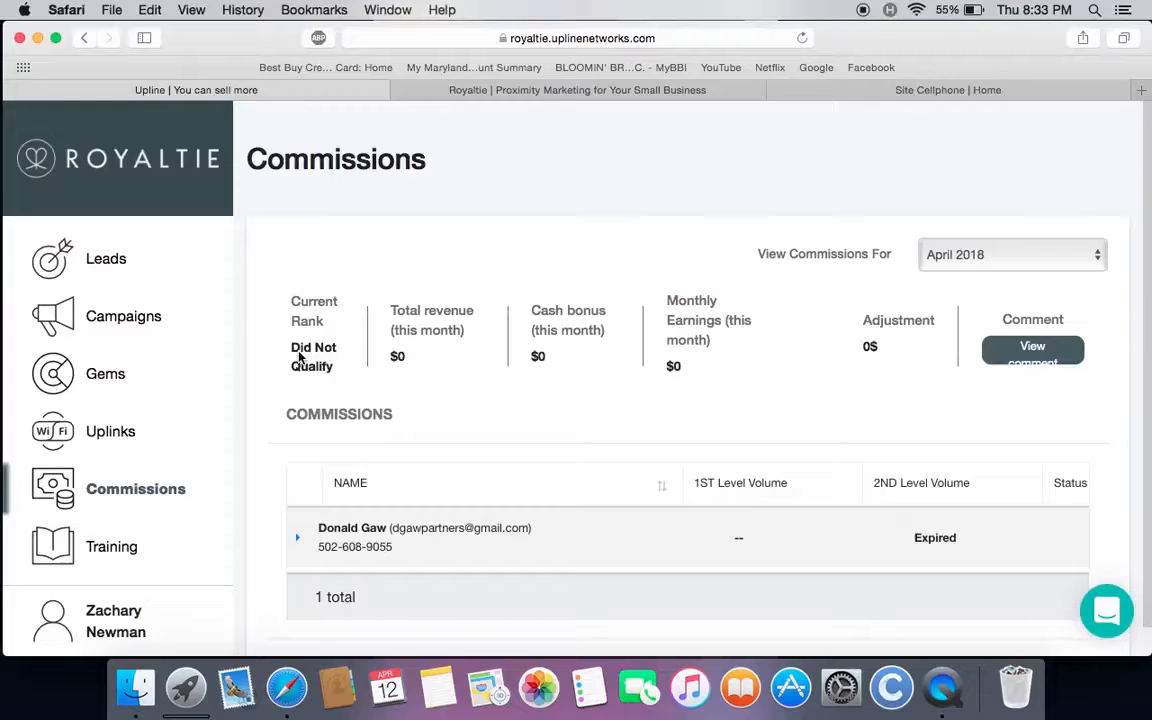
mouse_move(410, 330)
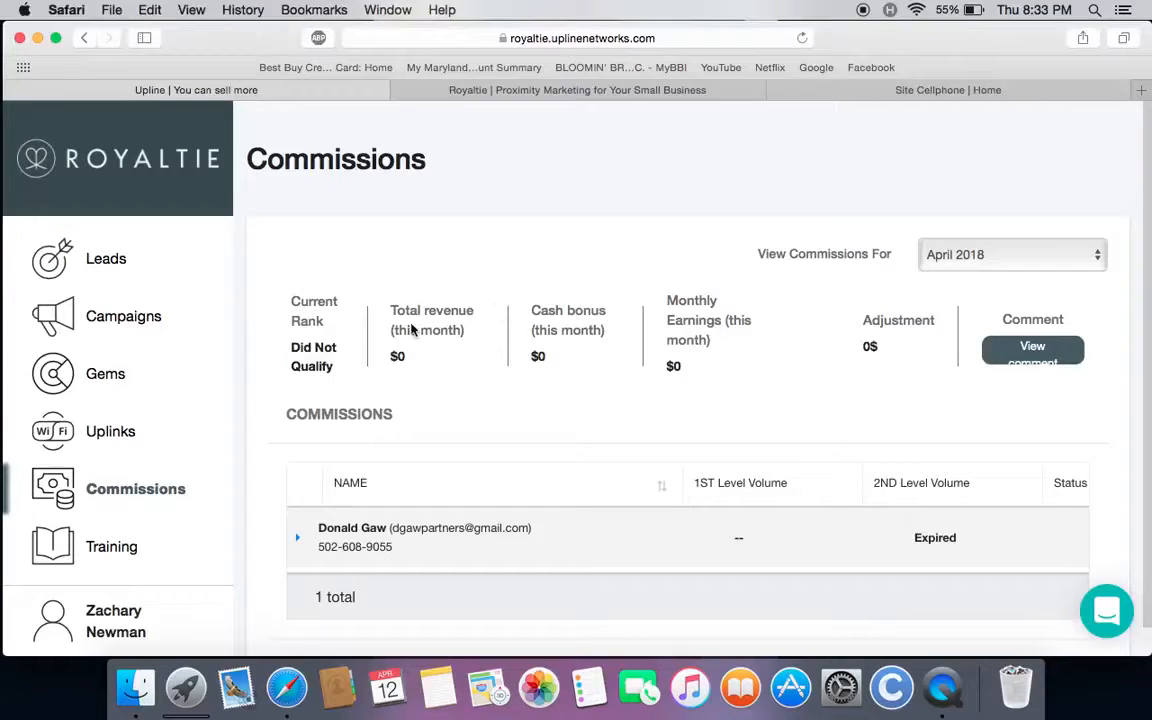
mouse_move(464, 380)
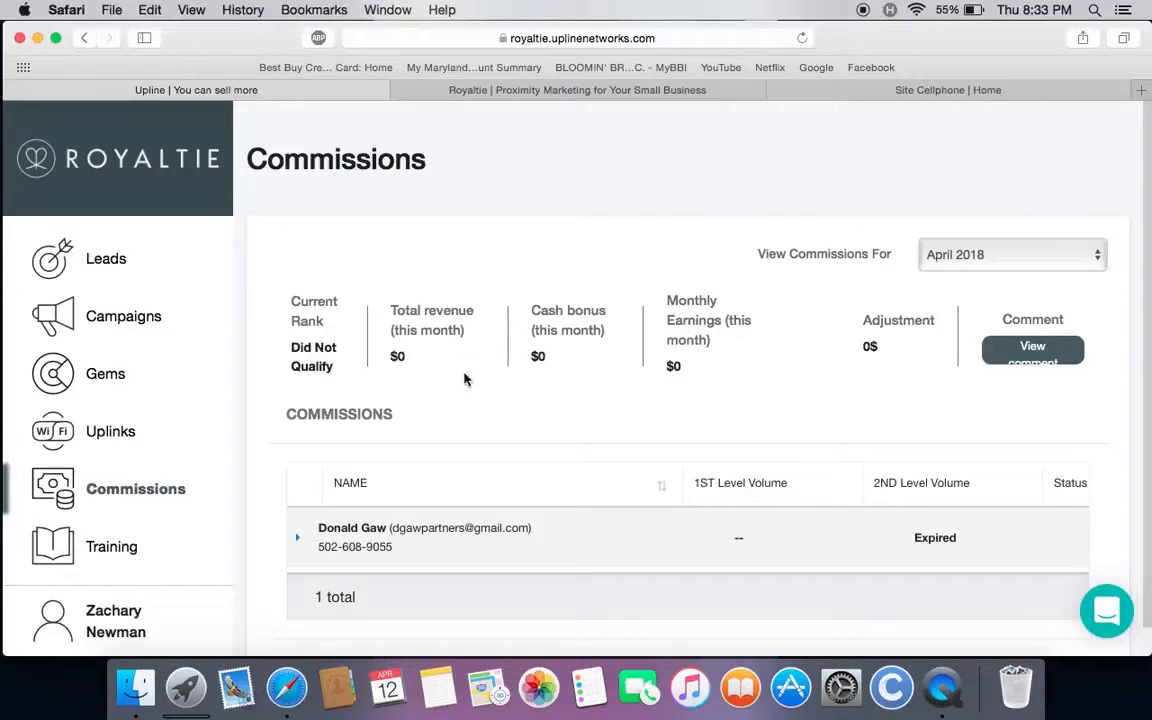
mouse_move(428, 366)
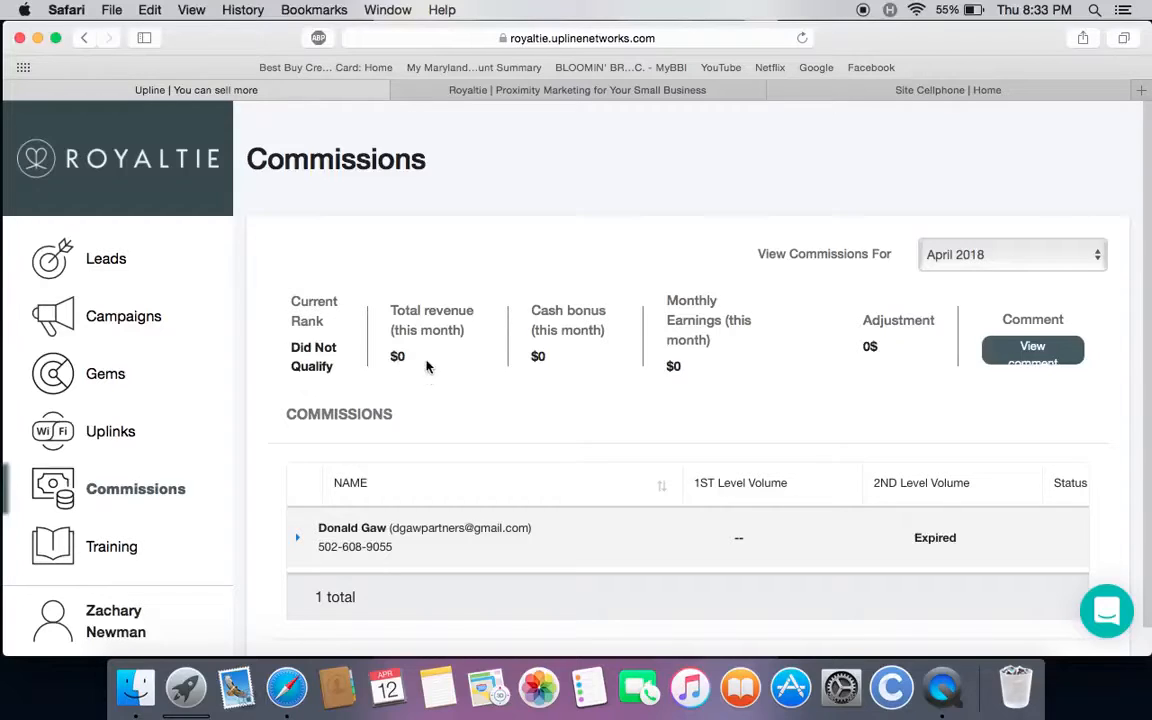
mouse_move(552, 370)
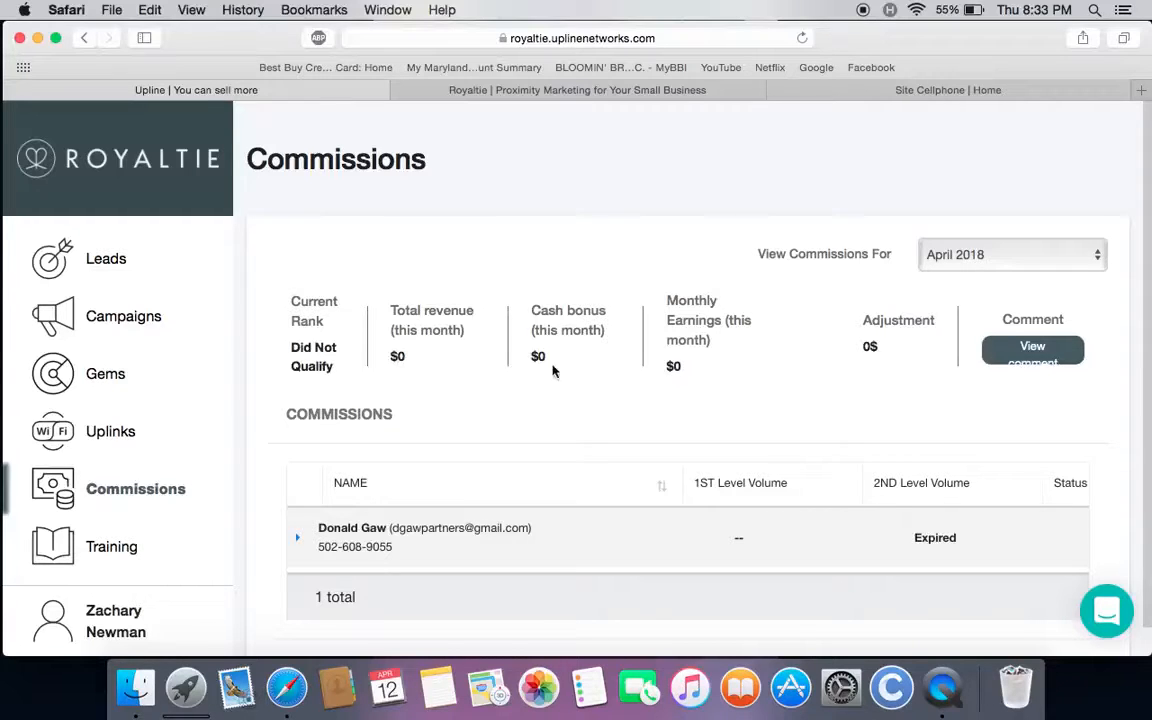
mouse_move(436, 364)
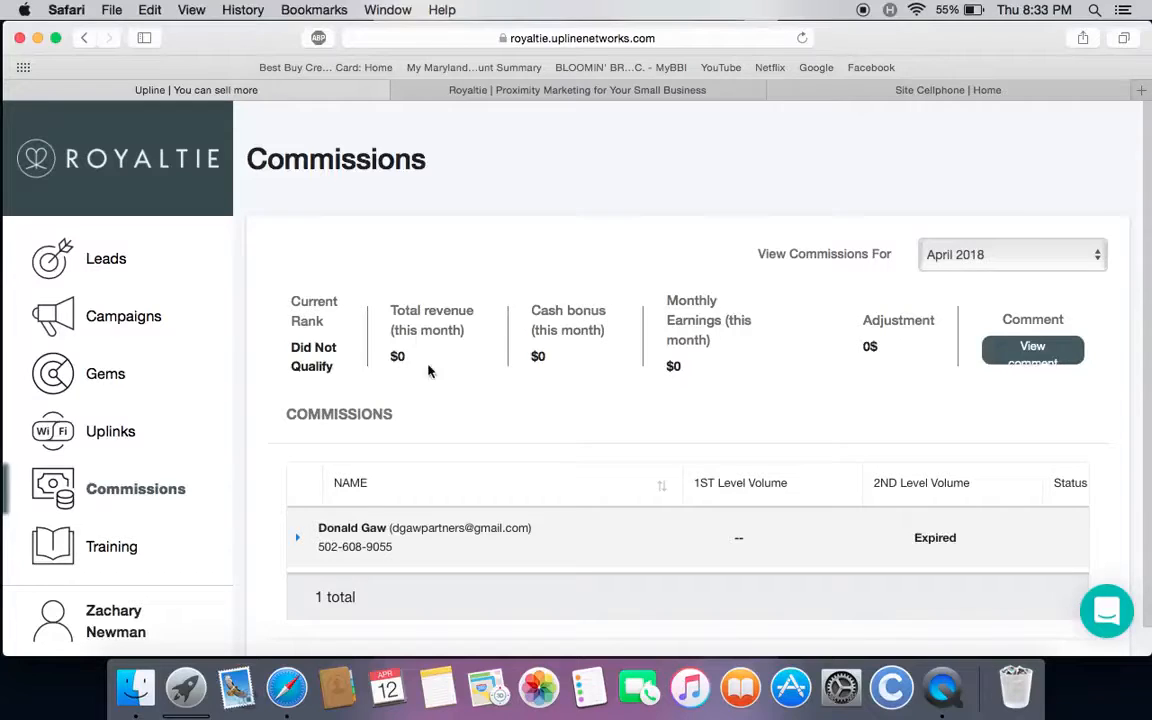
mouse_move(428, 344)
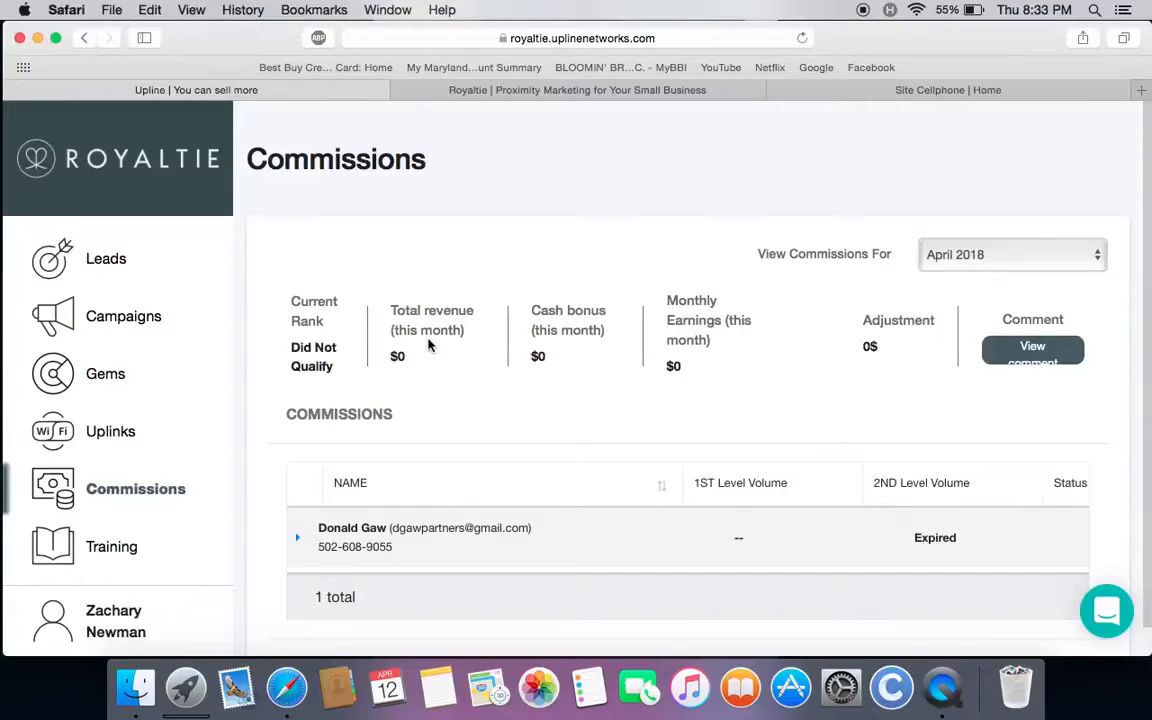
mouse_move(546, 364)
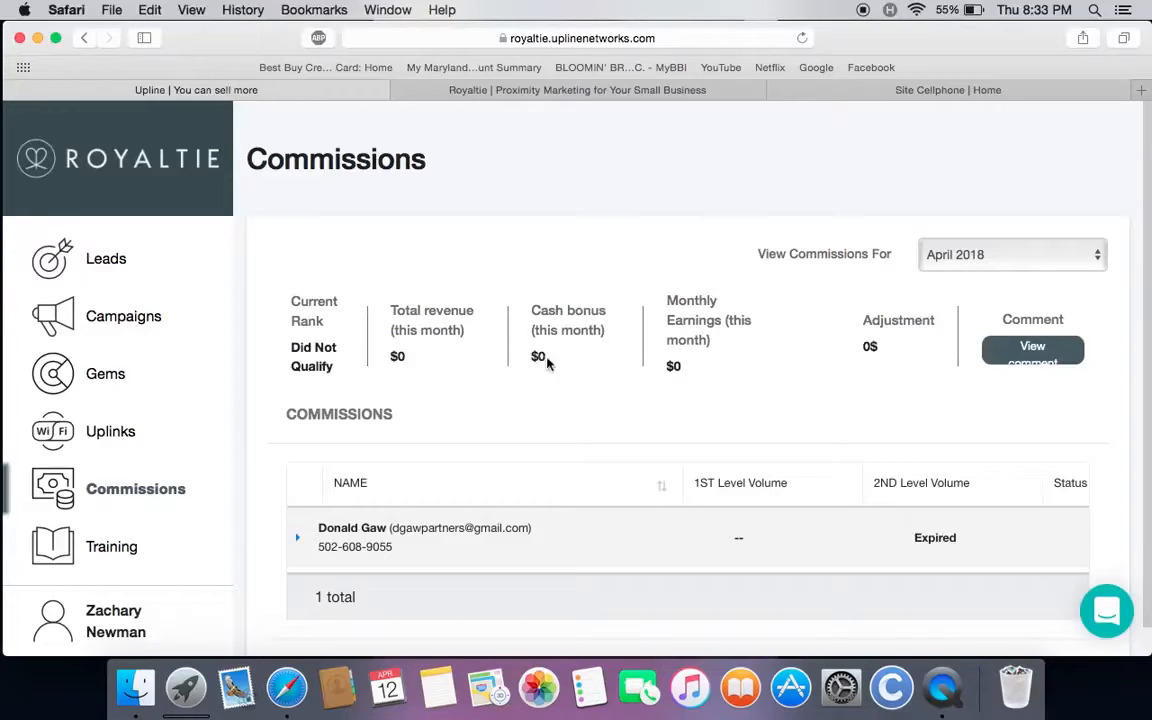
mouse_move(556, 362)
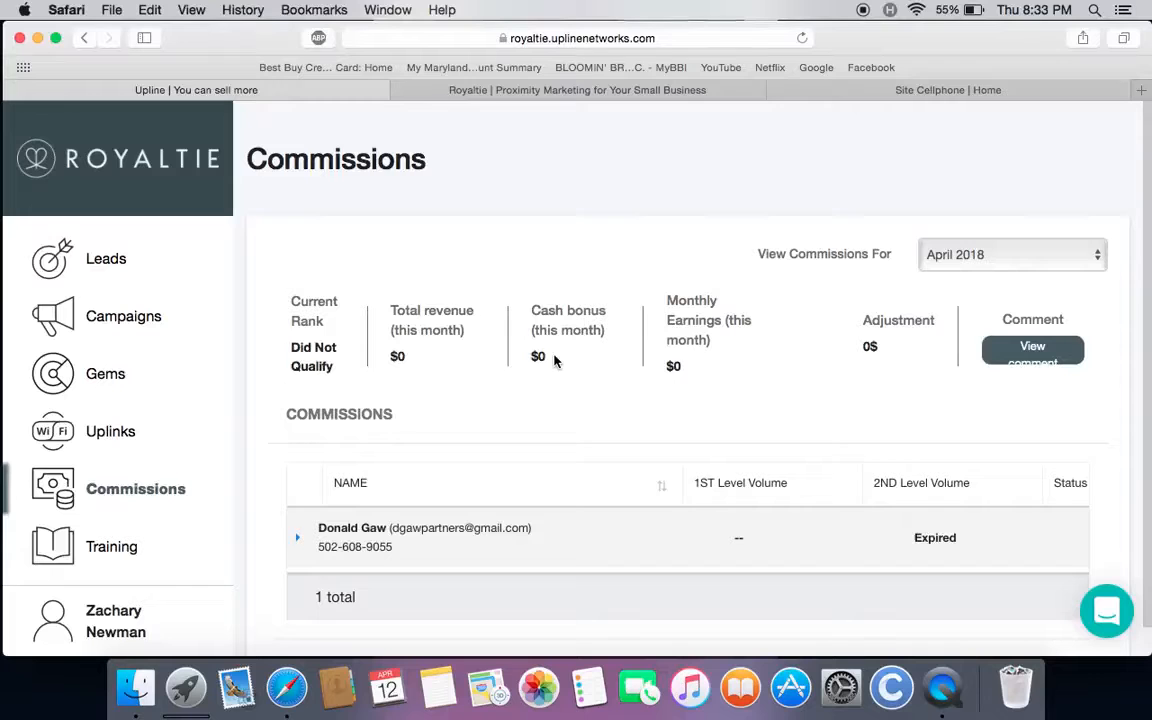
mouse_move(1030, 296)
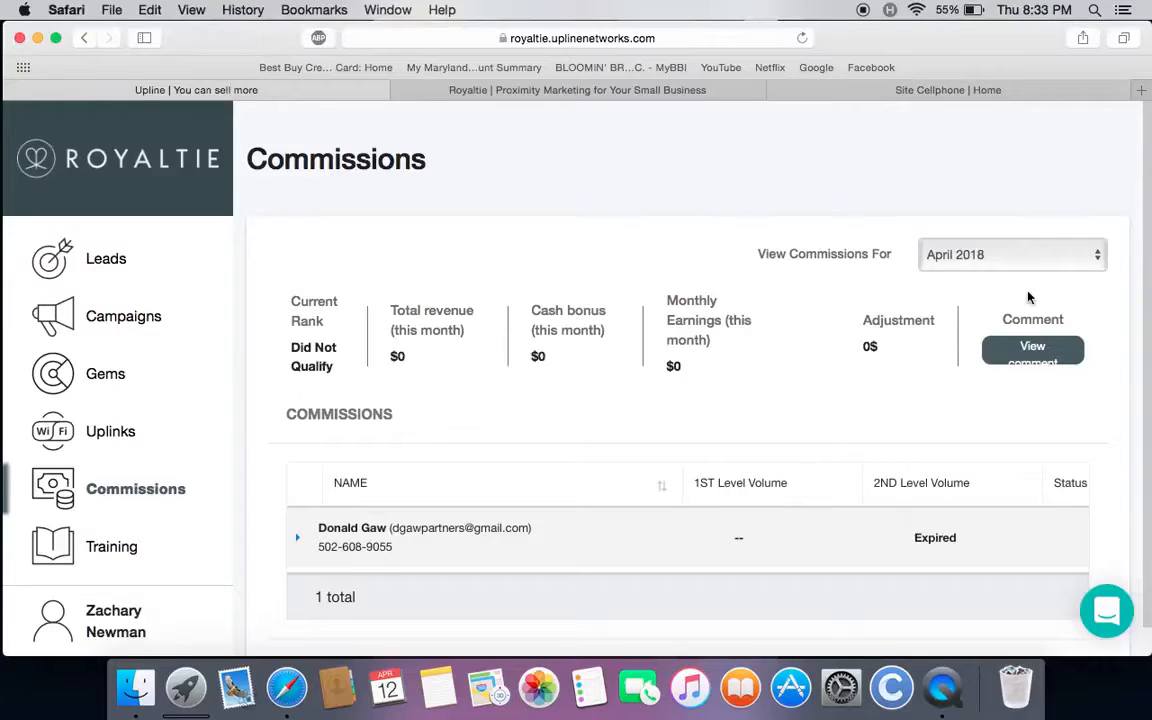
left_click(1010, 254)
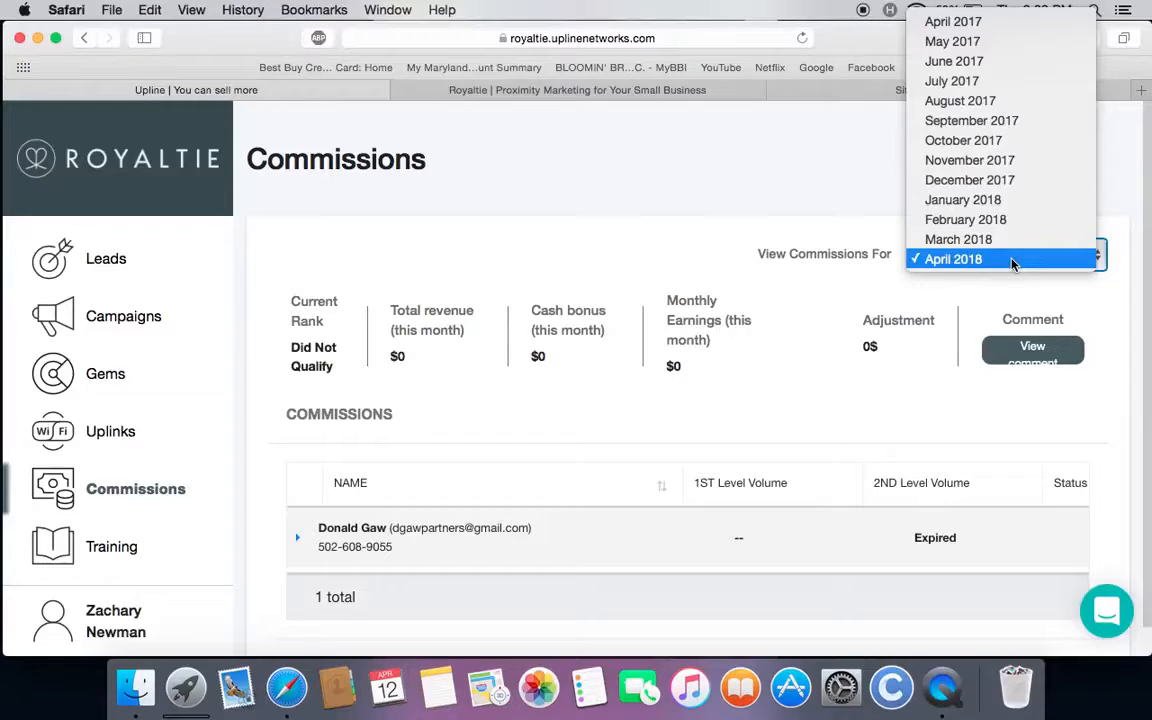
mouse_move(890, 356)
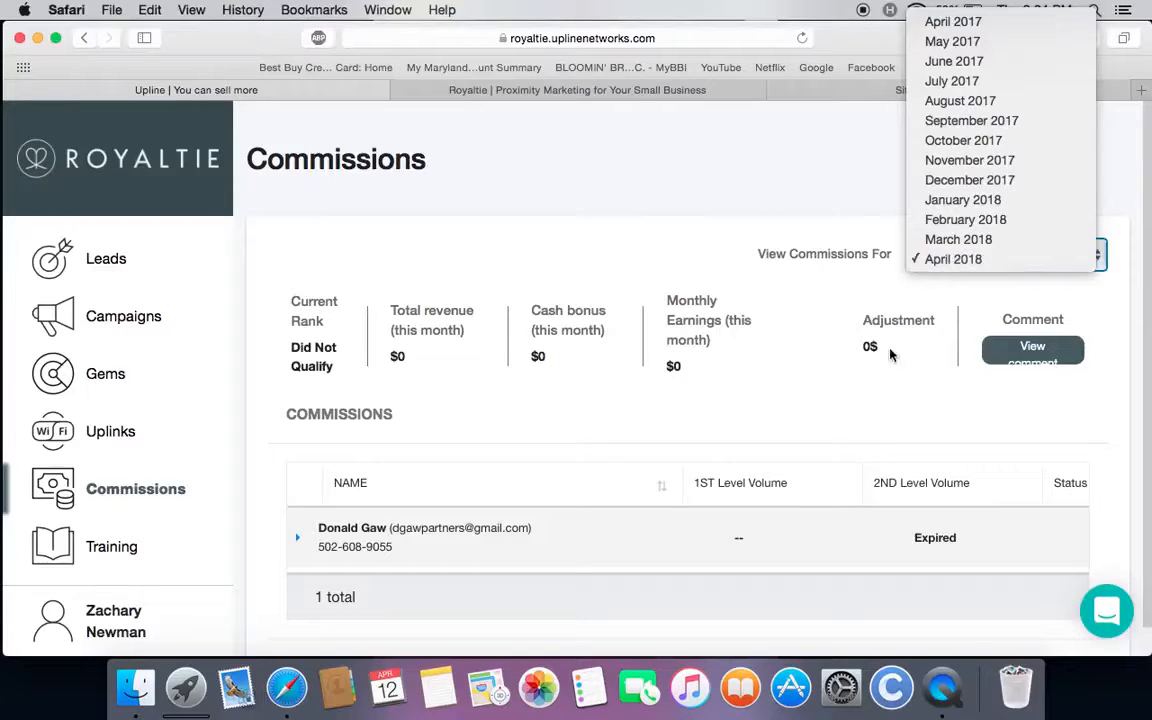
left_click(952, 260)
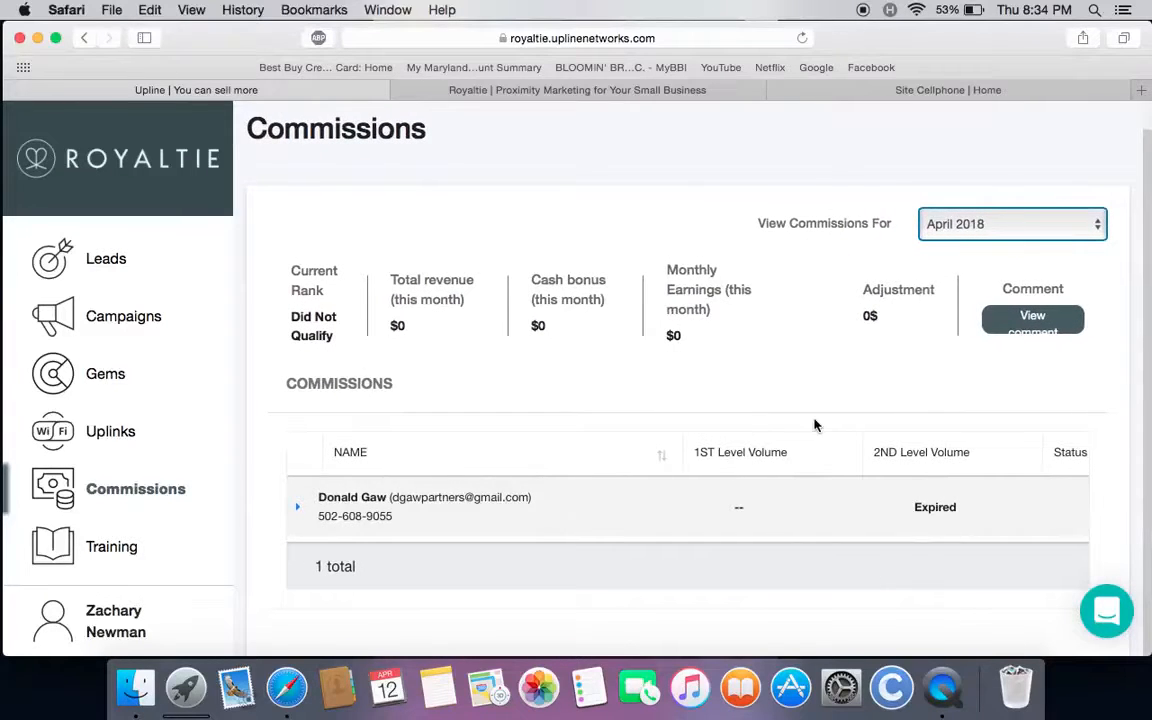
mouse_move(964, 464)
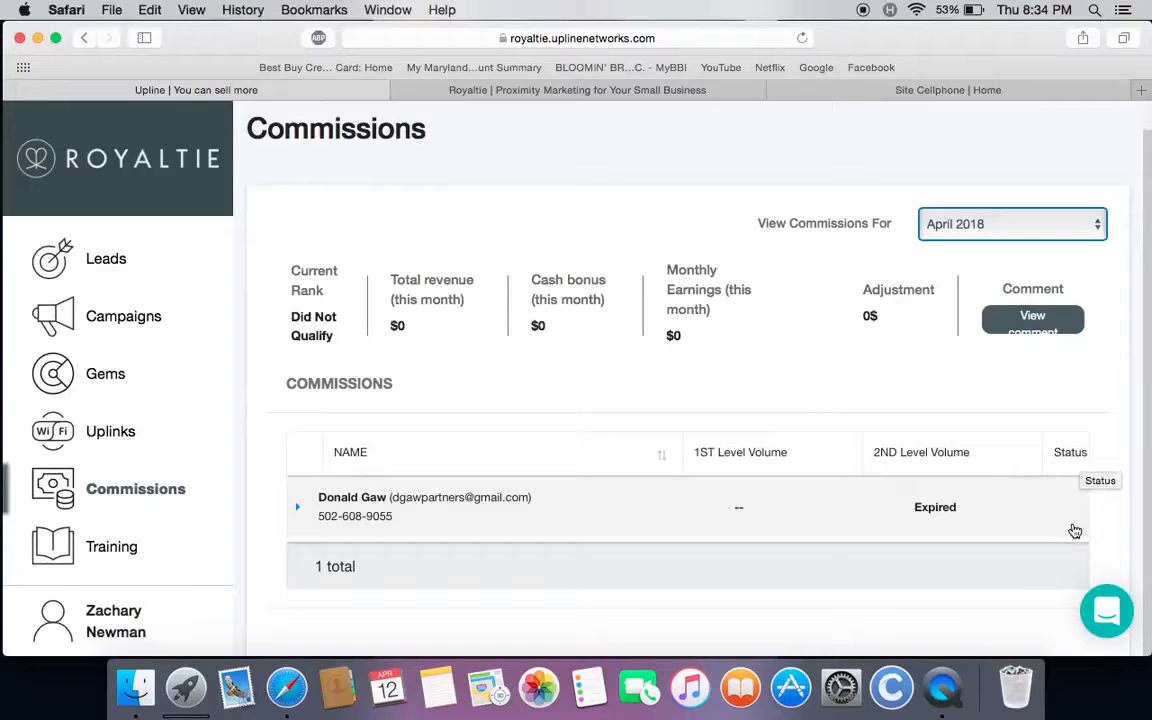
mouse_move(130, 556)
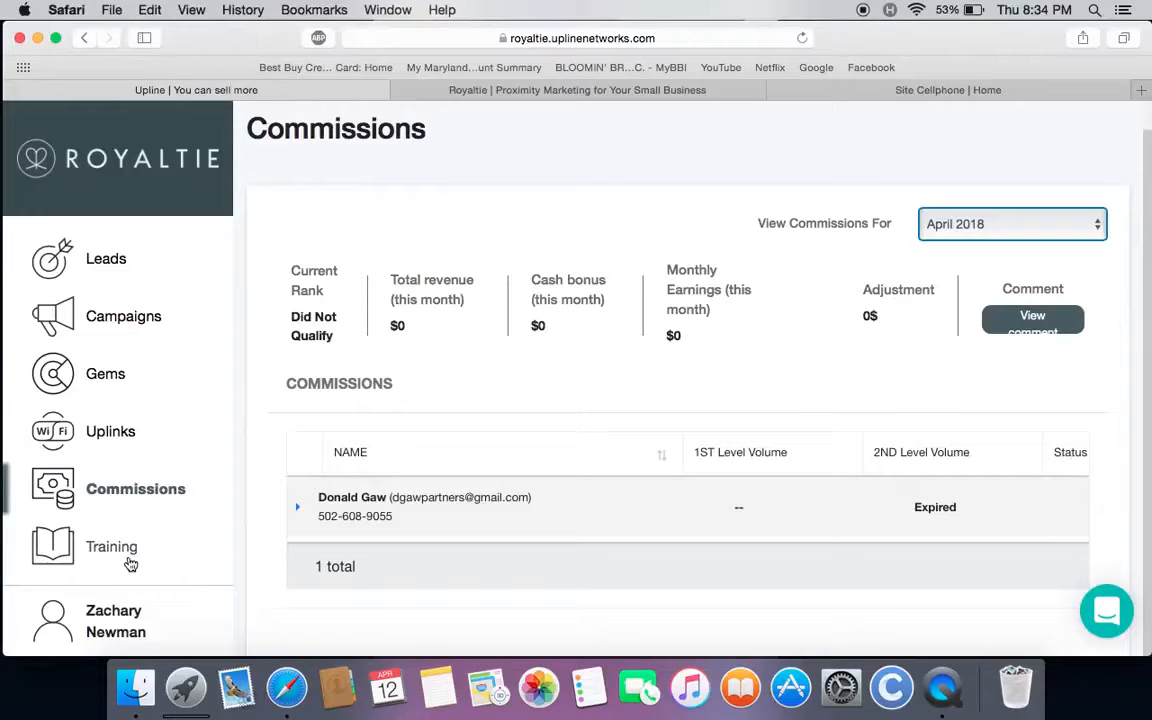
left_click(112, 546)
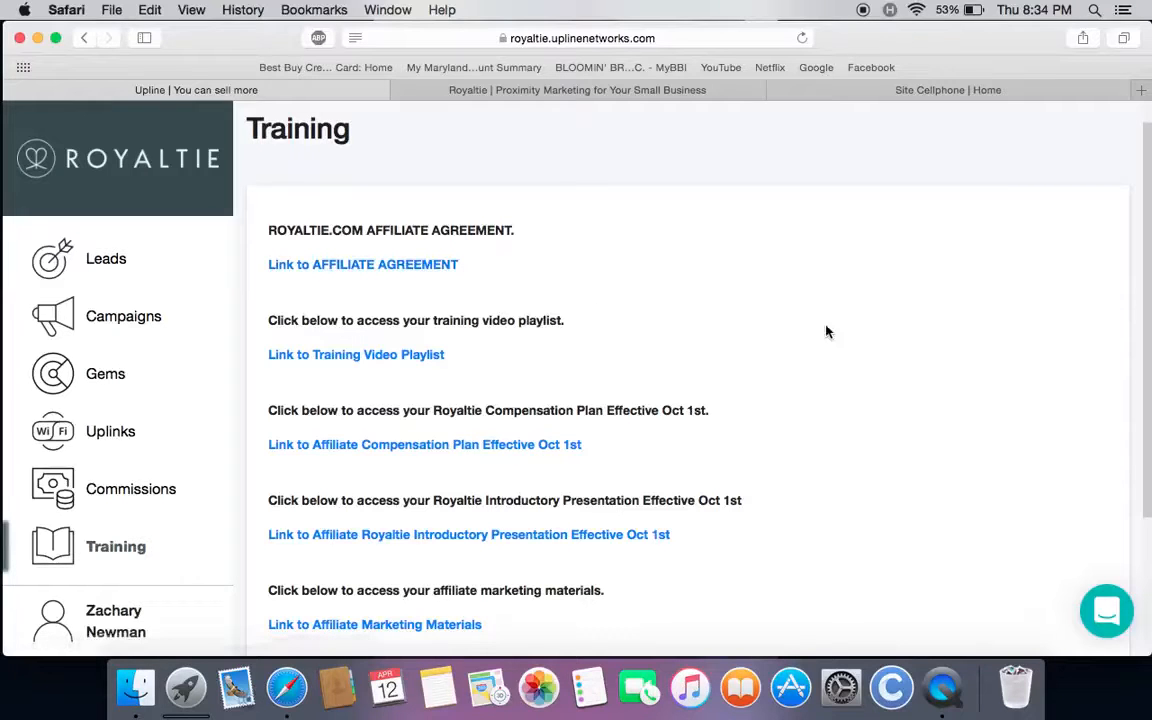
mouse_move(356, 354)
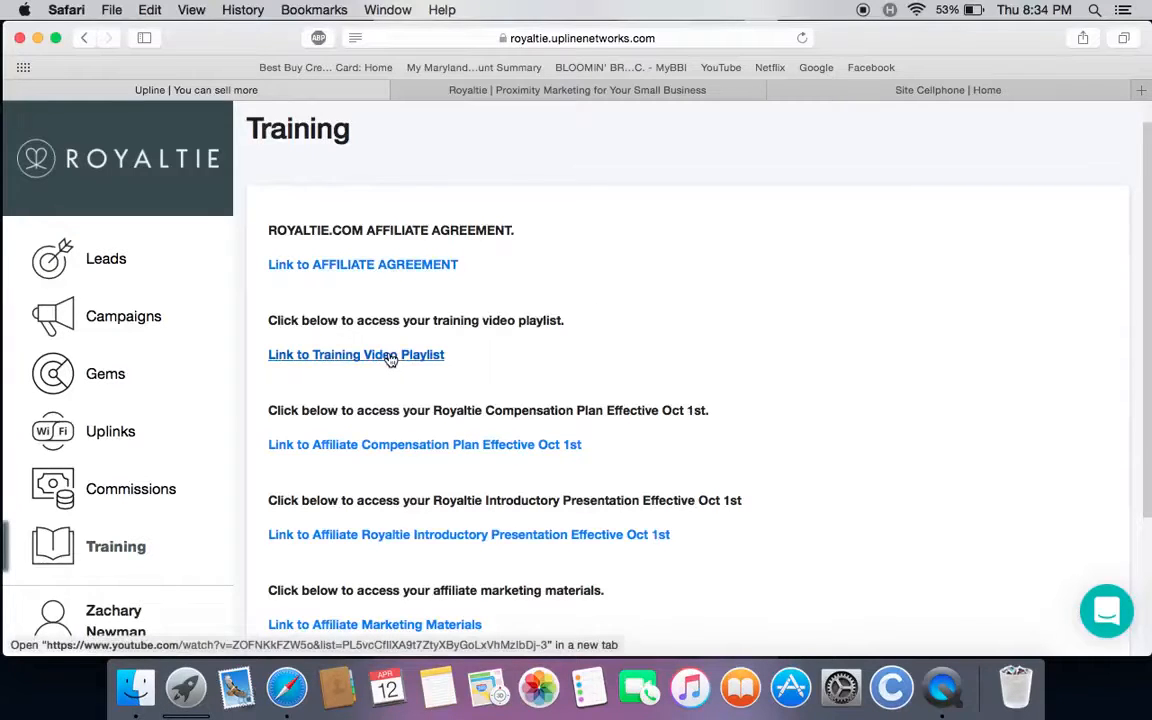
mouse_move(406, 430)
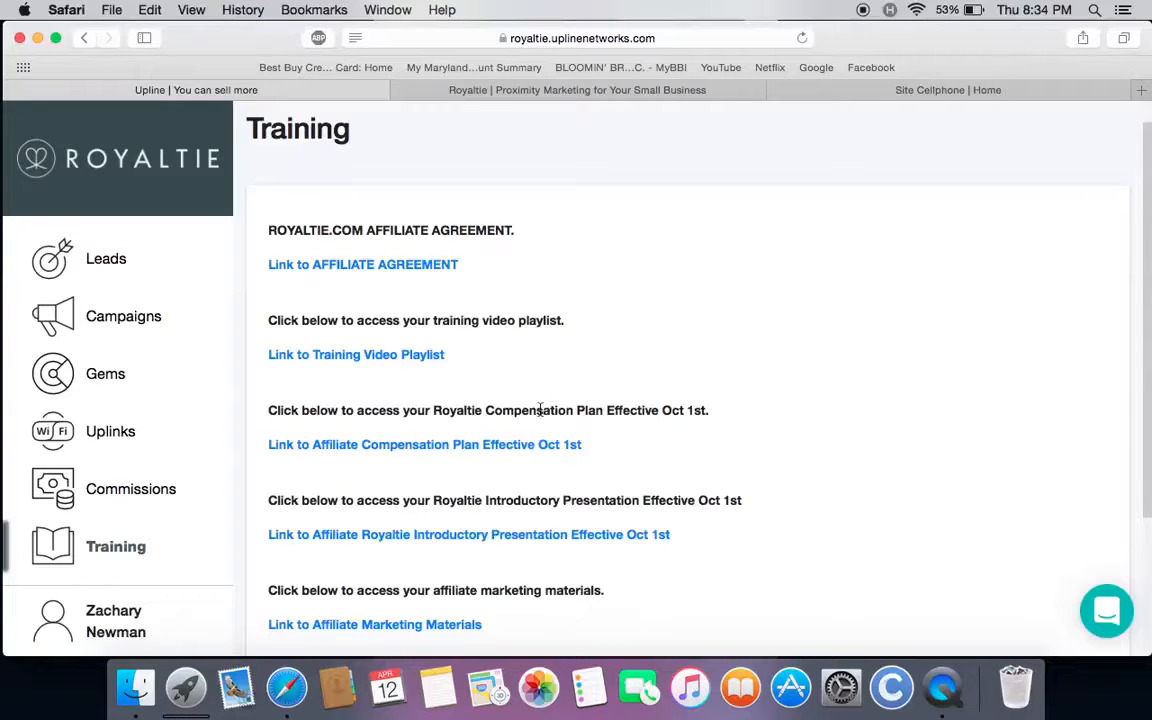
scroll("down", 3)
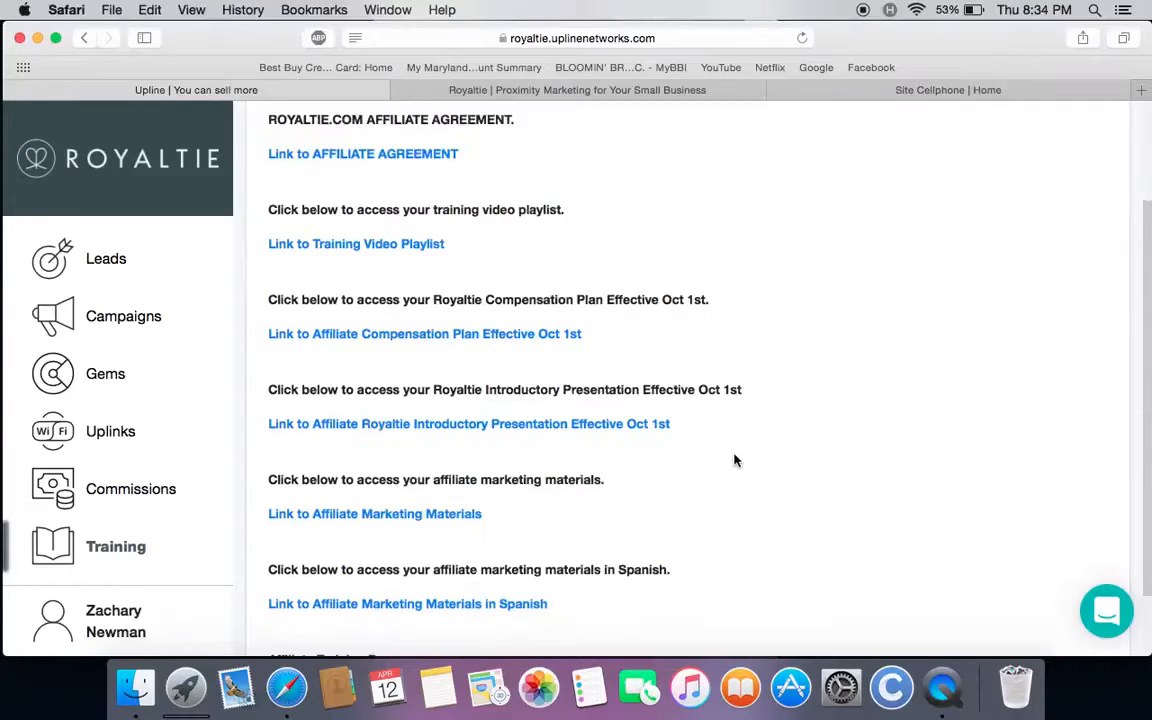
scroll("down", 3)
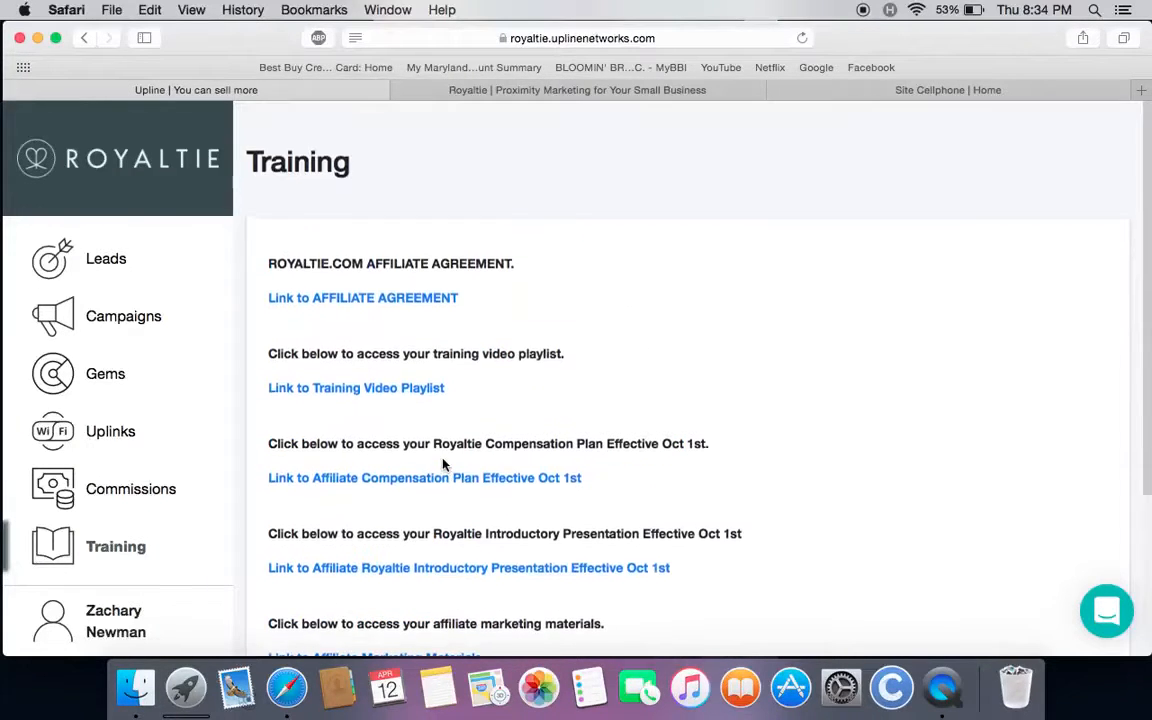
Step: Show the Account Info page with the basic account information form
left_click(116, 620)
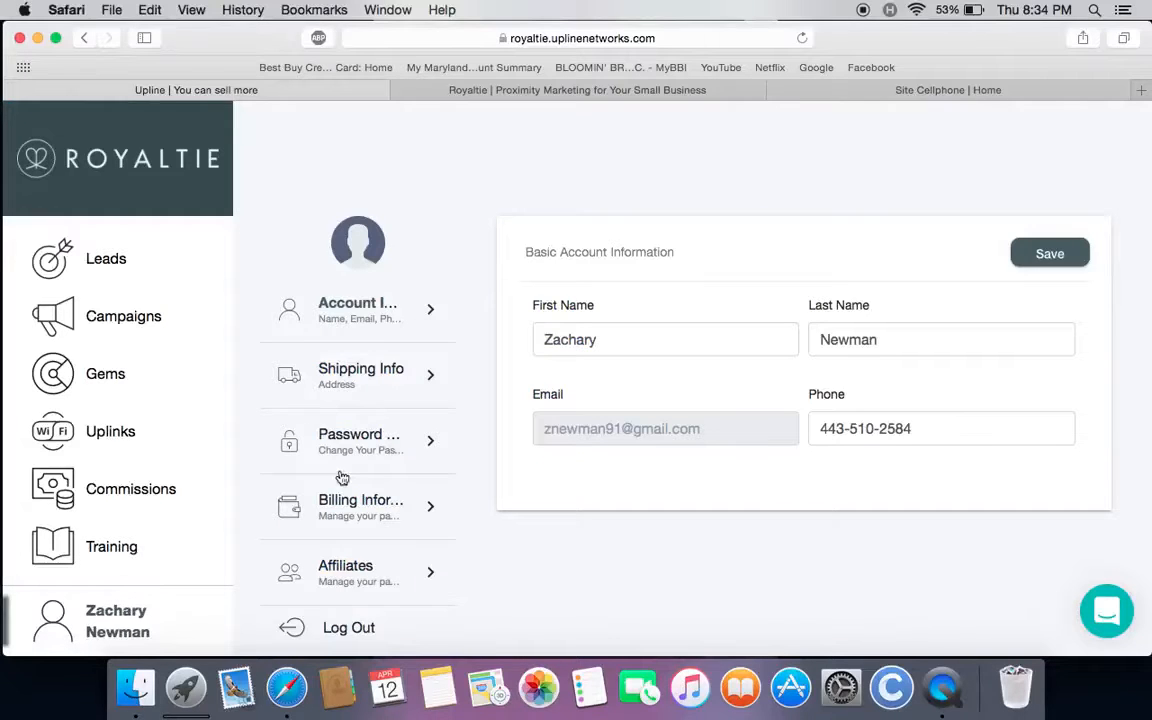
mouse_move(388, 332)
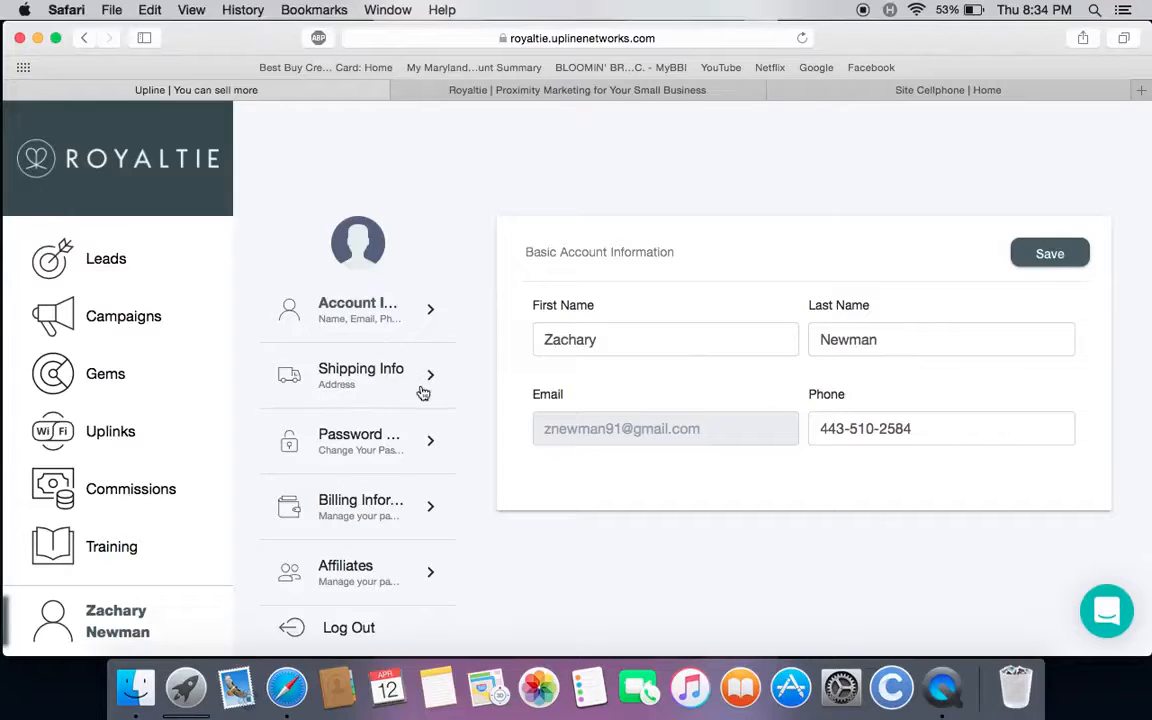
mouse_move(384, 370)
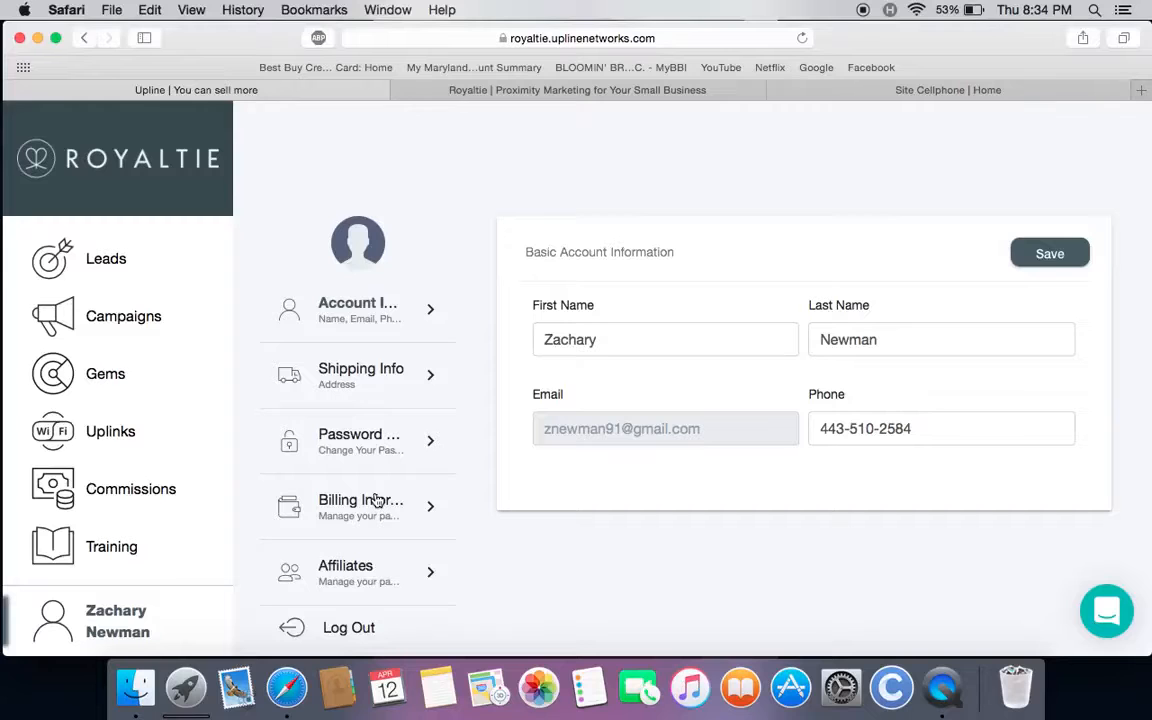
mouse_move(376, 500)
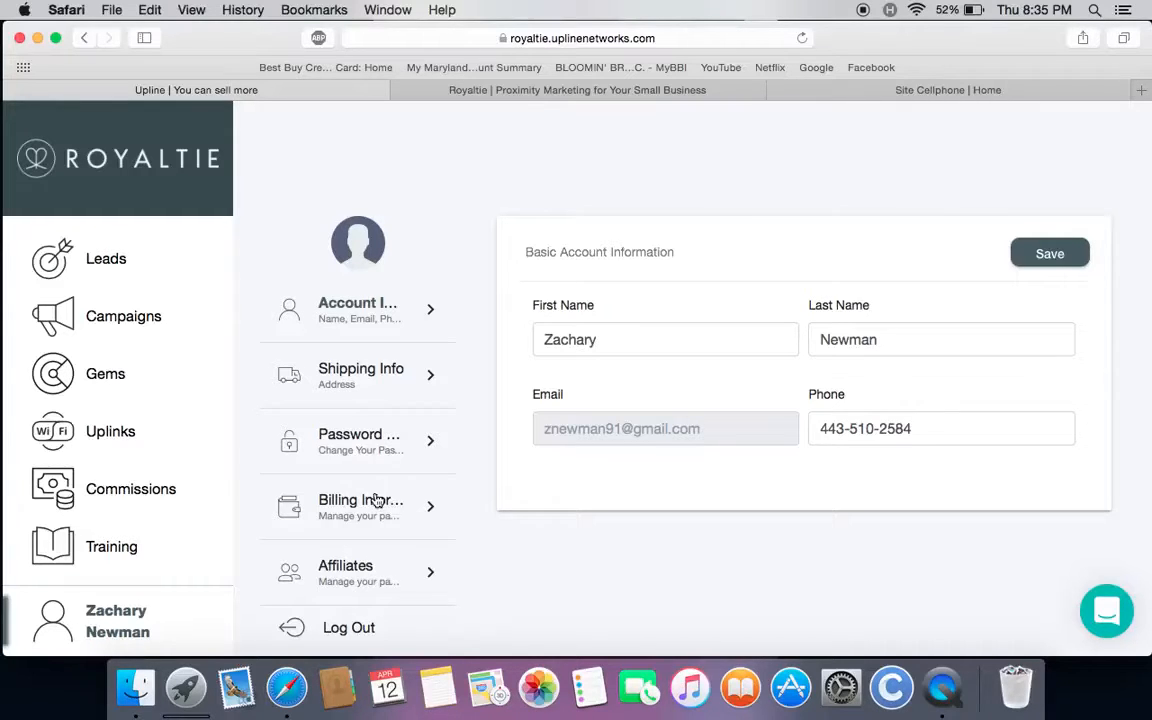
mouse_move(428, 584)
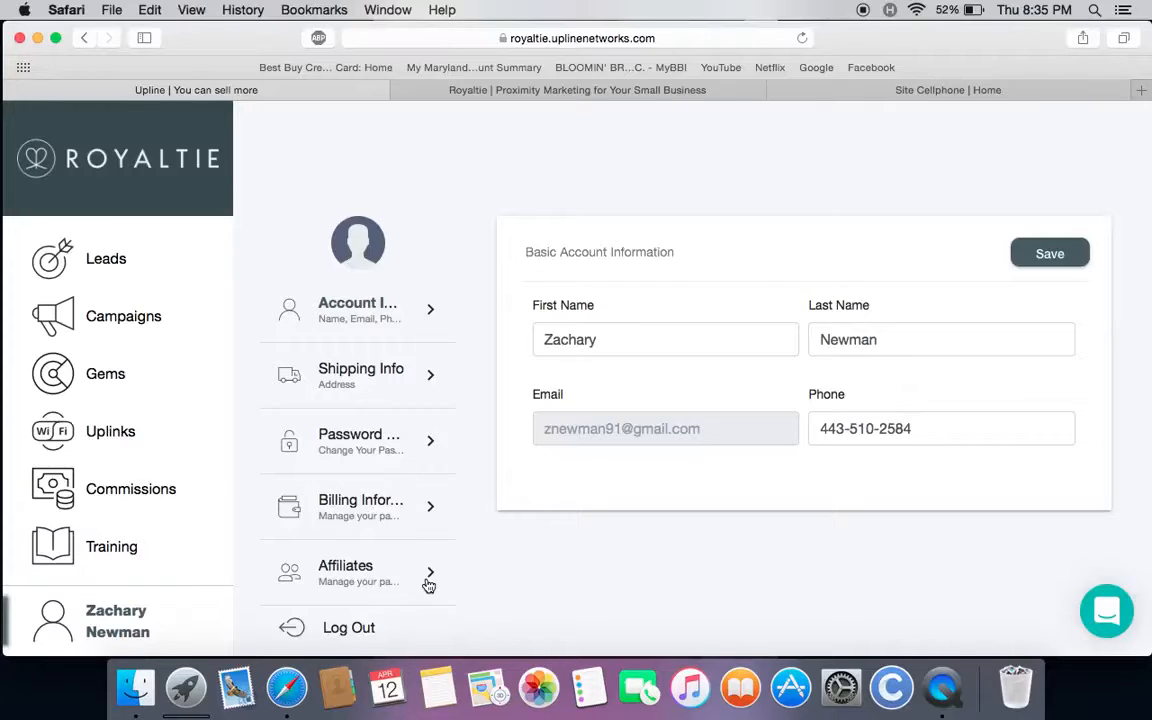
Step: Show the Affiliates settings with homepage and order page referral URLs
left_click(356, 572)
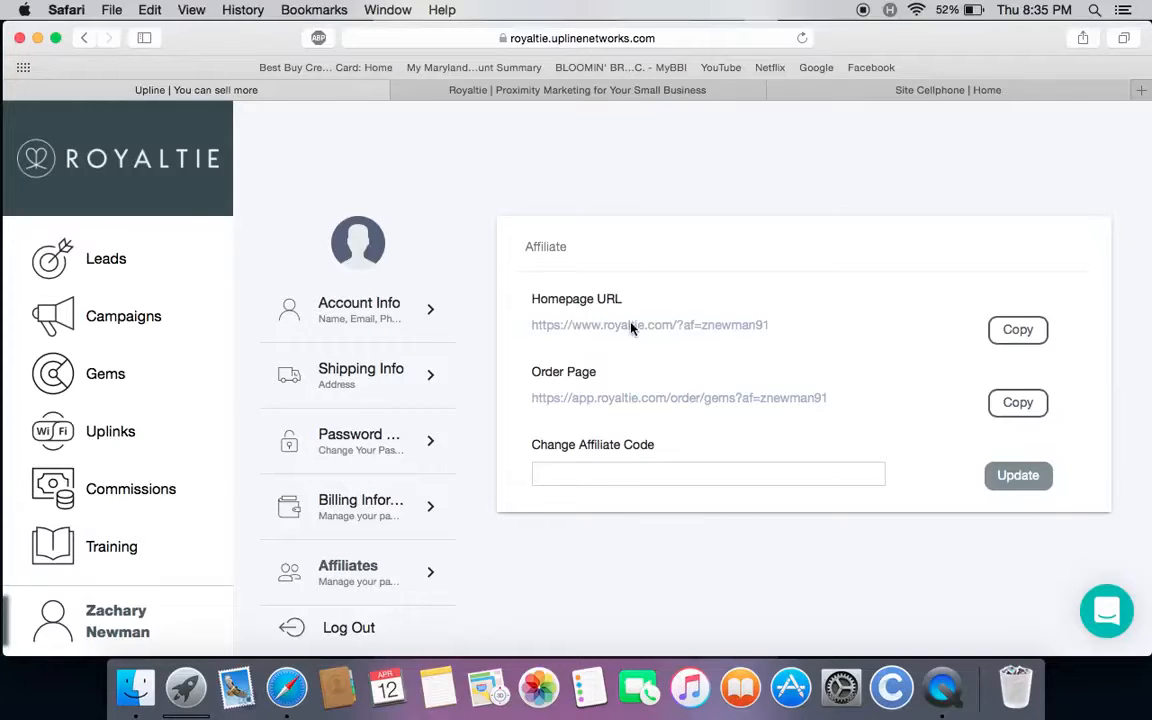
mouse_move(828, 328)
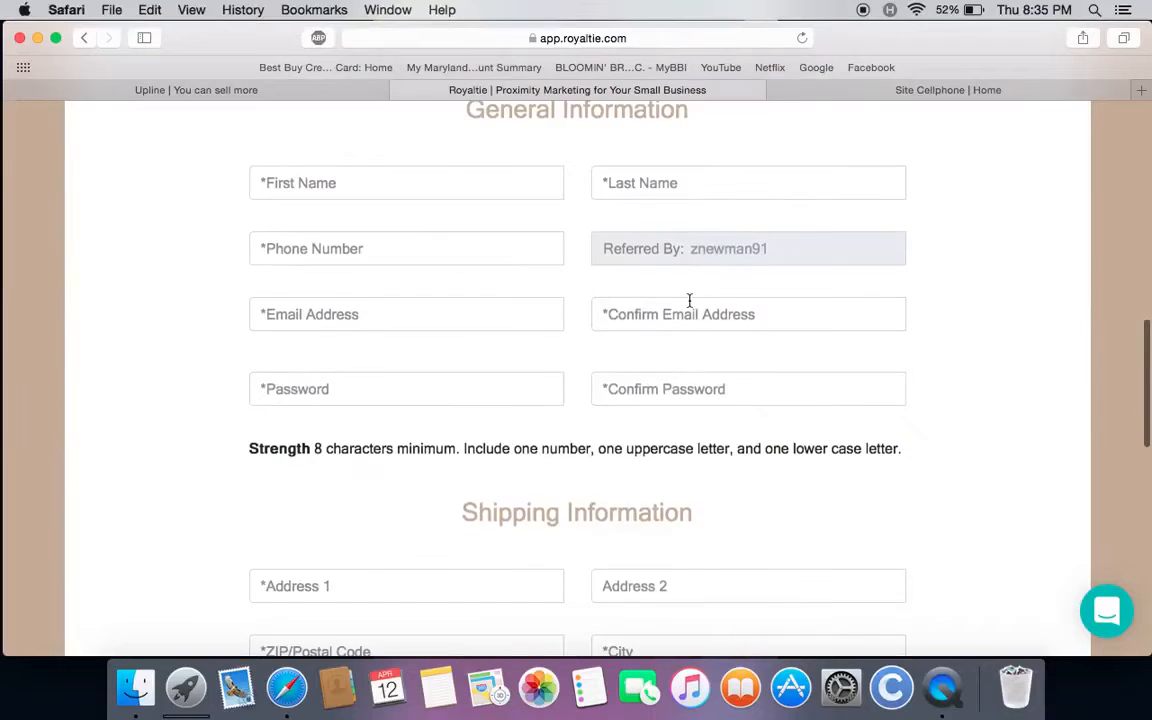
scroll("down", 3)
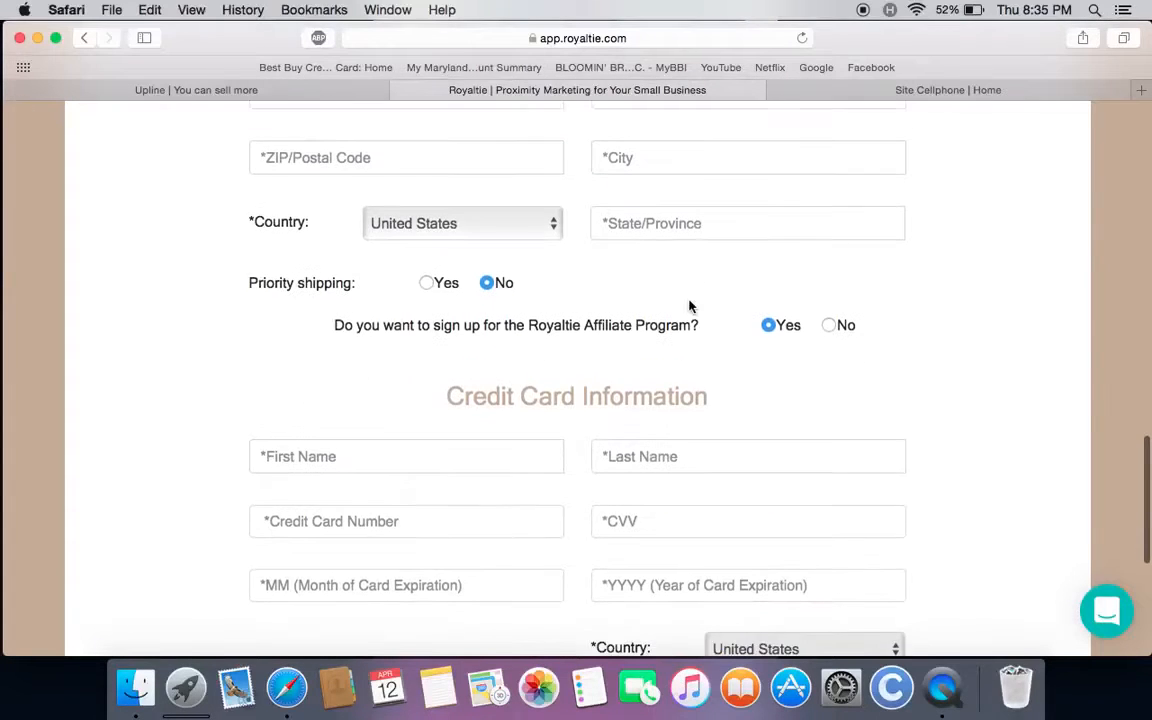
scroll("down", 3)
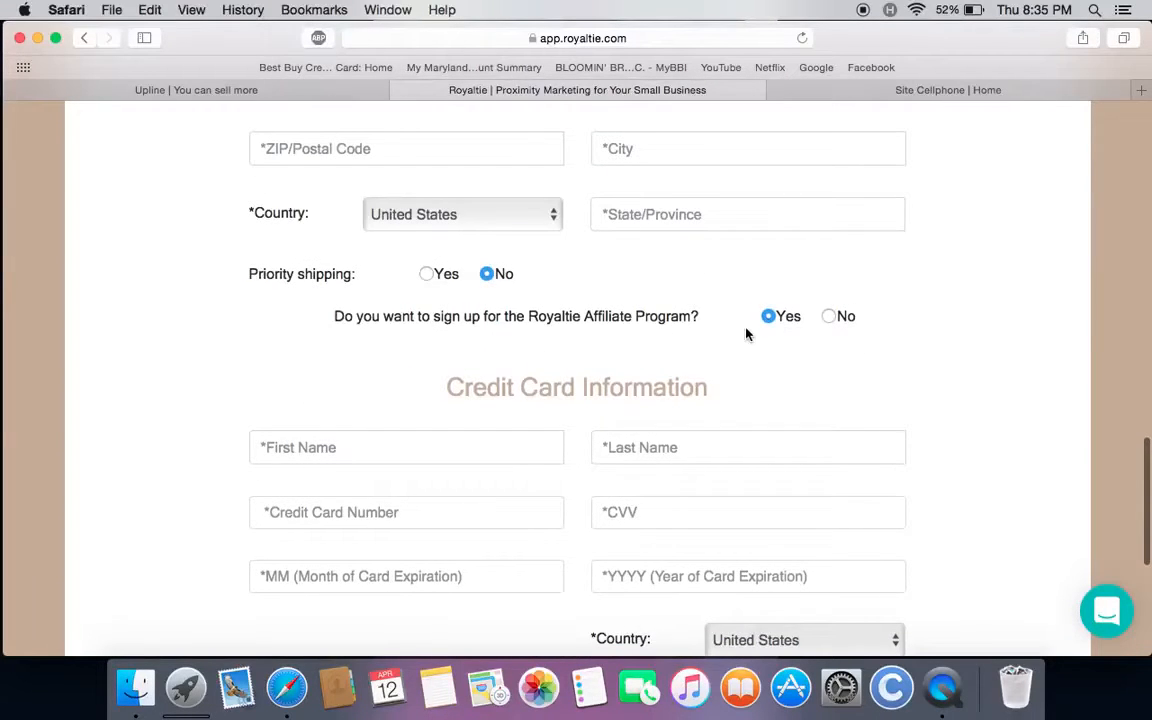
scroll("down", 3)
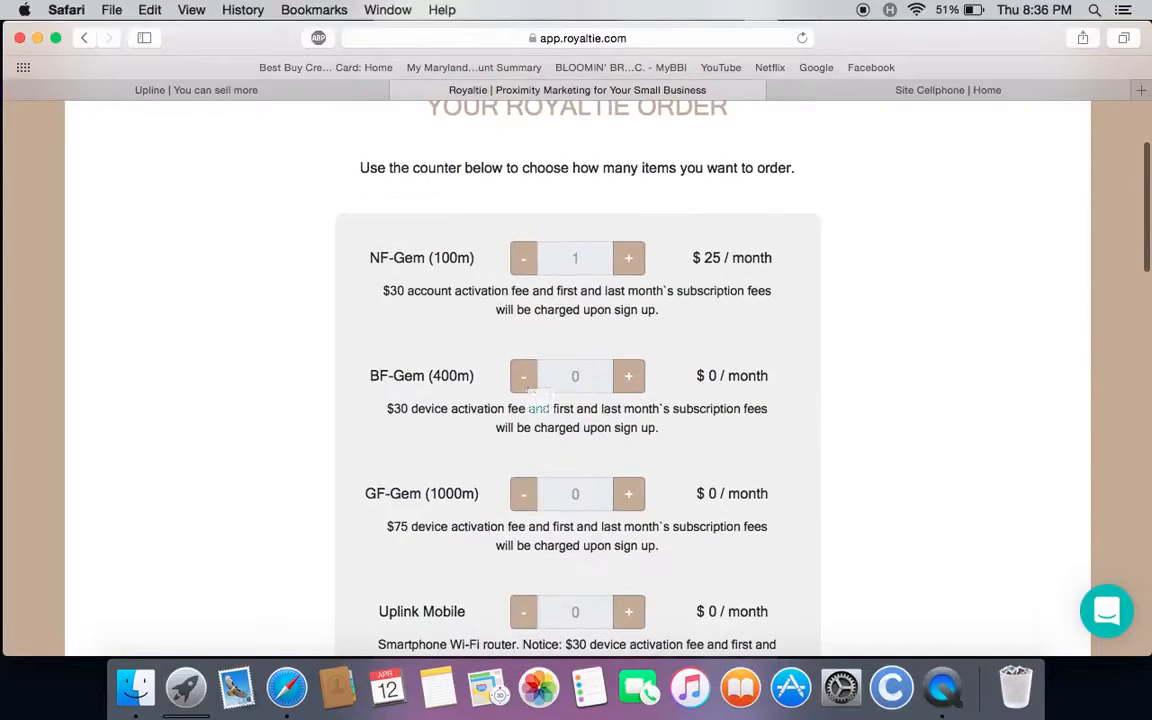
left_click(524, 258)
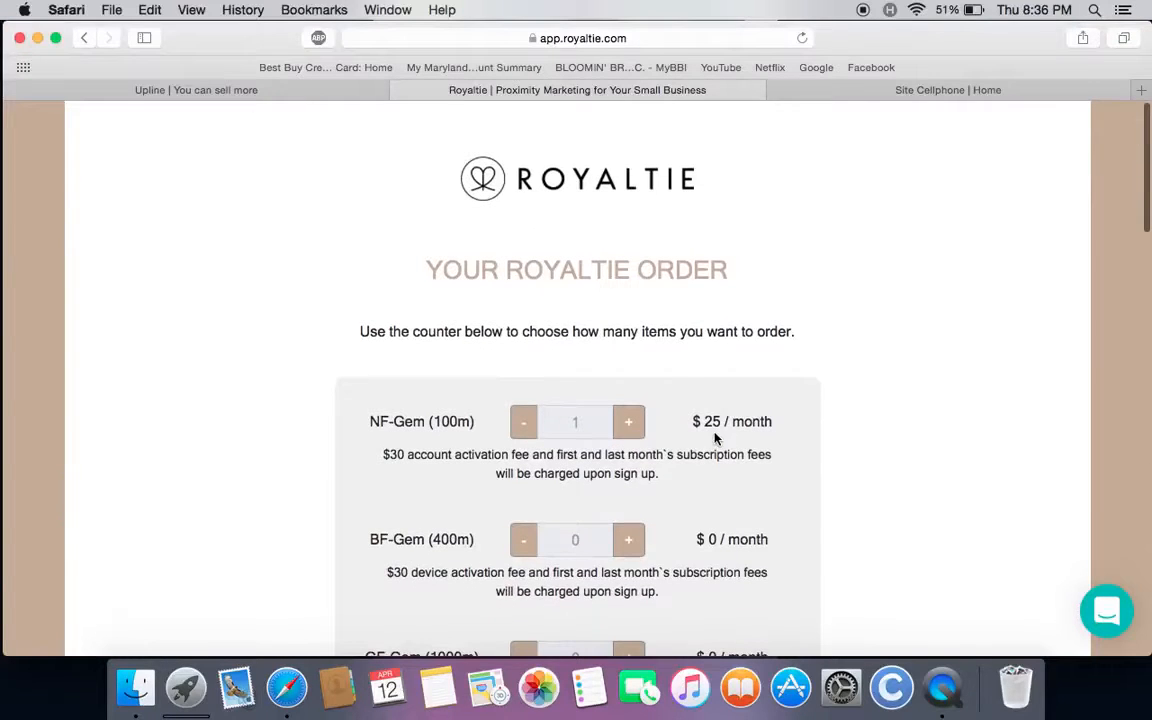
mouse_move(452, 176)
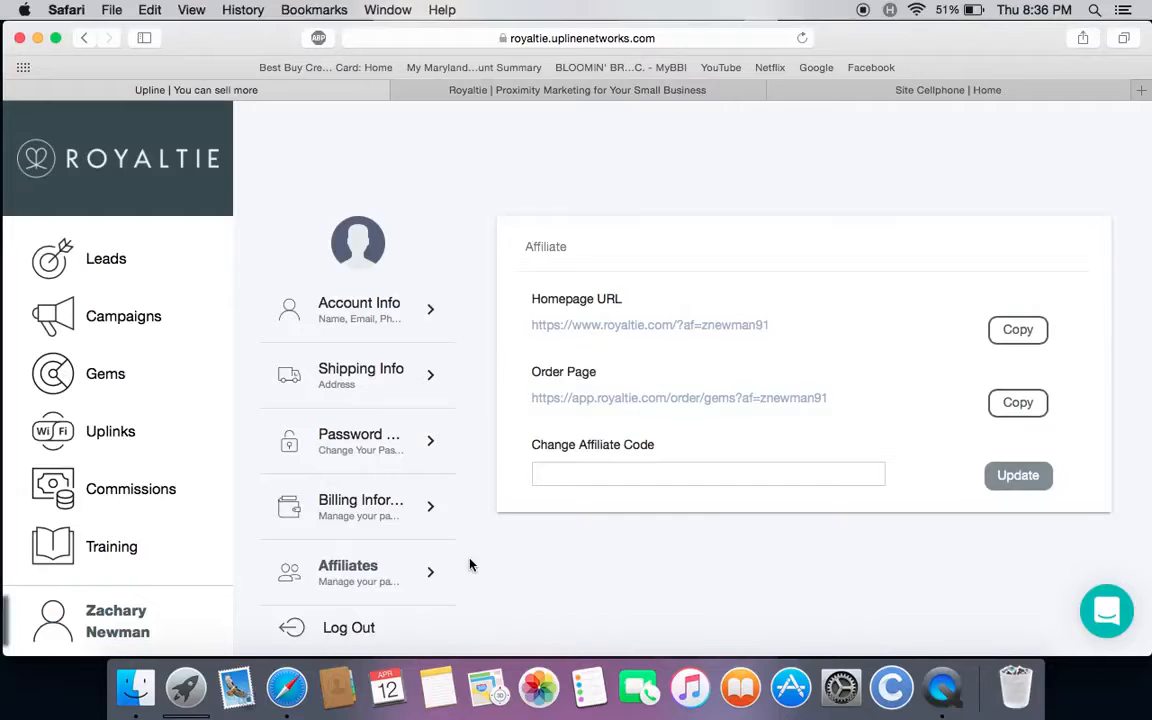
mouse_move(776, 388)
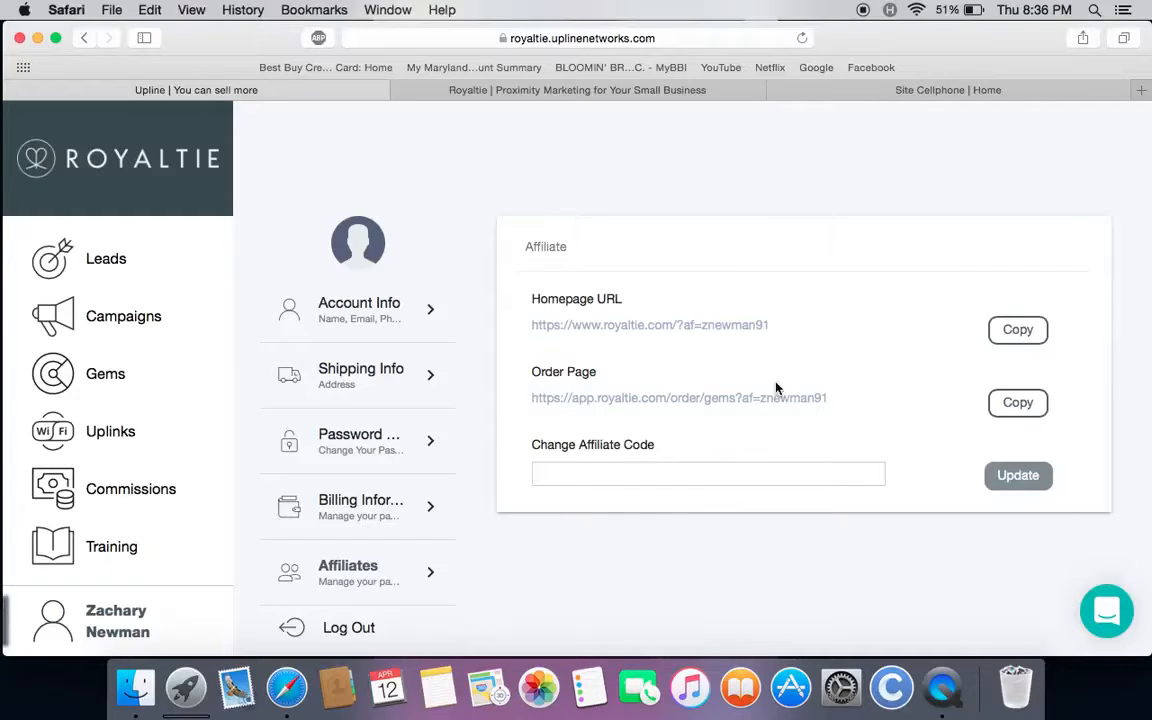
mouse_move(838, 302)
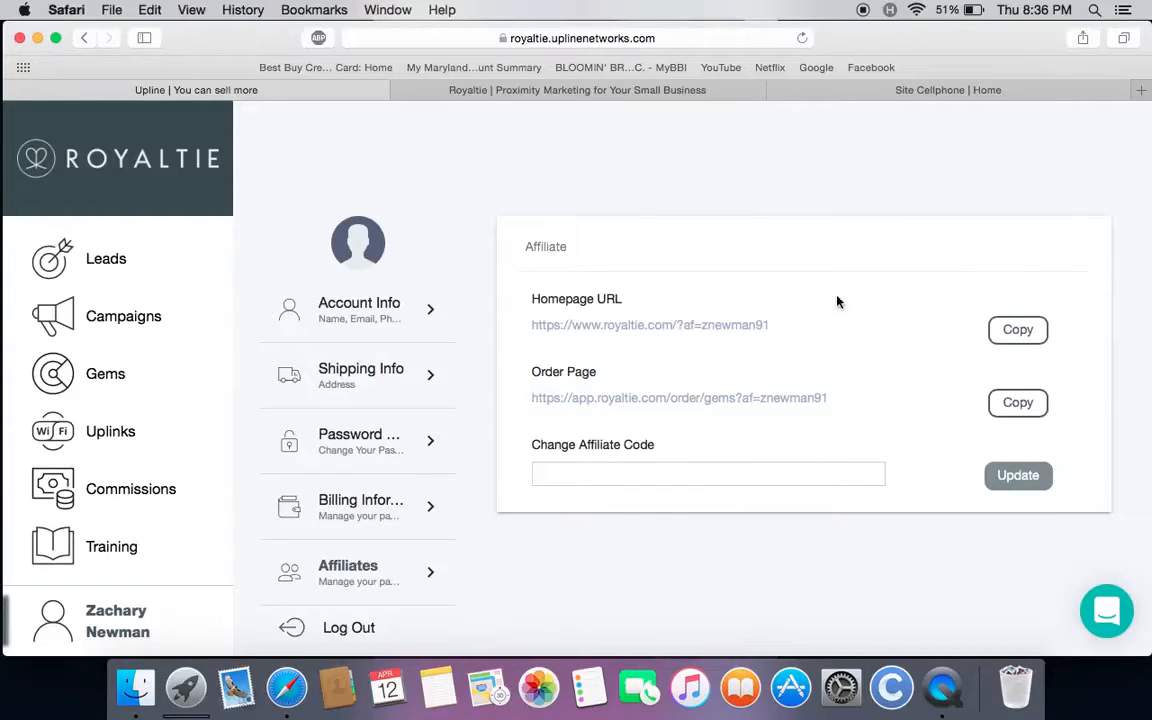
mouse_move(640, 336)
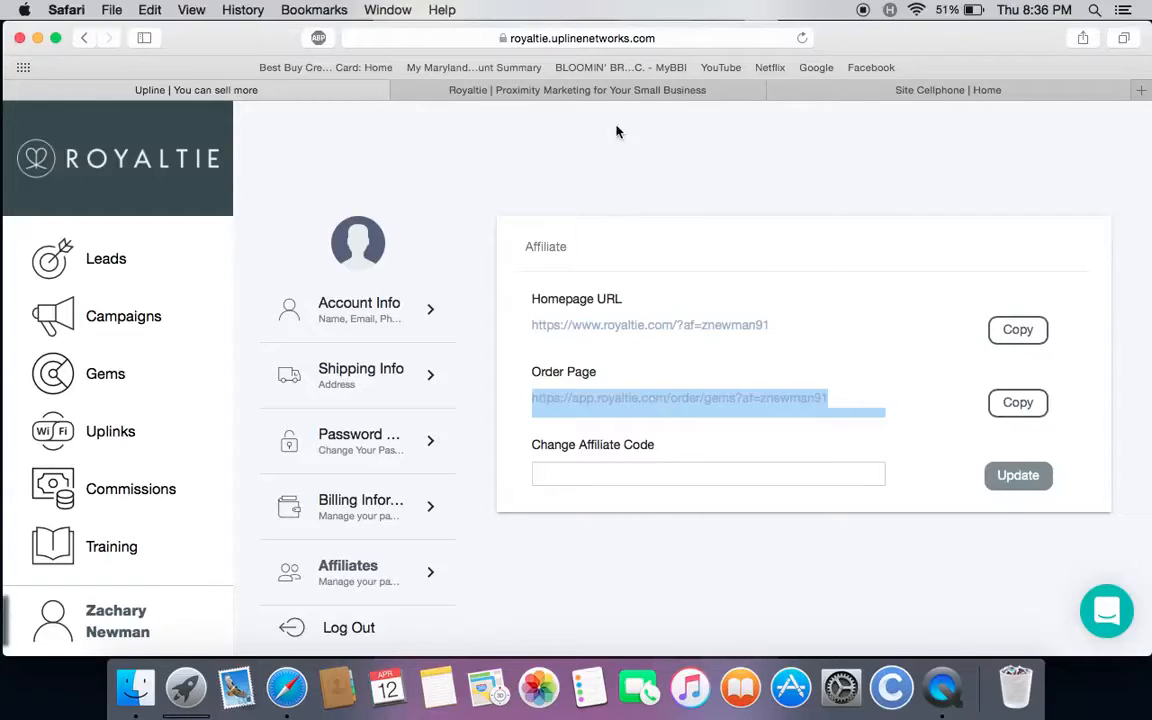
left_click(678, 398)
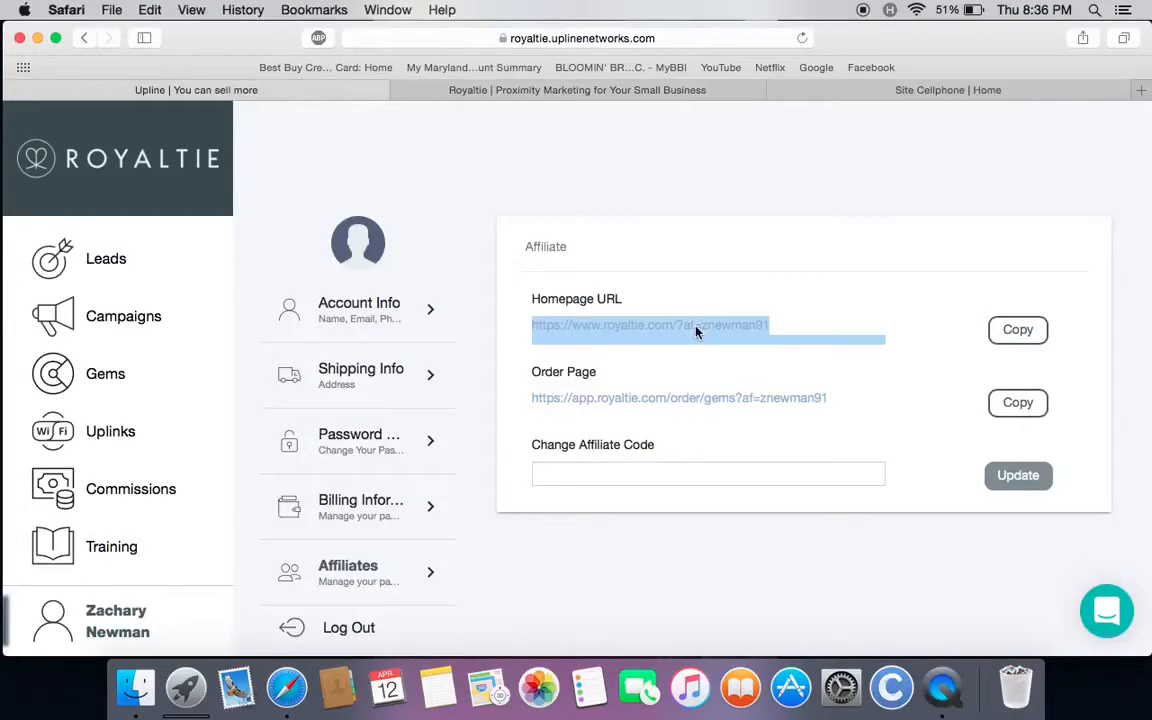
mouse_move(1084, 136)
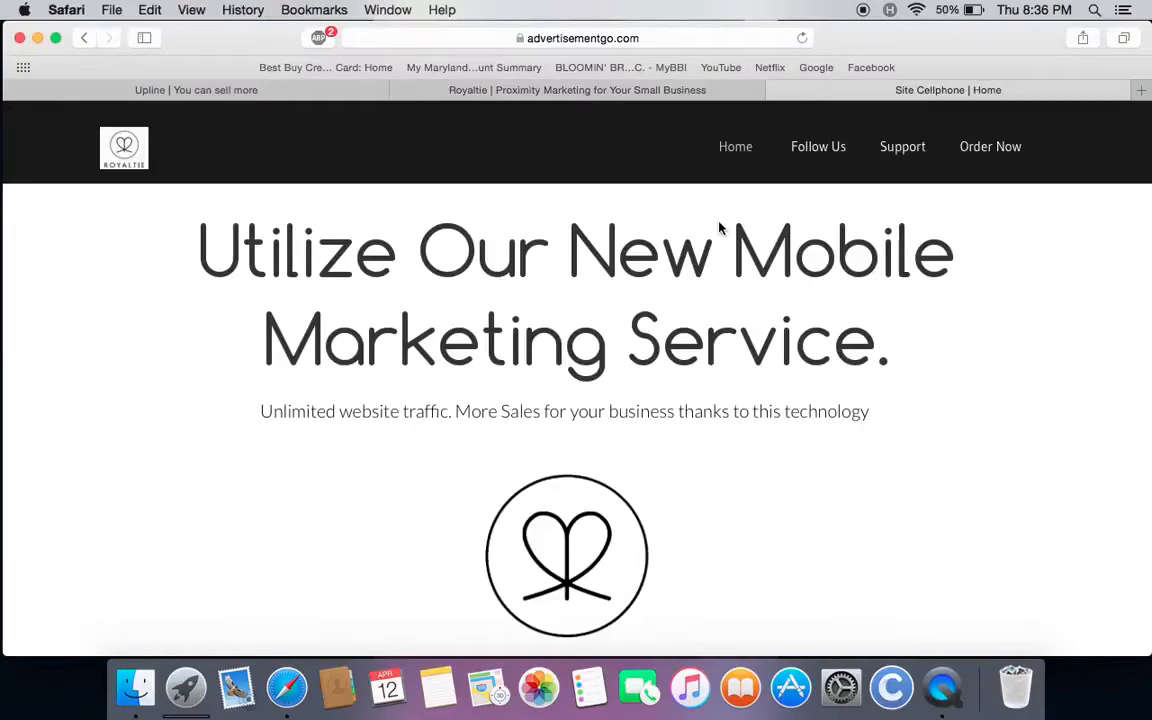
scroll("down", 3)
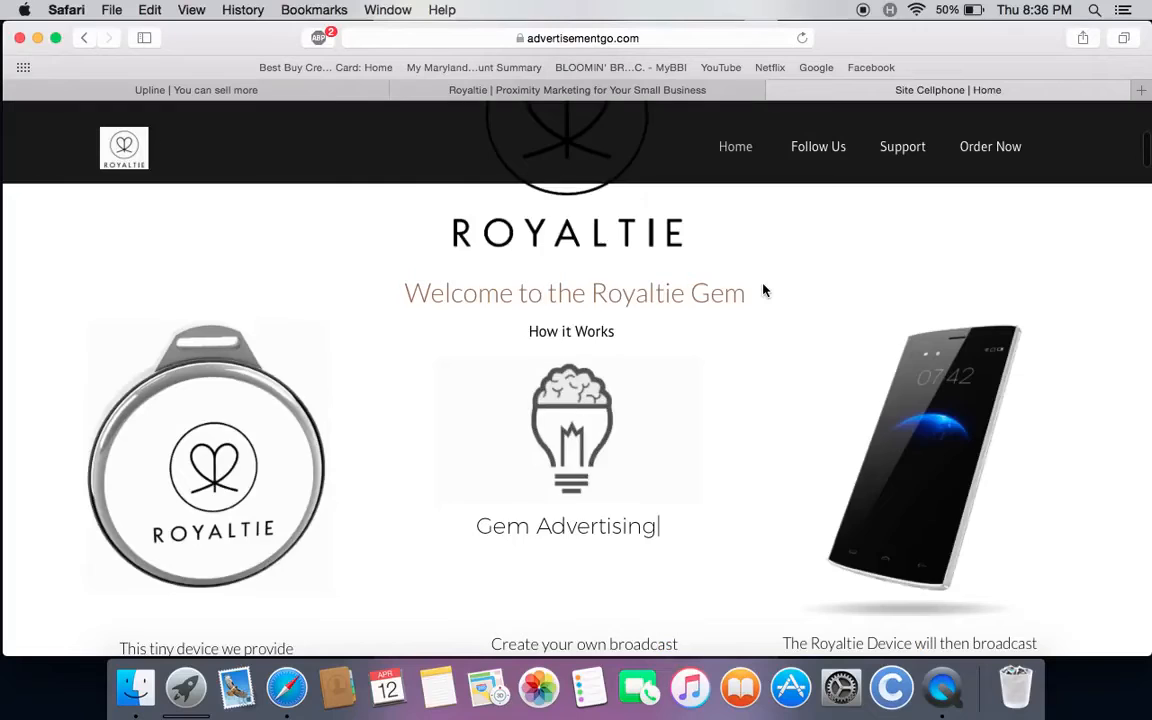
scroll("down", 3)
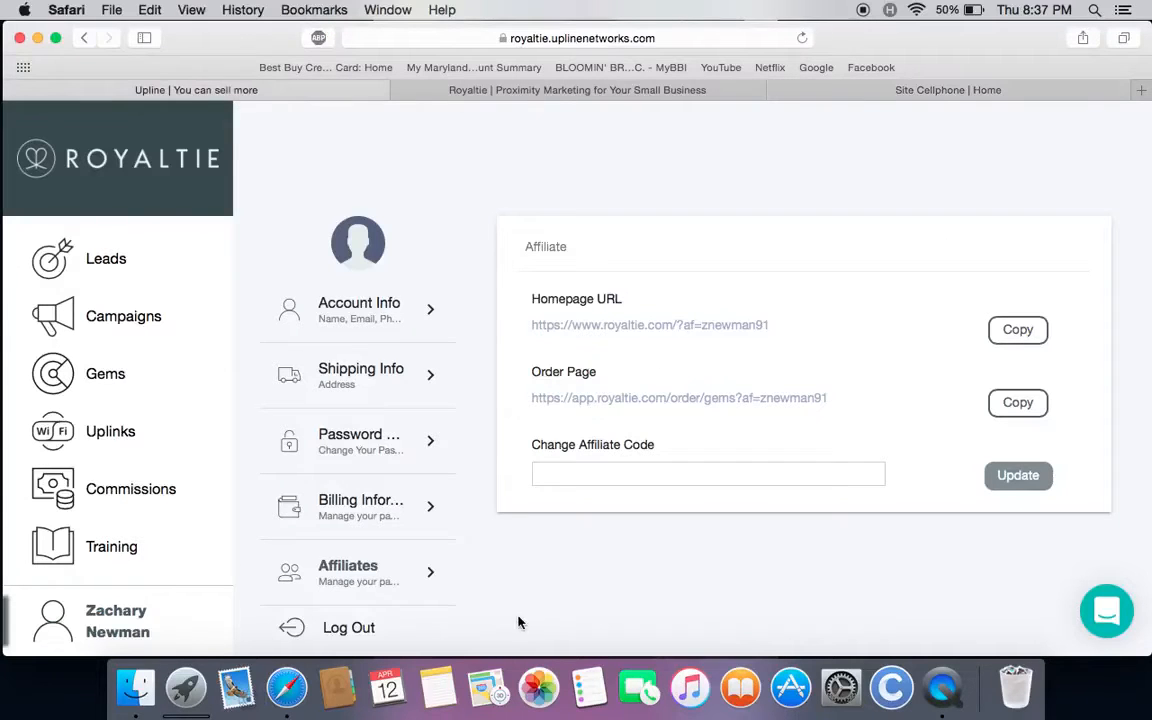
mouse_move(364, 636)
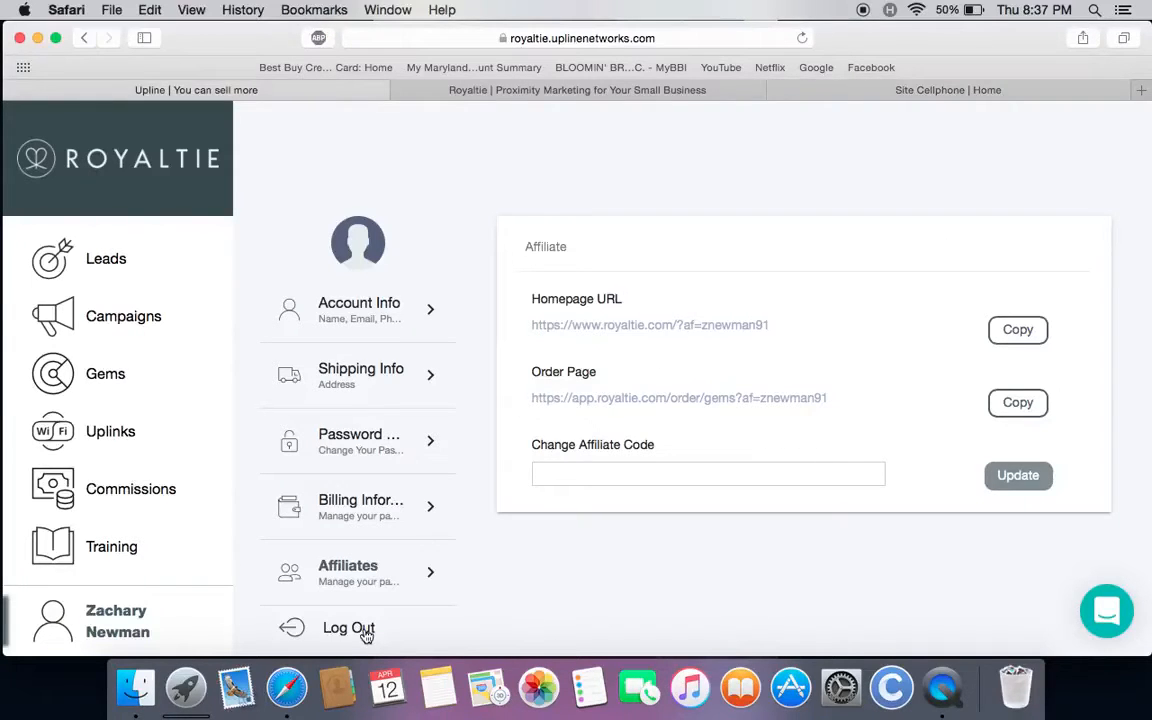
mouse_move(1096, 584)
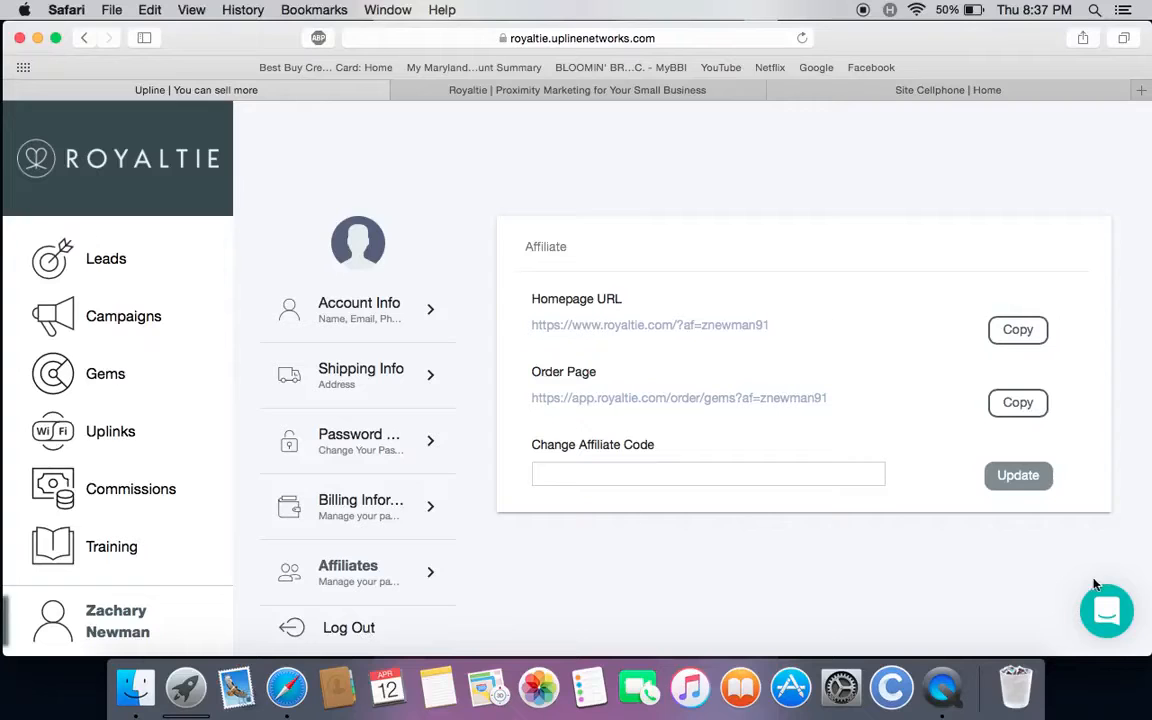
left_click(1106, 612)
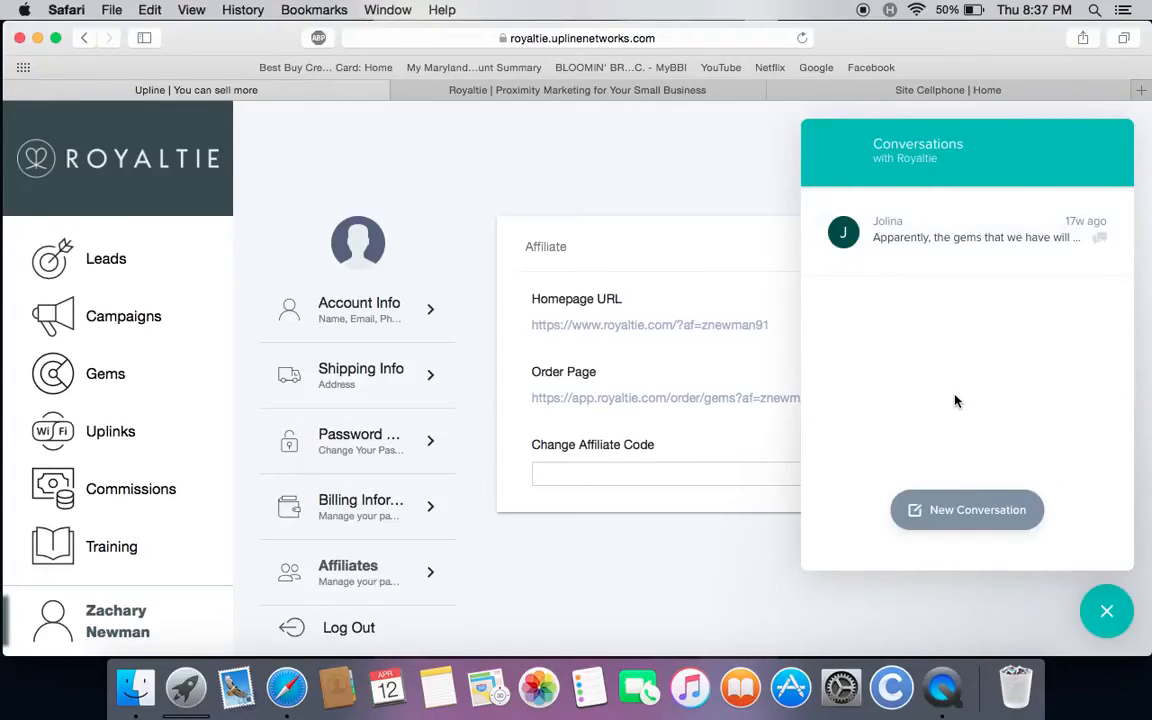
mouse_move(968, 510)
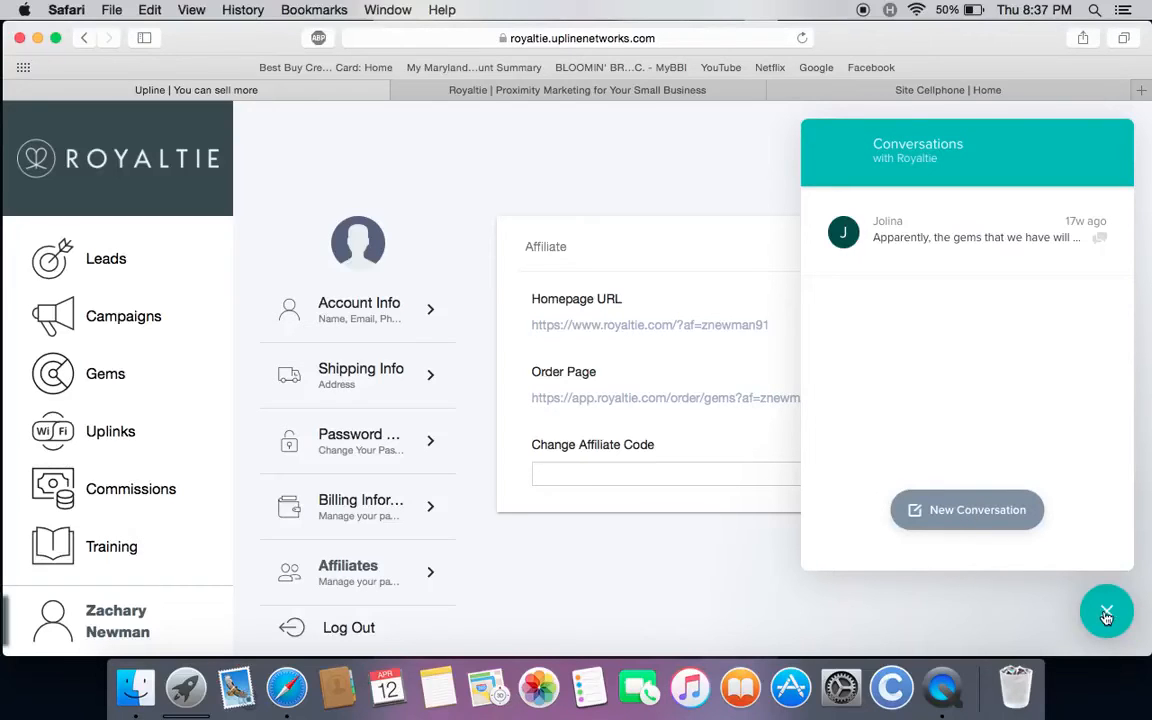
left_click(1106, 612)
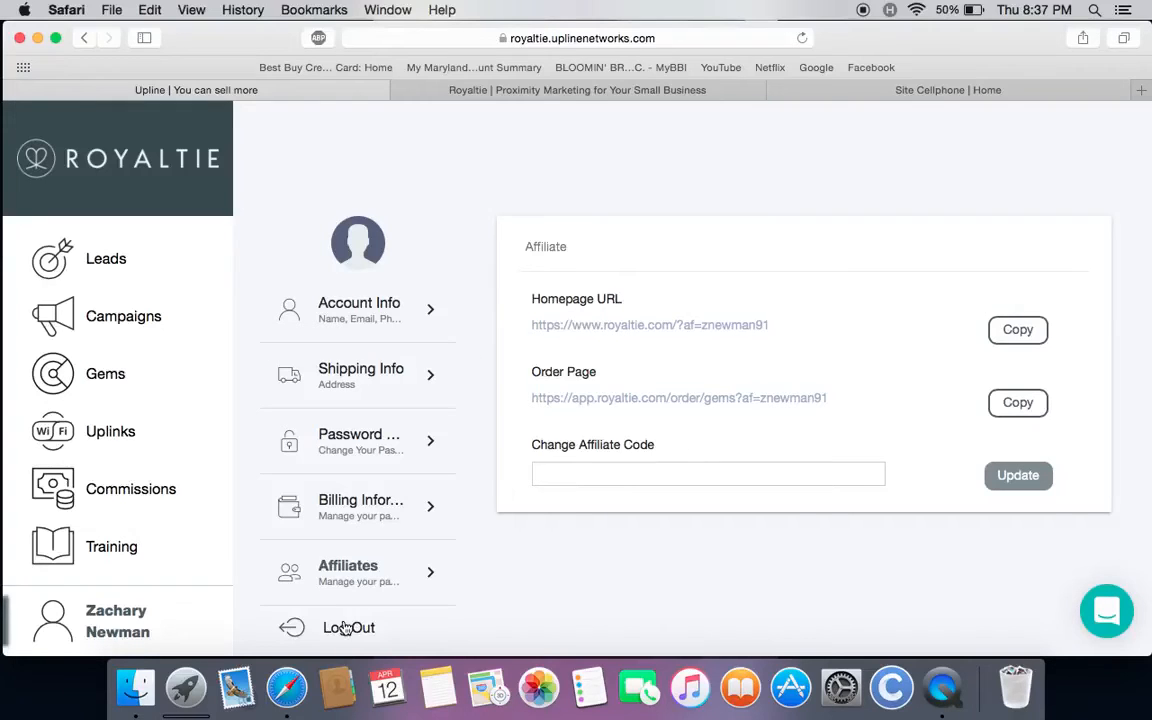
Step: Log out of the Royaltie back office, returning to the sign-in page
left_click(348, 628)
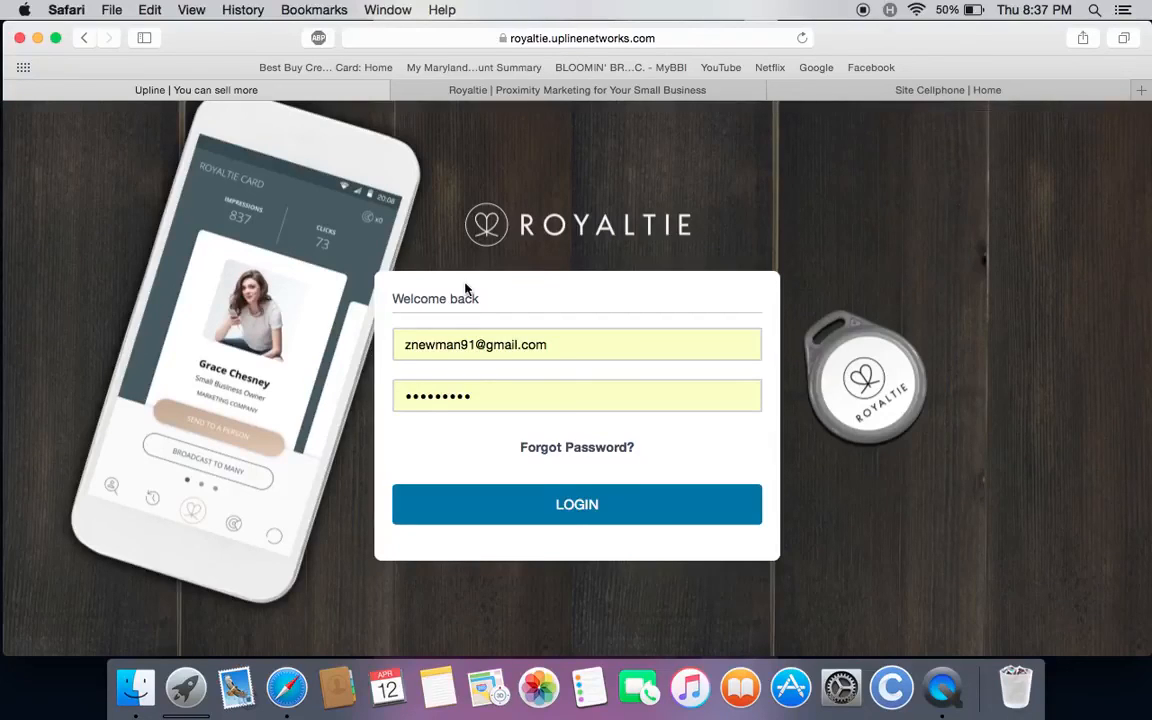
mouse_move(260, 344)
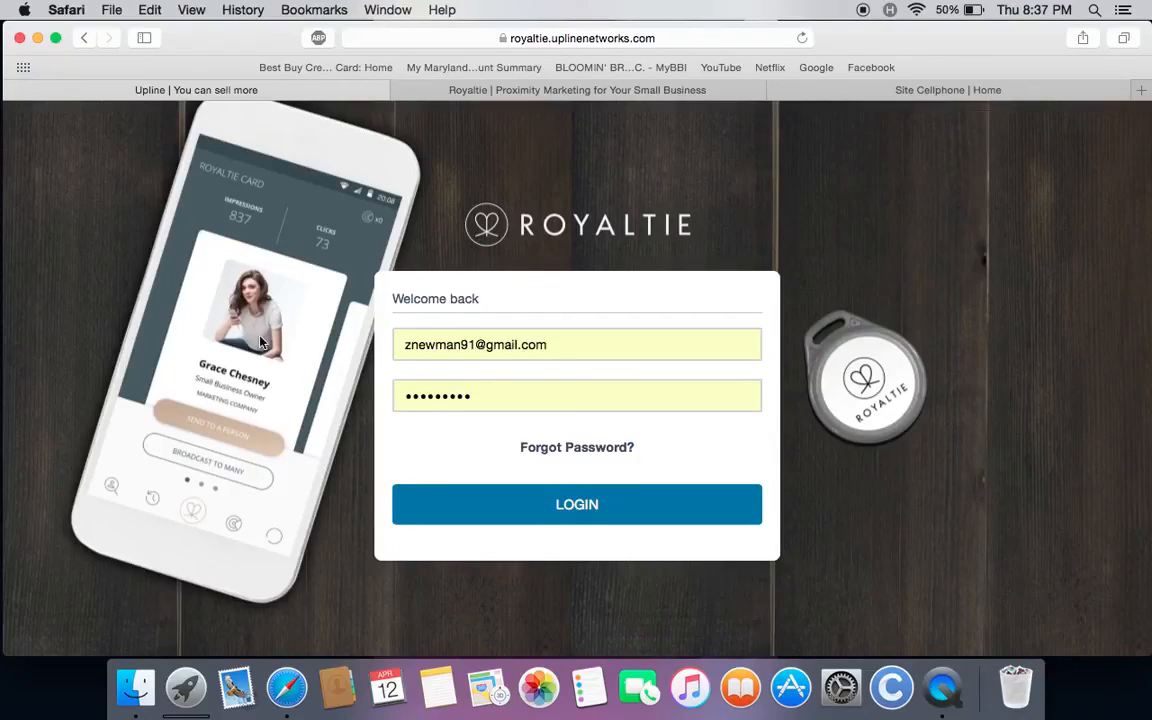